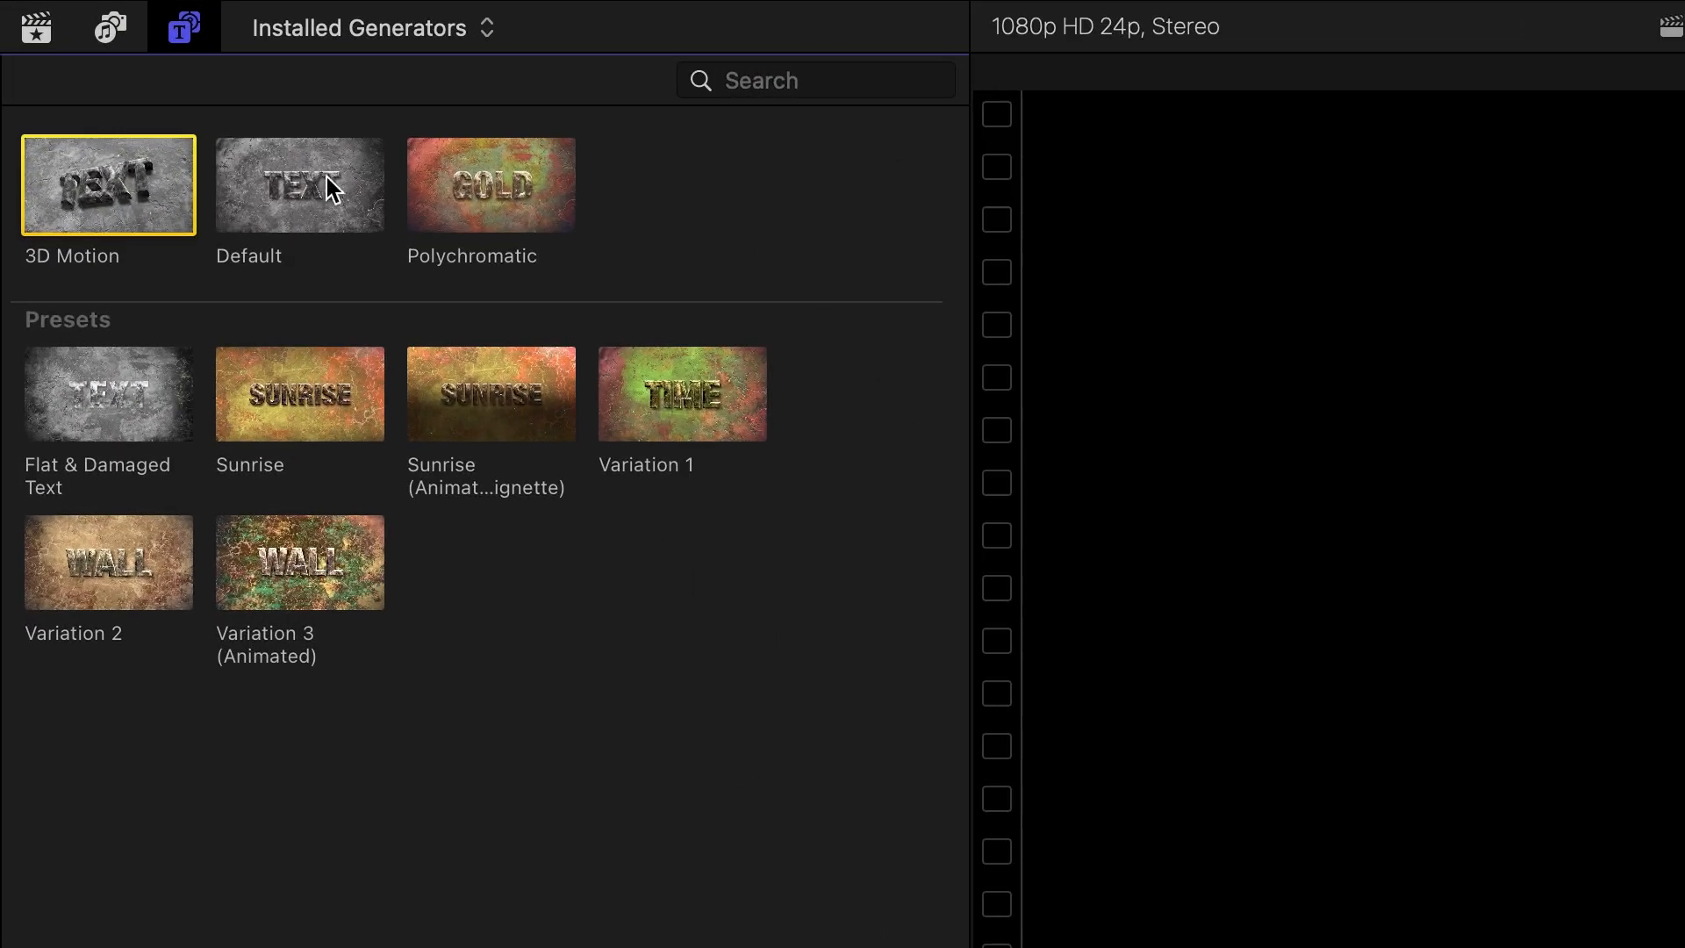
{"action": "mouse_move", "coordinate": [115, 204]}
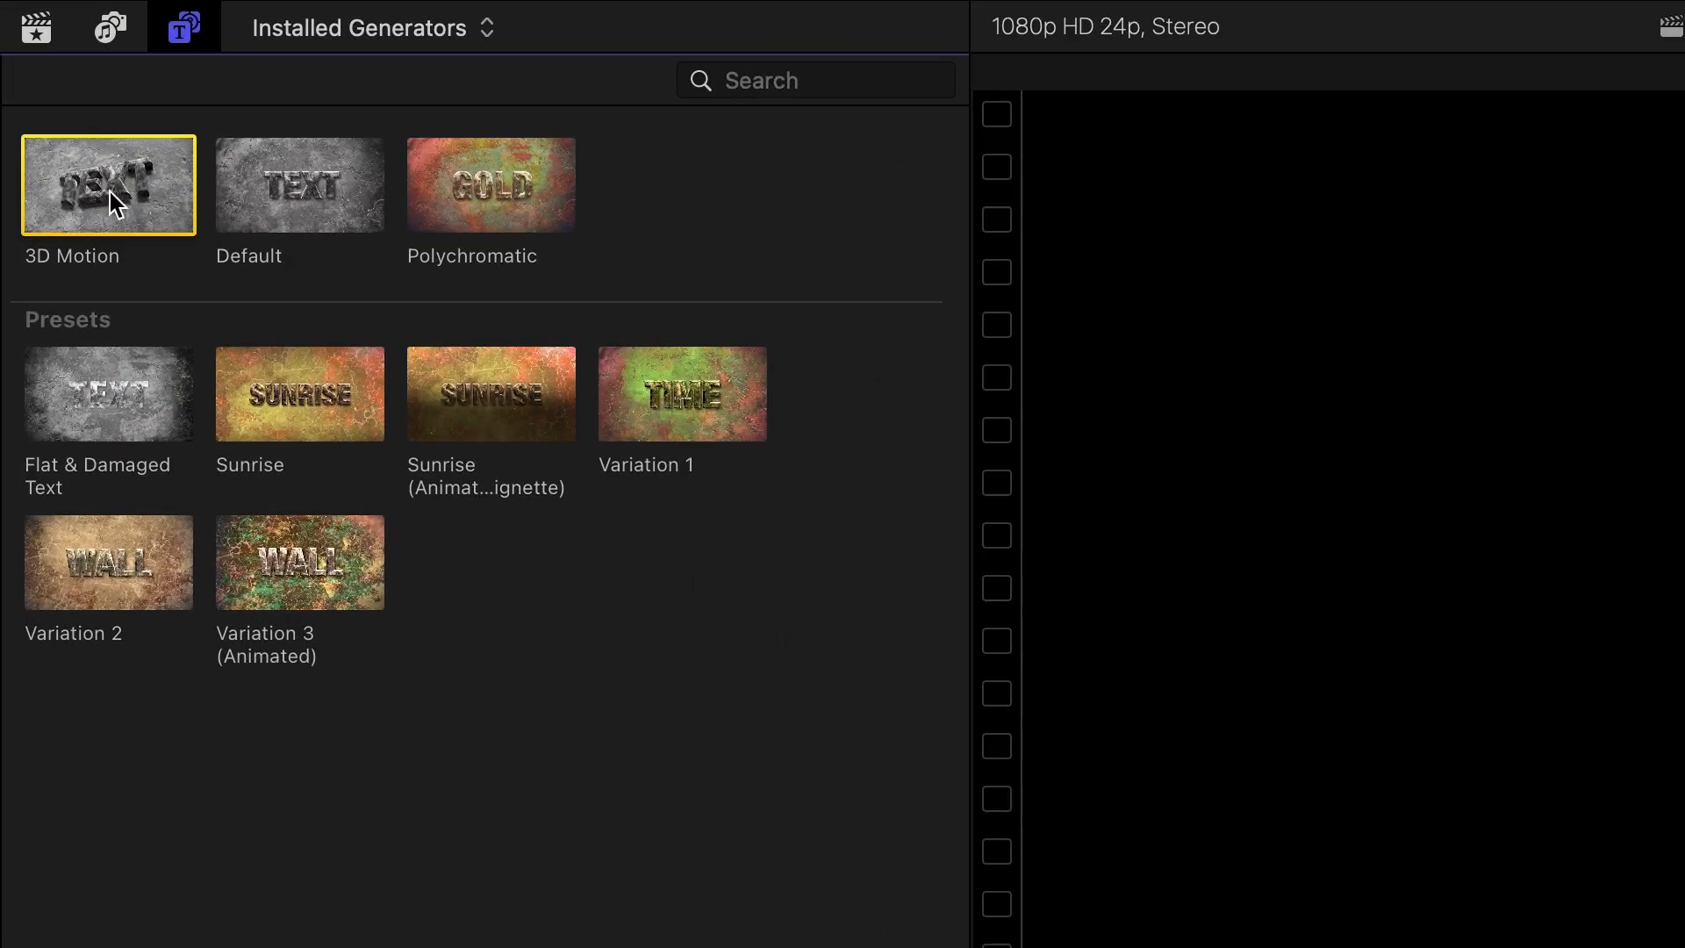
{"action": "mouse_move", "coordinate": [495, 207]}
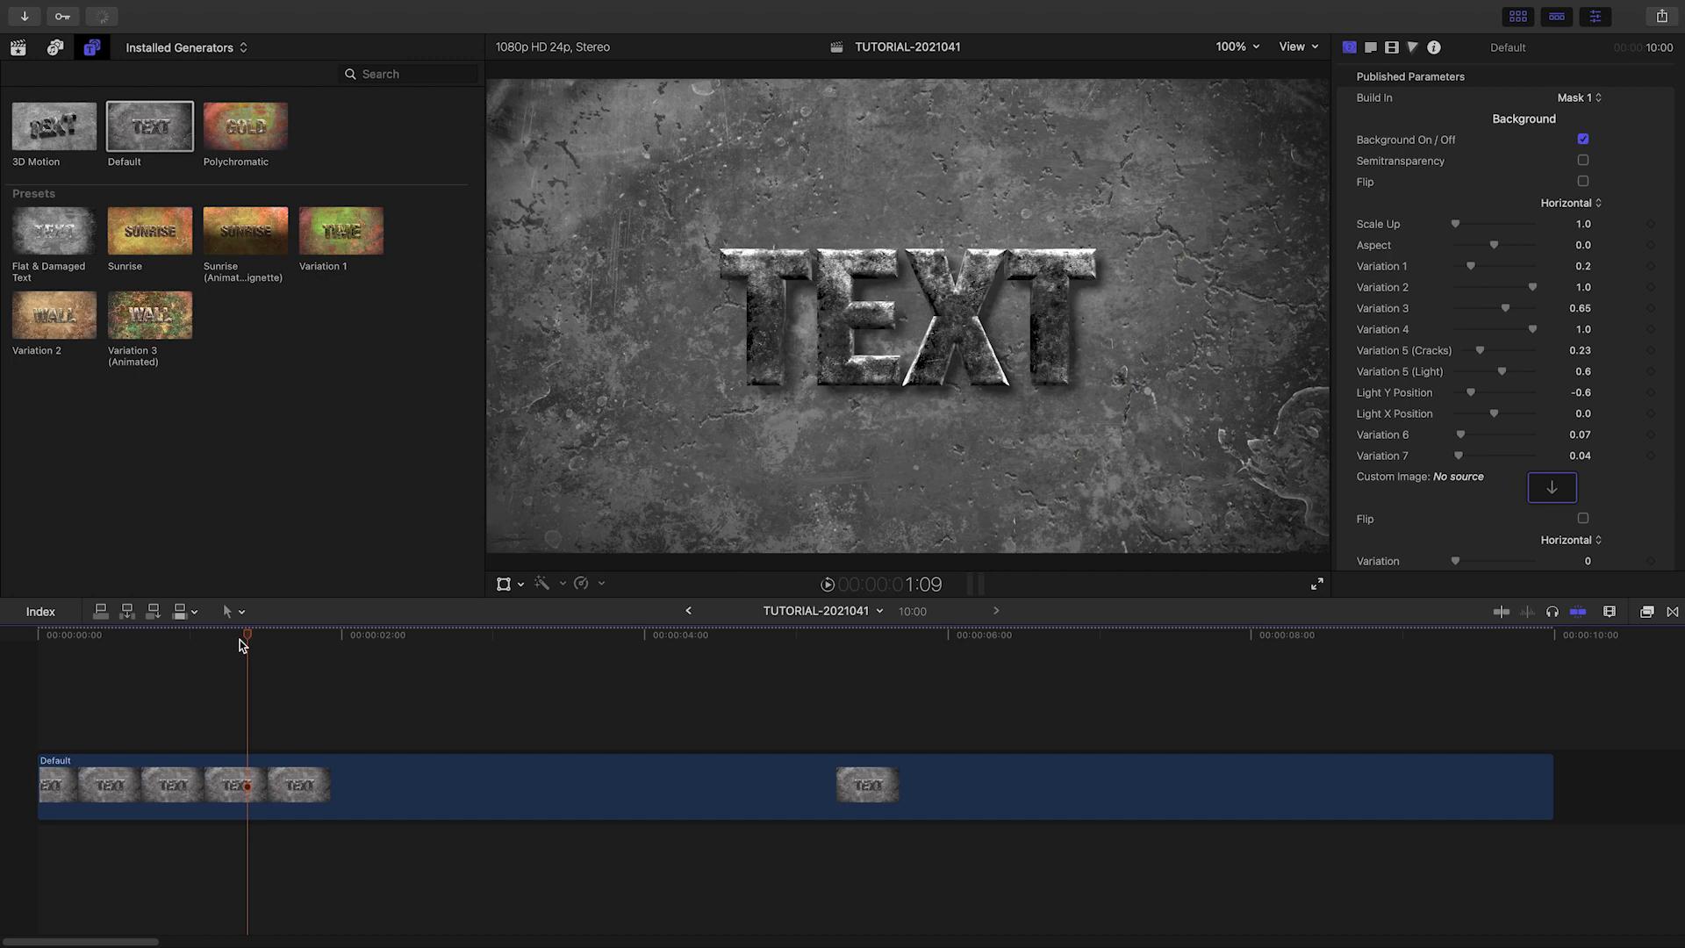
{"action": "left_click", "coordinate": [1574, 98]}
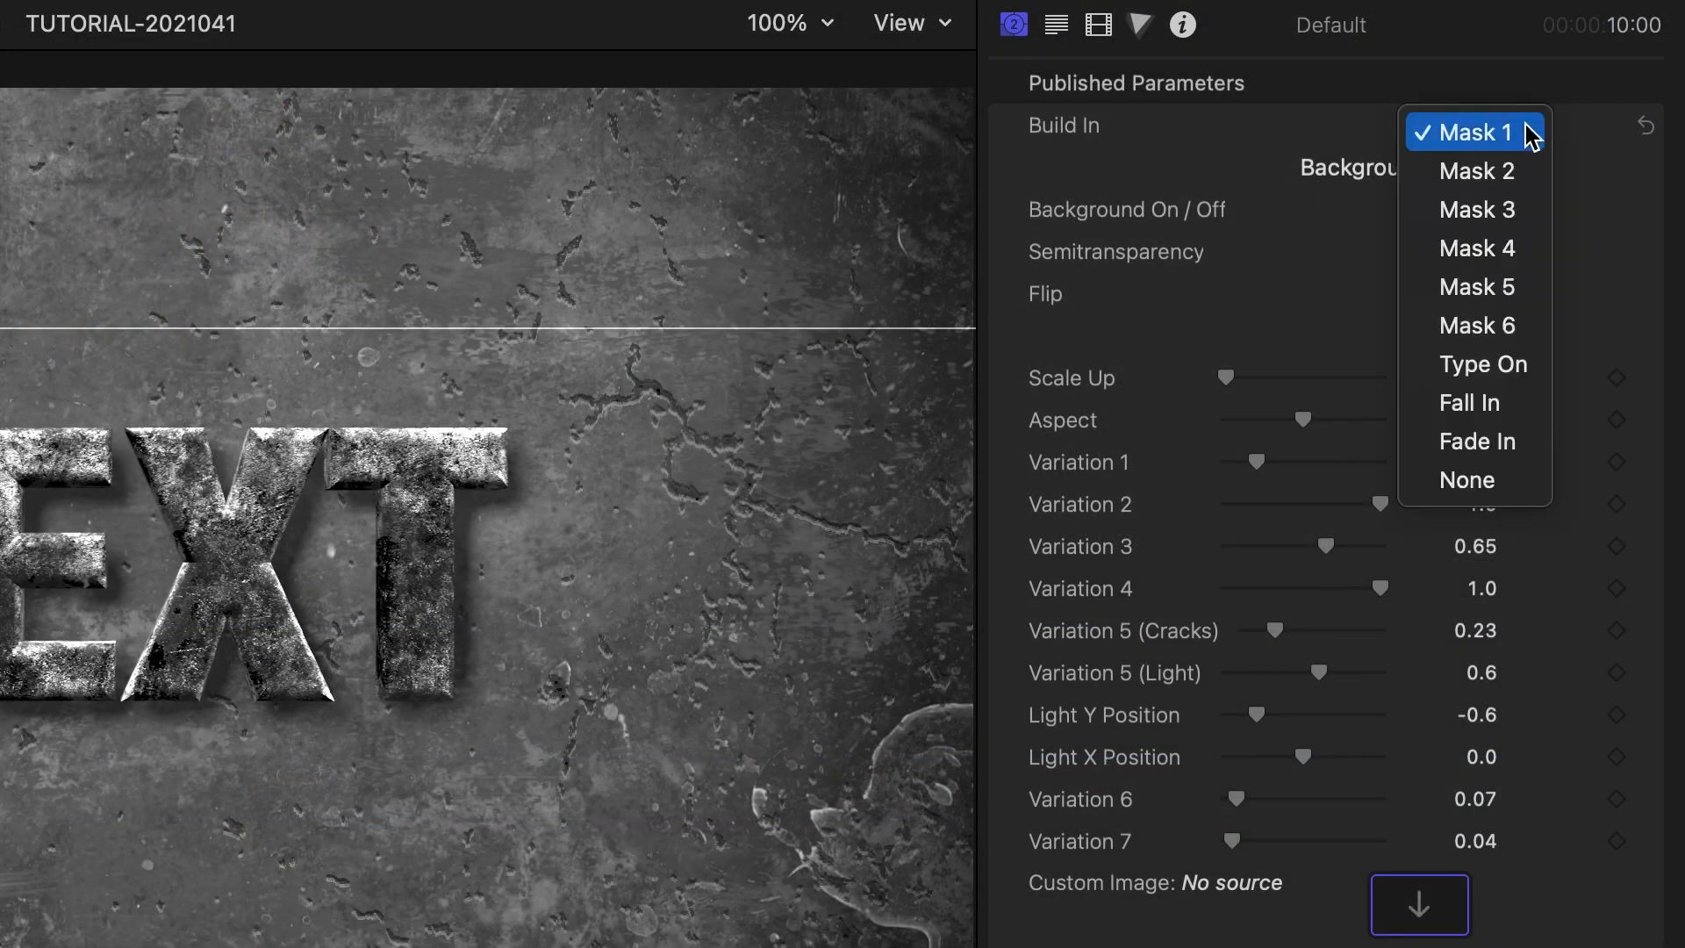
{"action": "mouse_move", "coordinate": [1537, 143]}
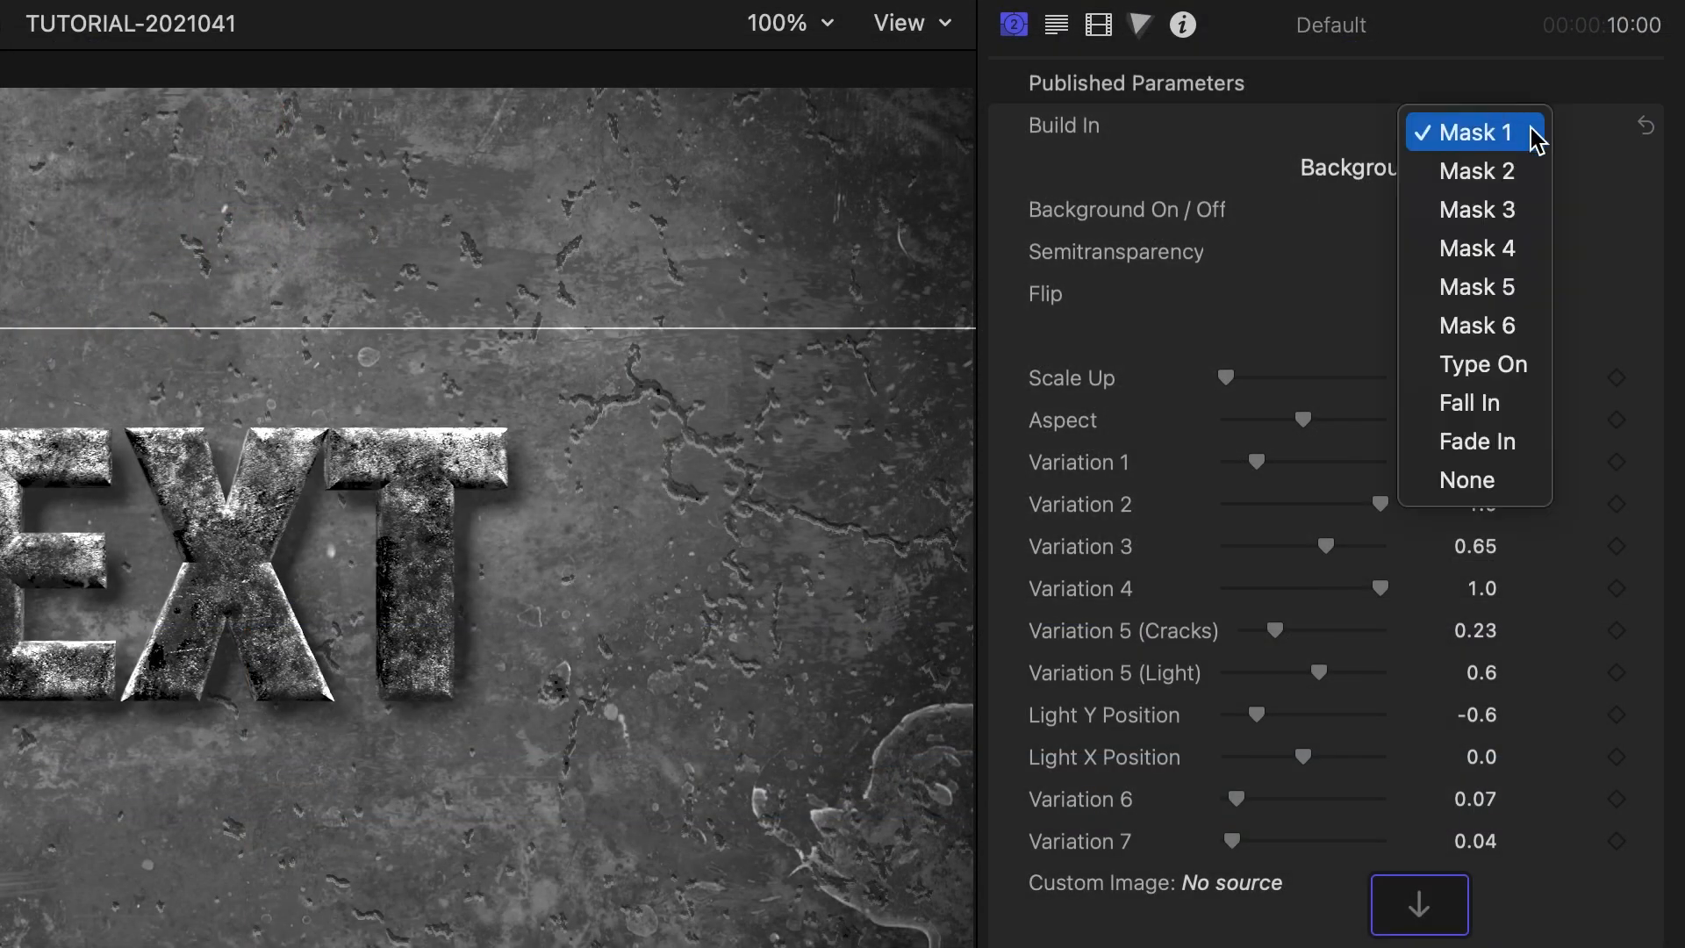
{"action": "left_click", "coordinate": [1478, 133]}
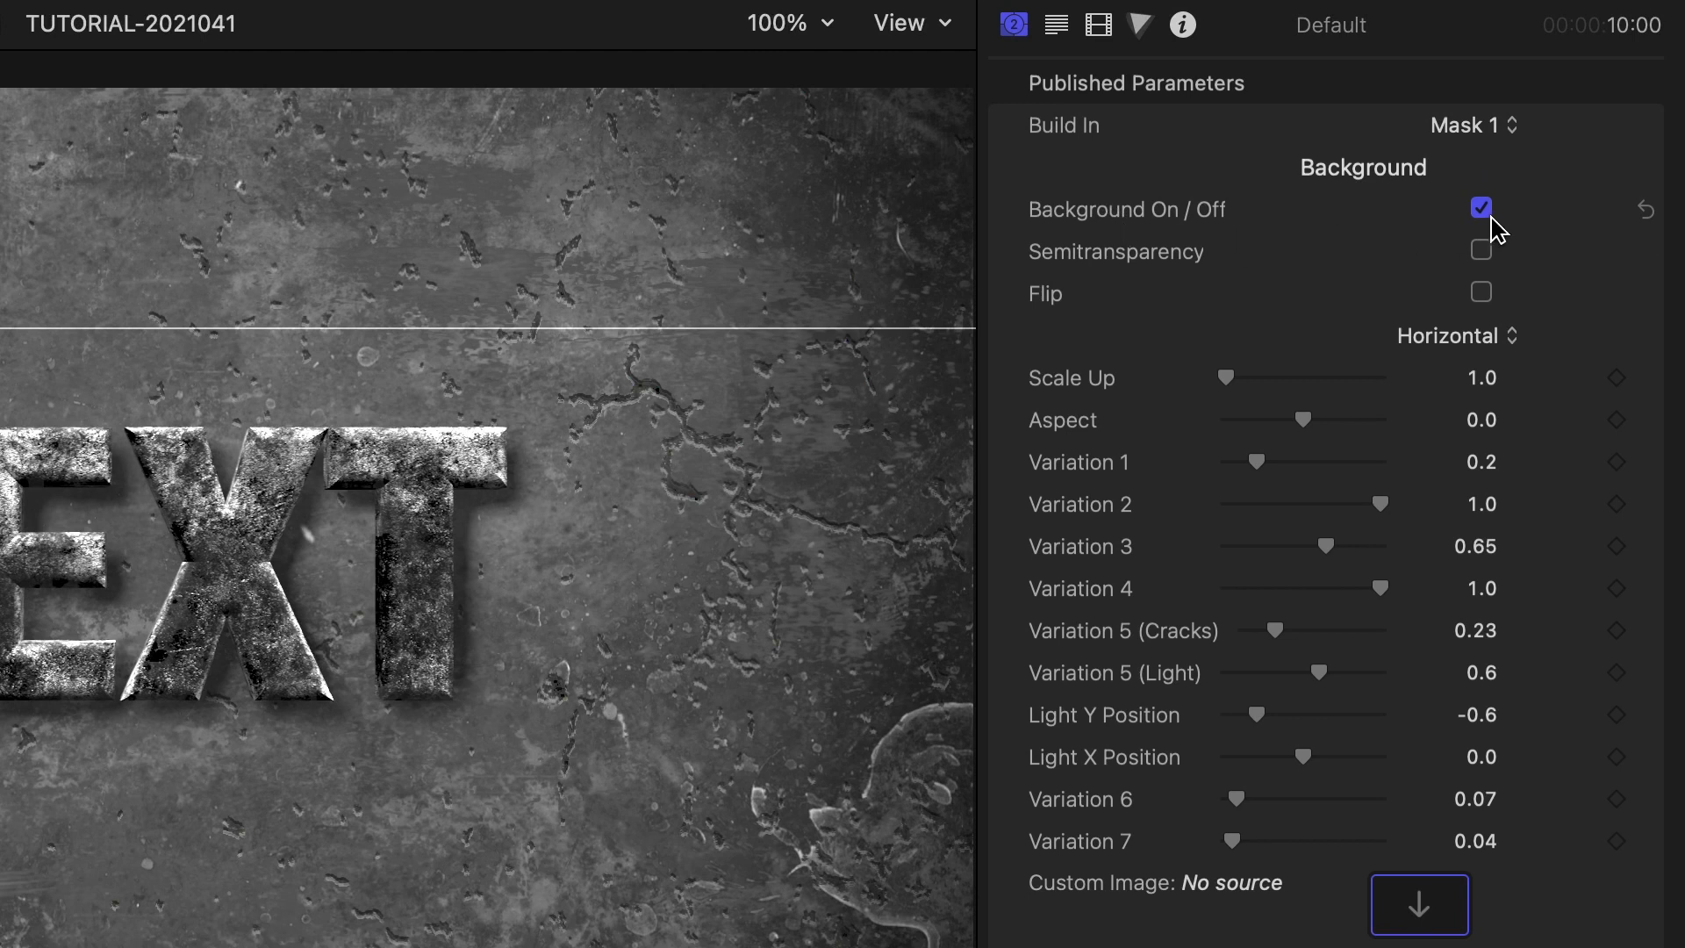
Toggle the cracked background off and back on, and set its flip direction to Both.
{"action": "left_click", "coordinate": [1480, 209]}
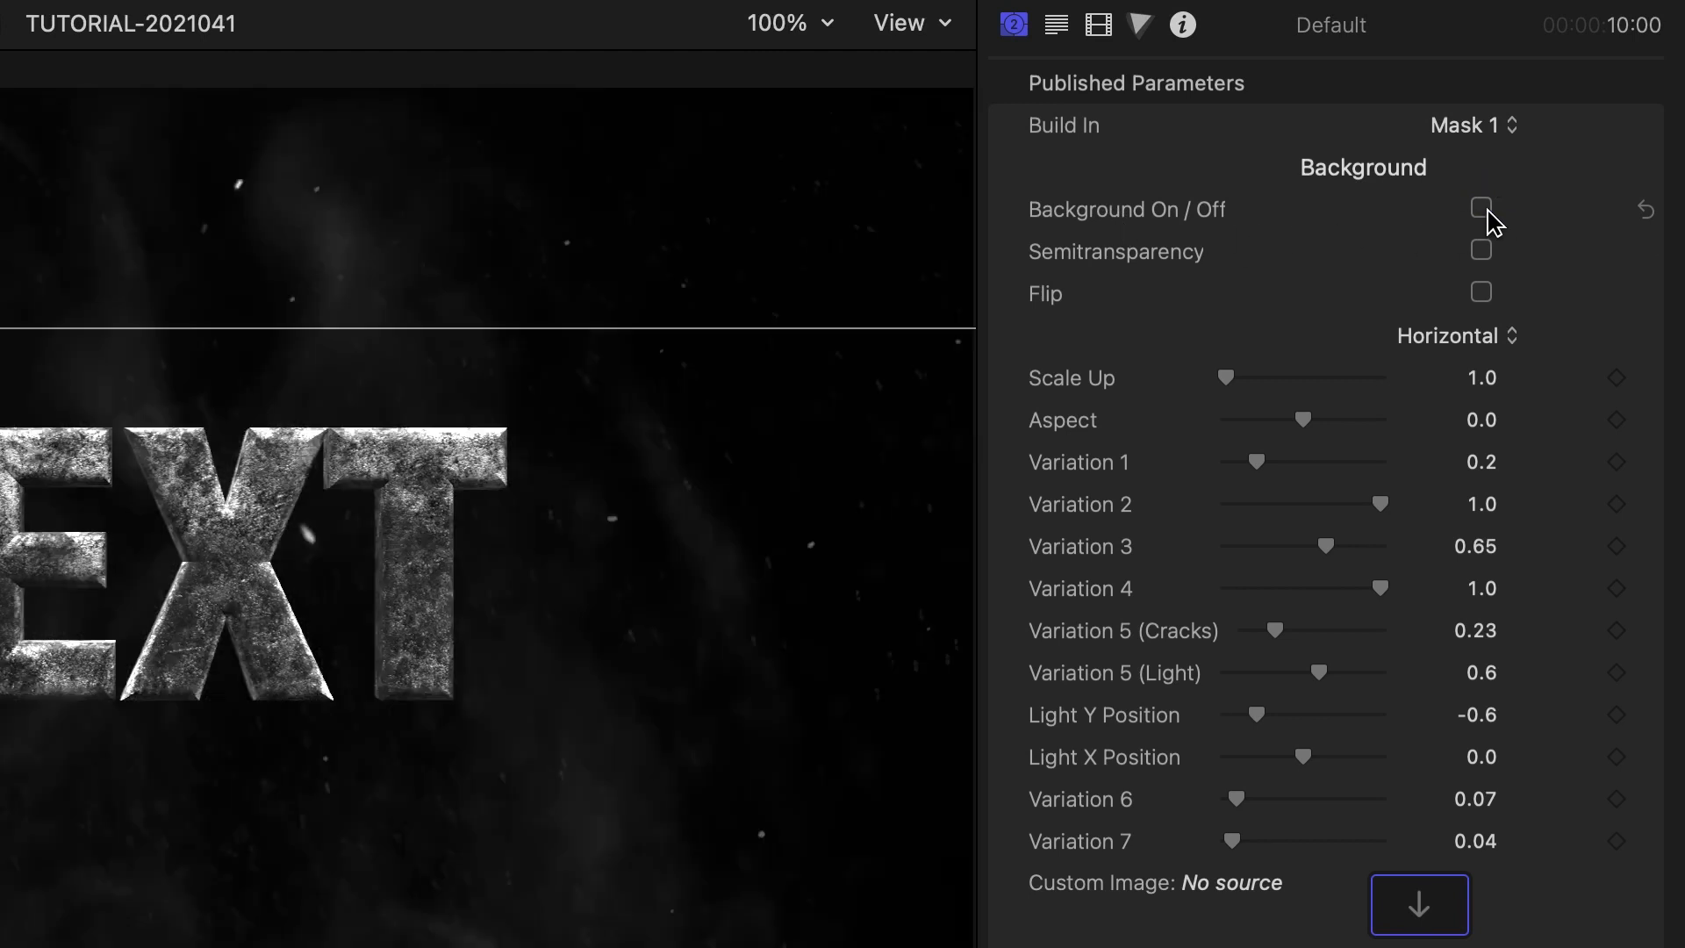
{"action": "left_click", "coordinate": [1480, 209]}
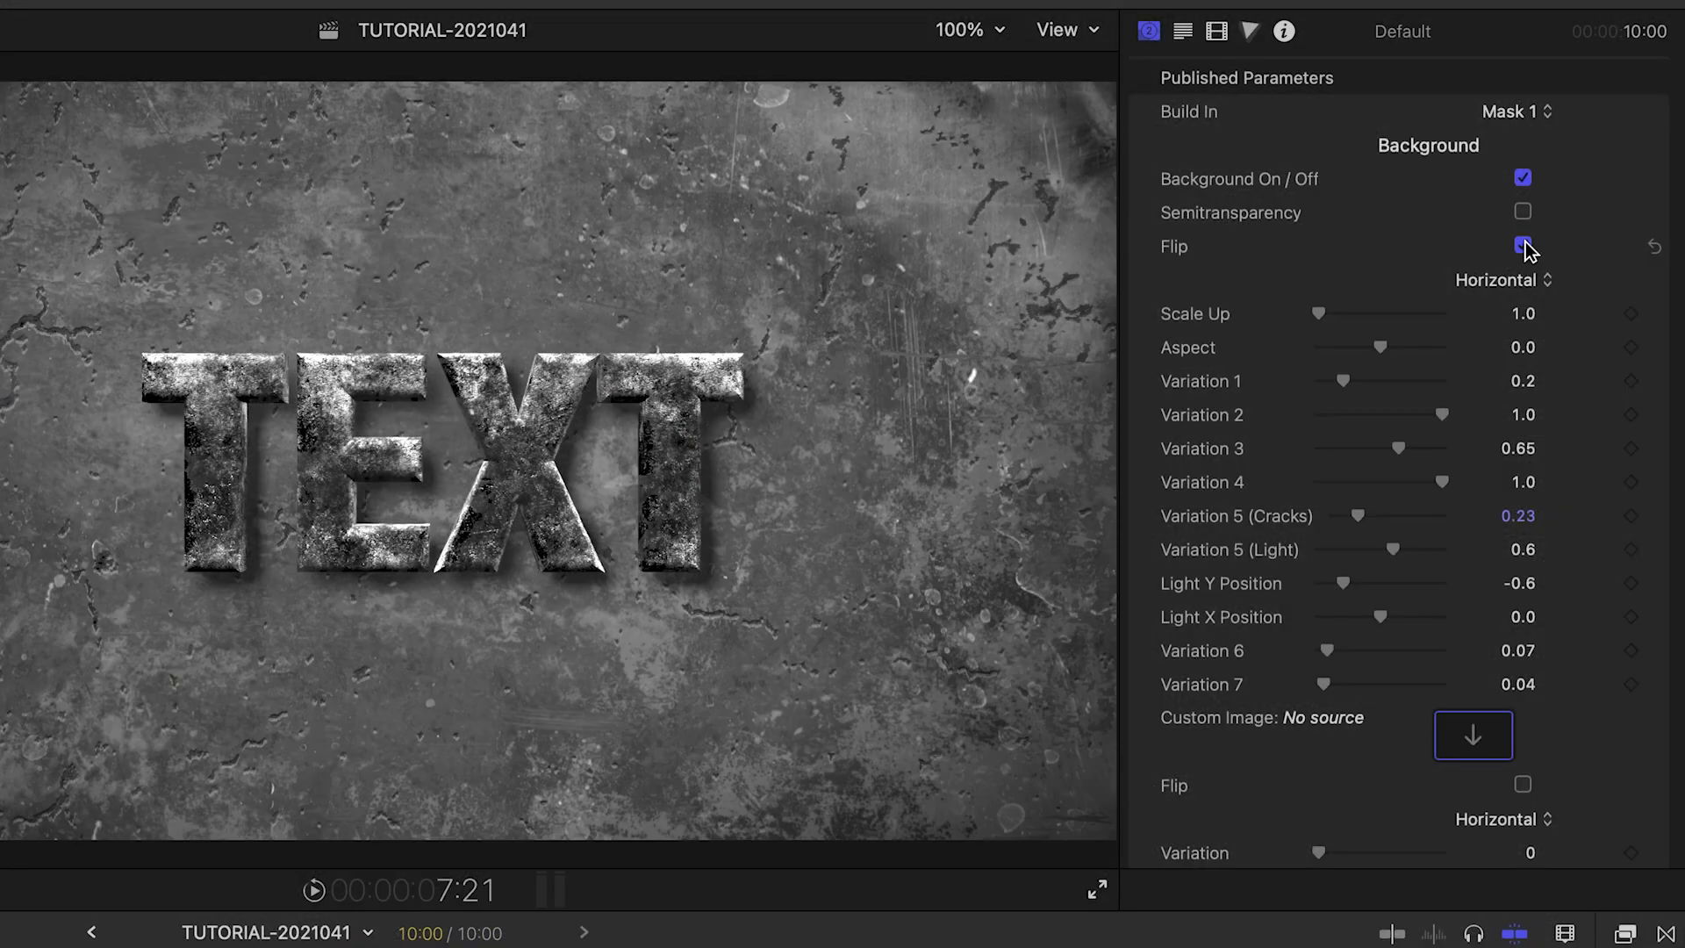
{"action": "left_click", "coordinate": [1522, 245]}
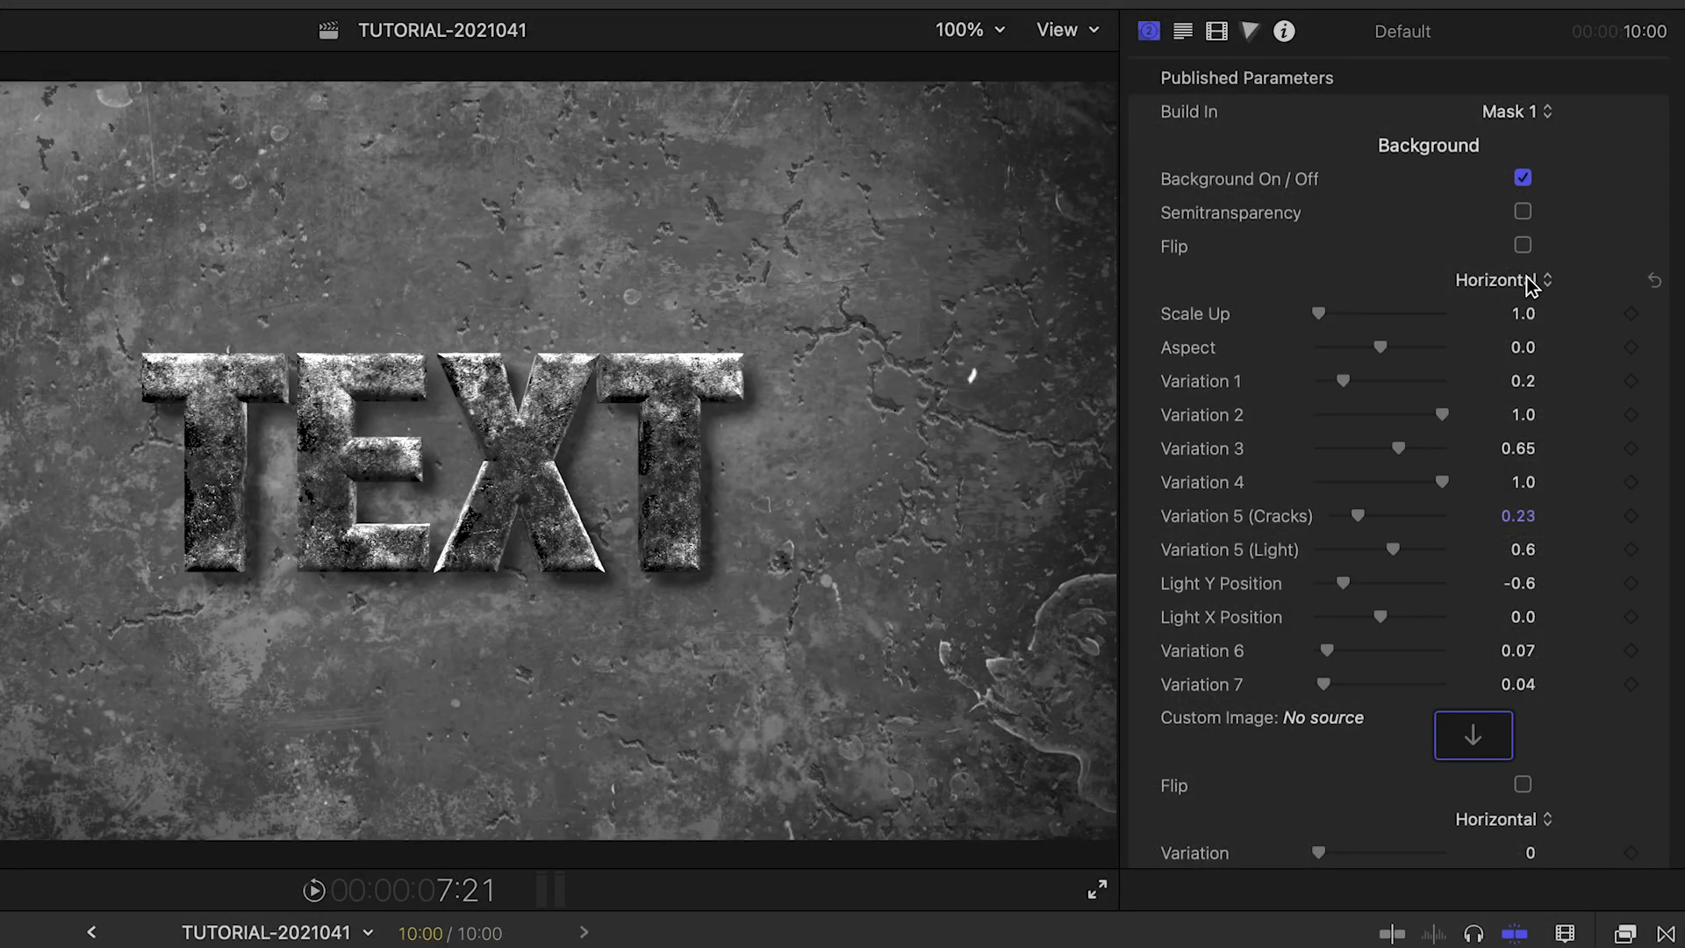
{"action": "left_click", "coordinate": [1522, 245]}
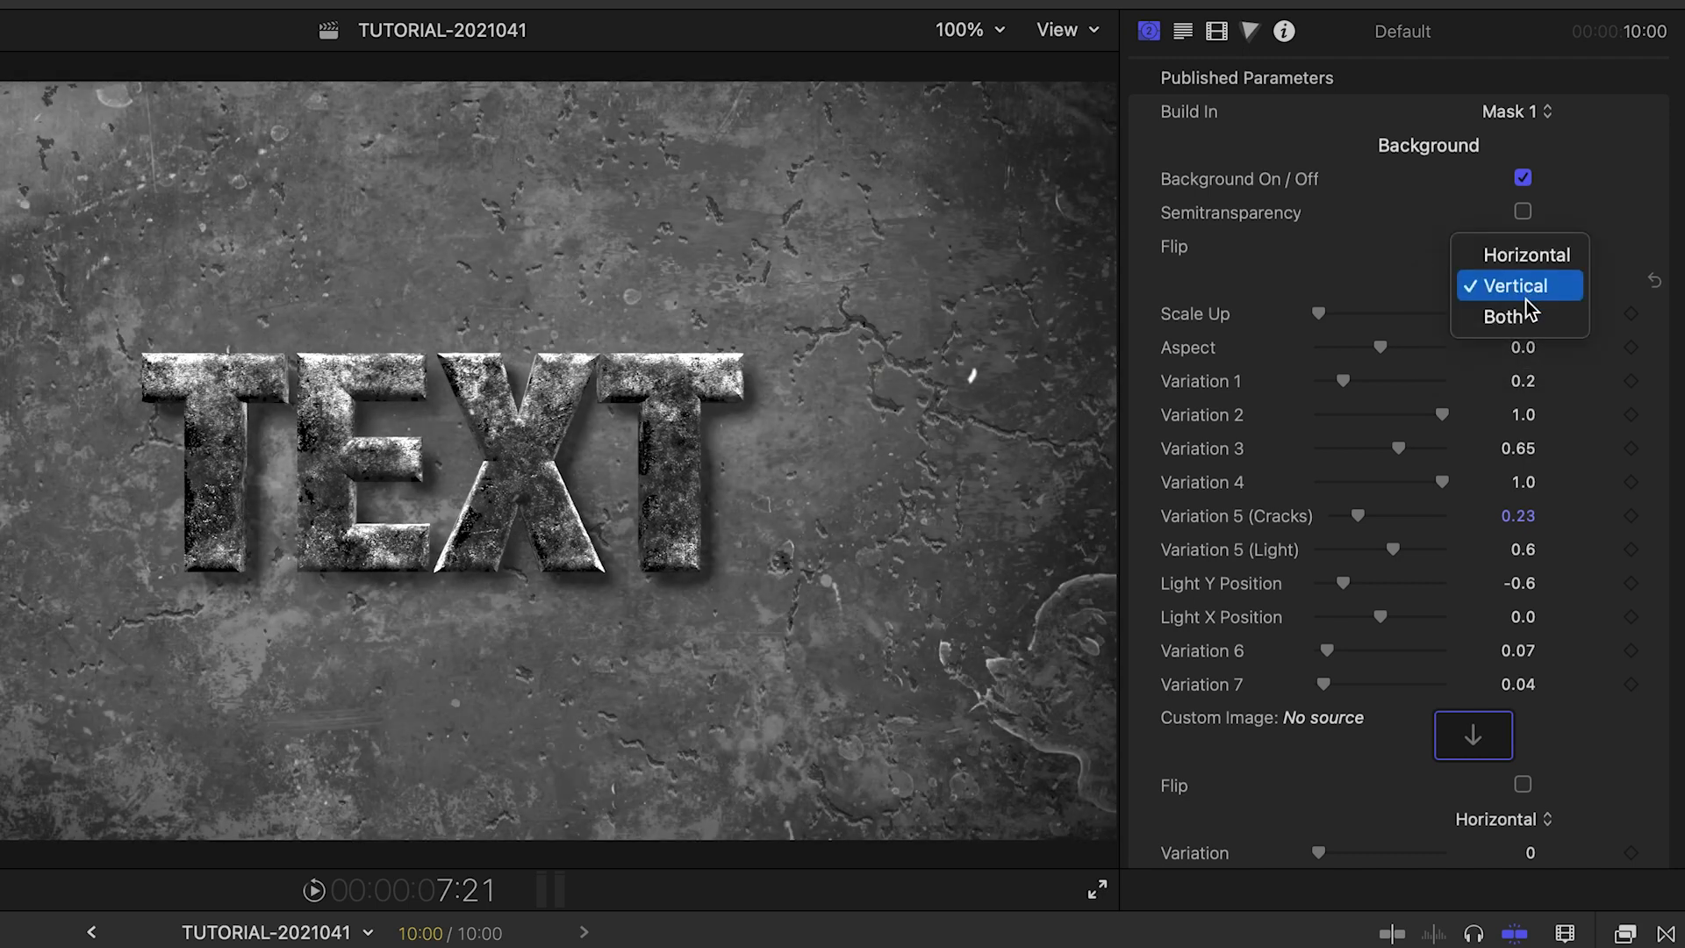
{"action": "left_click", "coordinate": [1509, 317]}
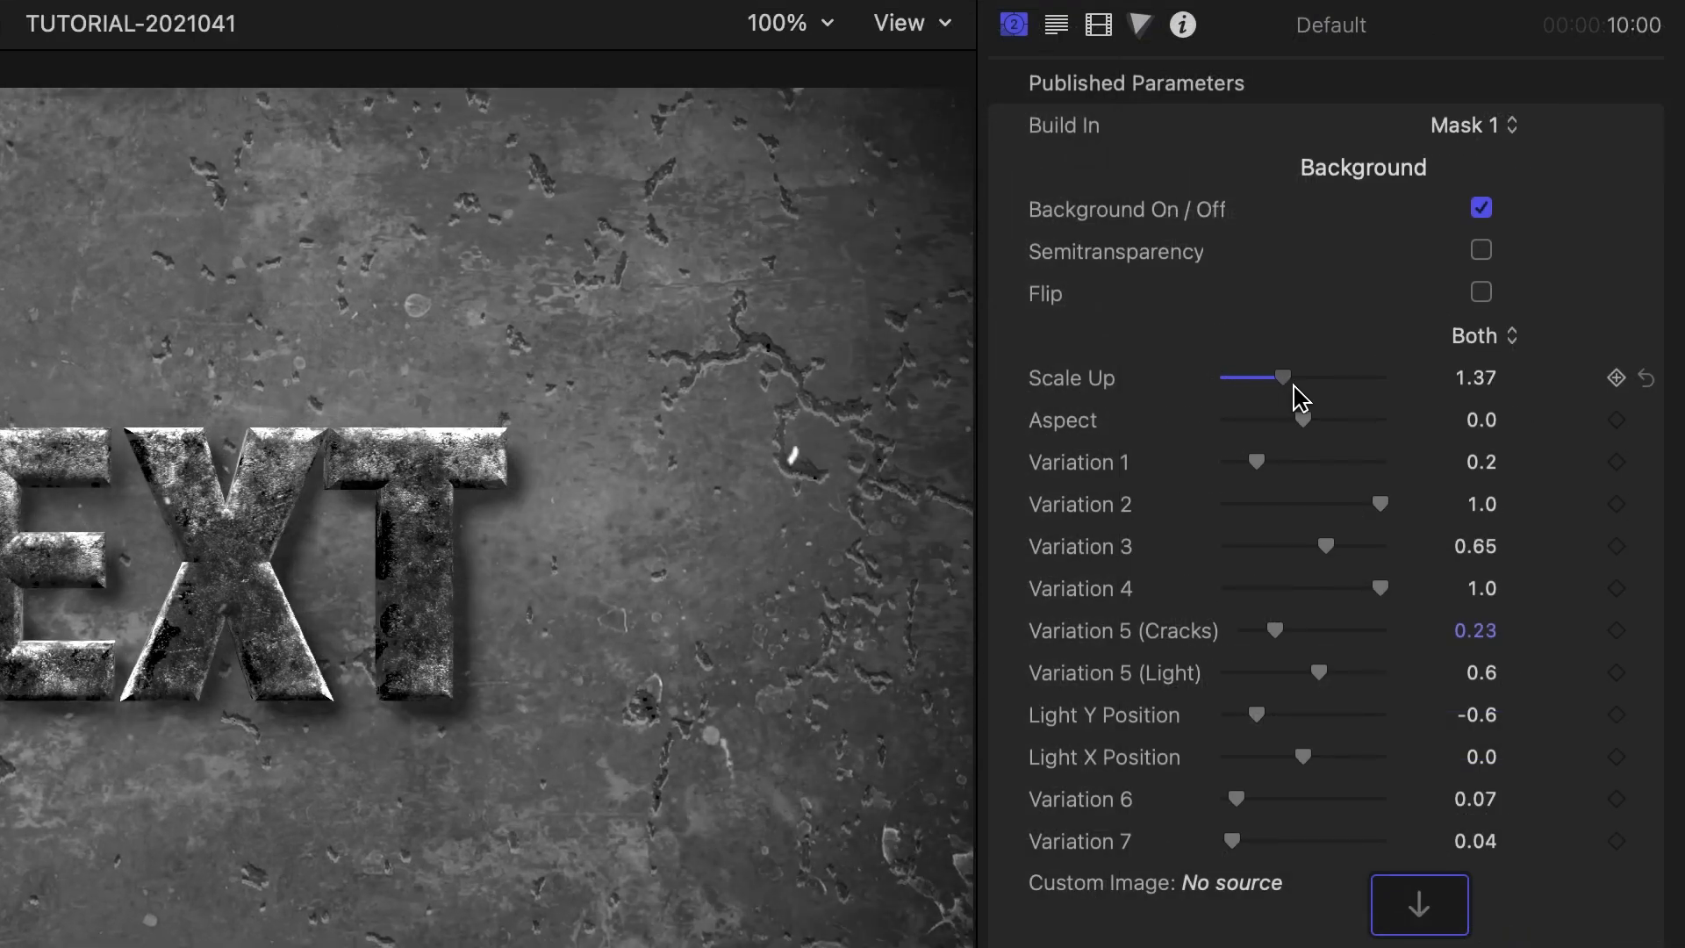
Try background scale 1.37, then set Variation 1 to 1.0 and Variation 2 to 0.
{"action": "left_click_drag", "start_coordinate": [1285, 377], "coordinate": [1236, 377]}
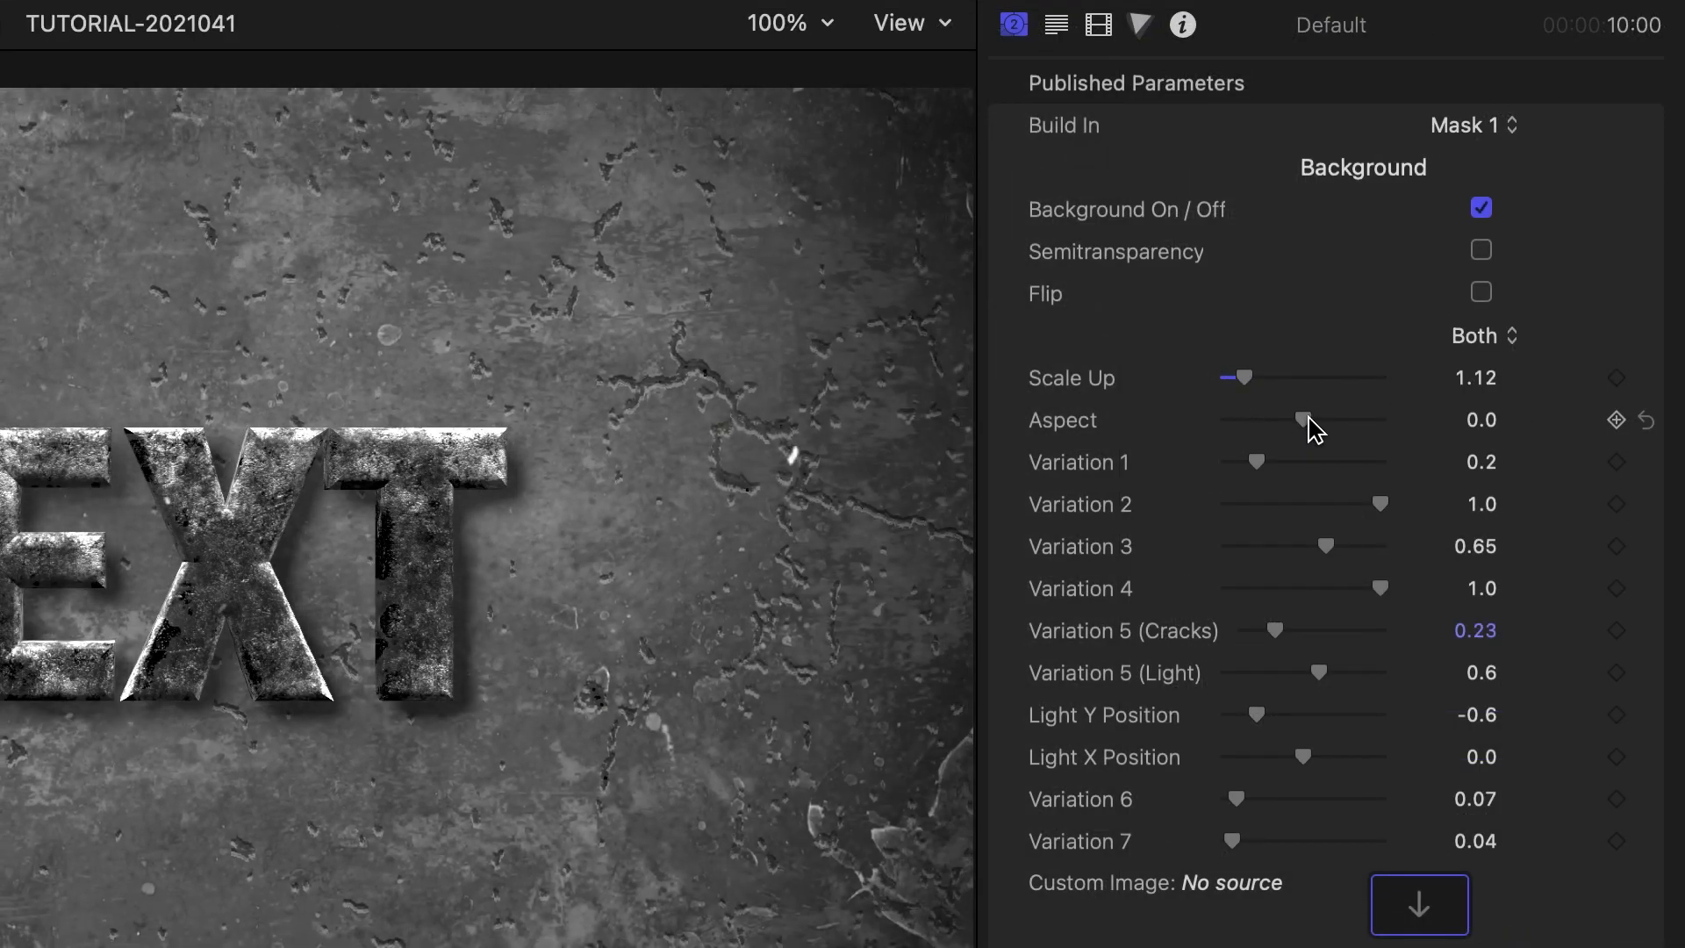
{"action": "left_click_drag", "start_coordinate": [1303, 420], "coordinate": [1282, 420]}
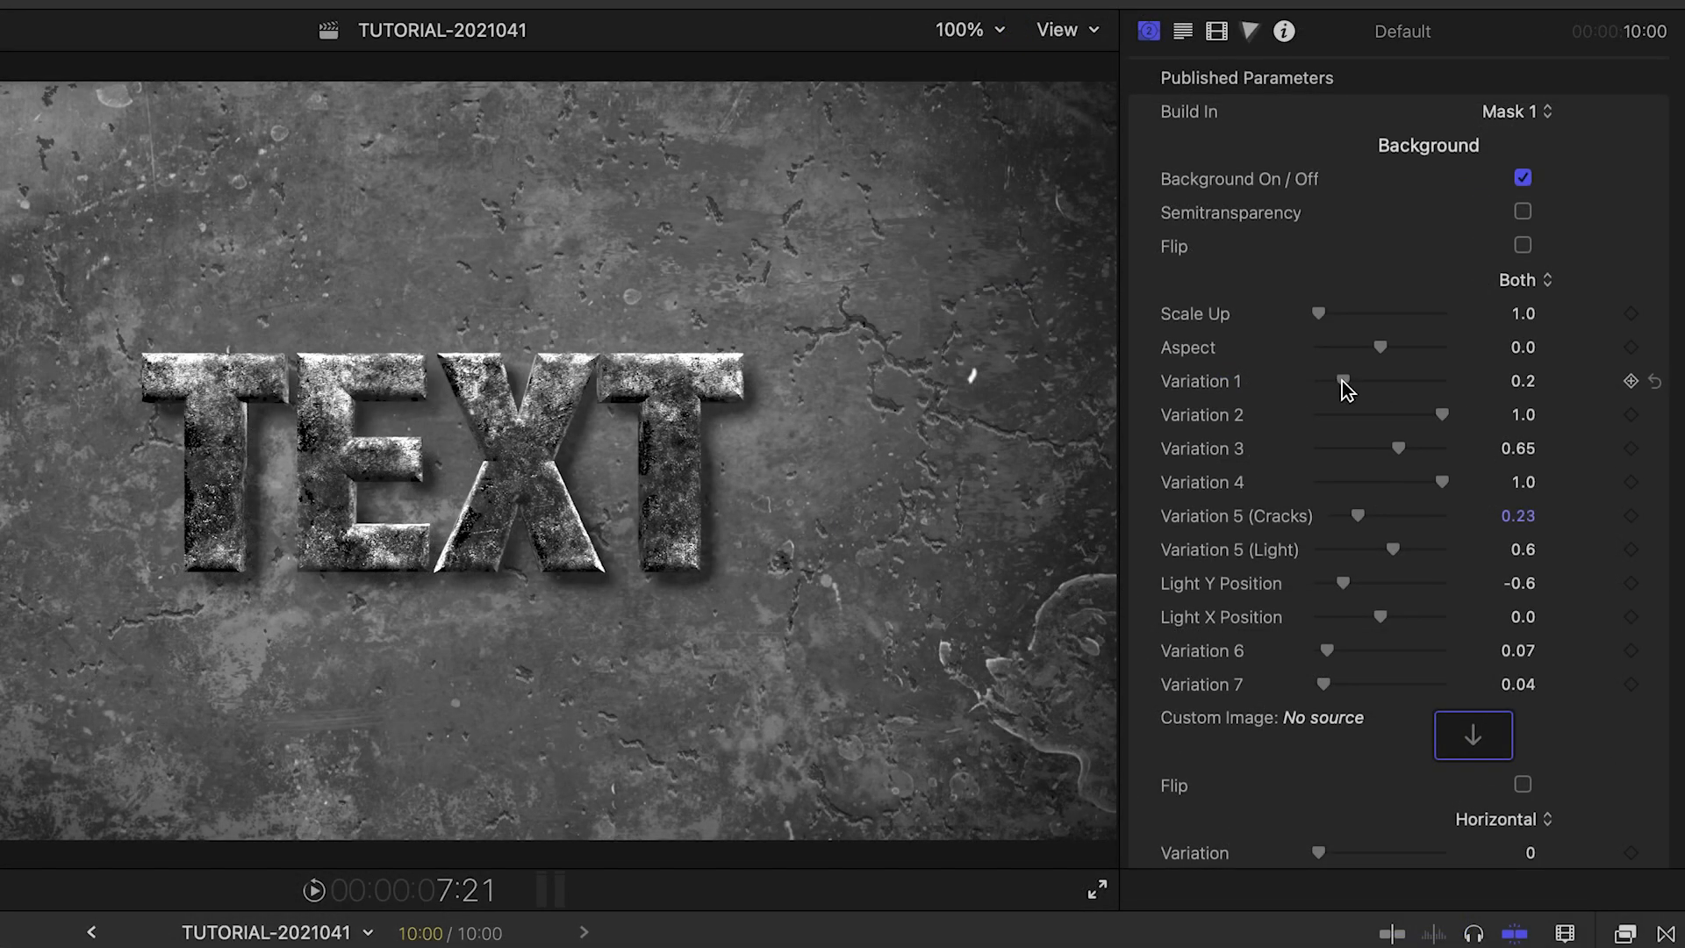
{"action": "left_click_drag", "start_coordinate": [1344, 382], "coordinate": [1443, 382]}
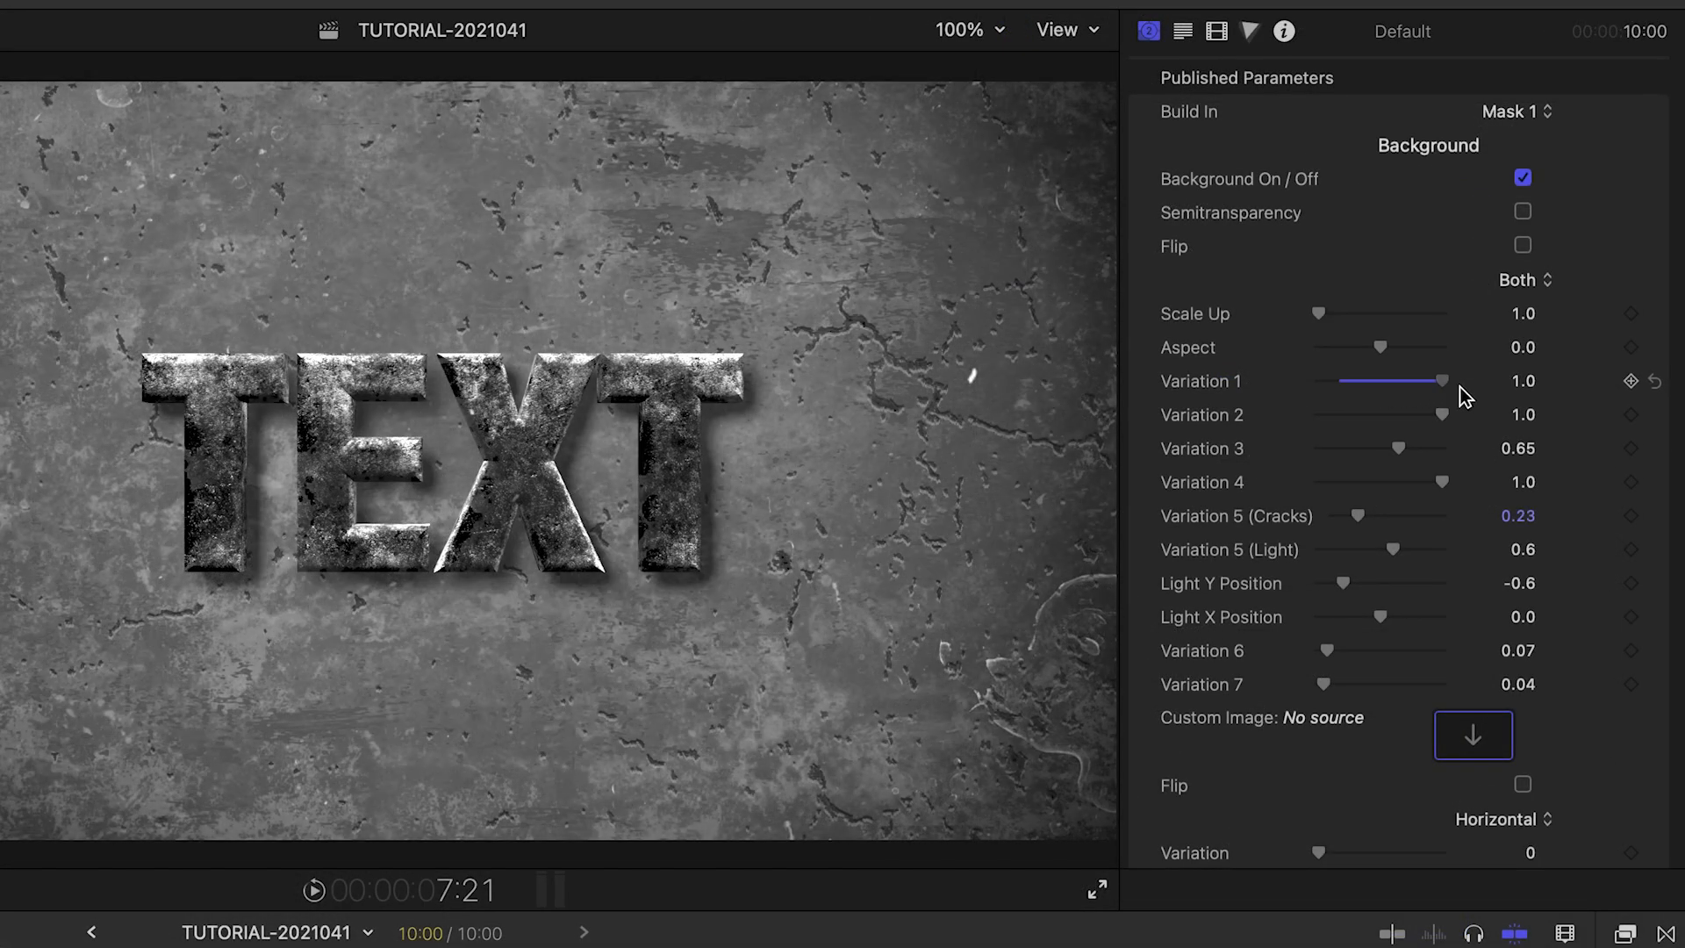
{"action": "left_click_drag", "start_coordinate": [1443, 415], "coordinate": [1316, 416]}
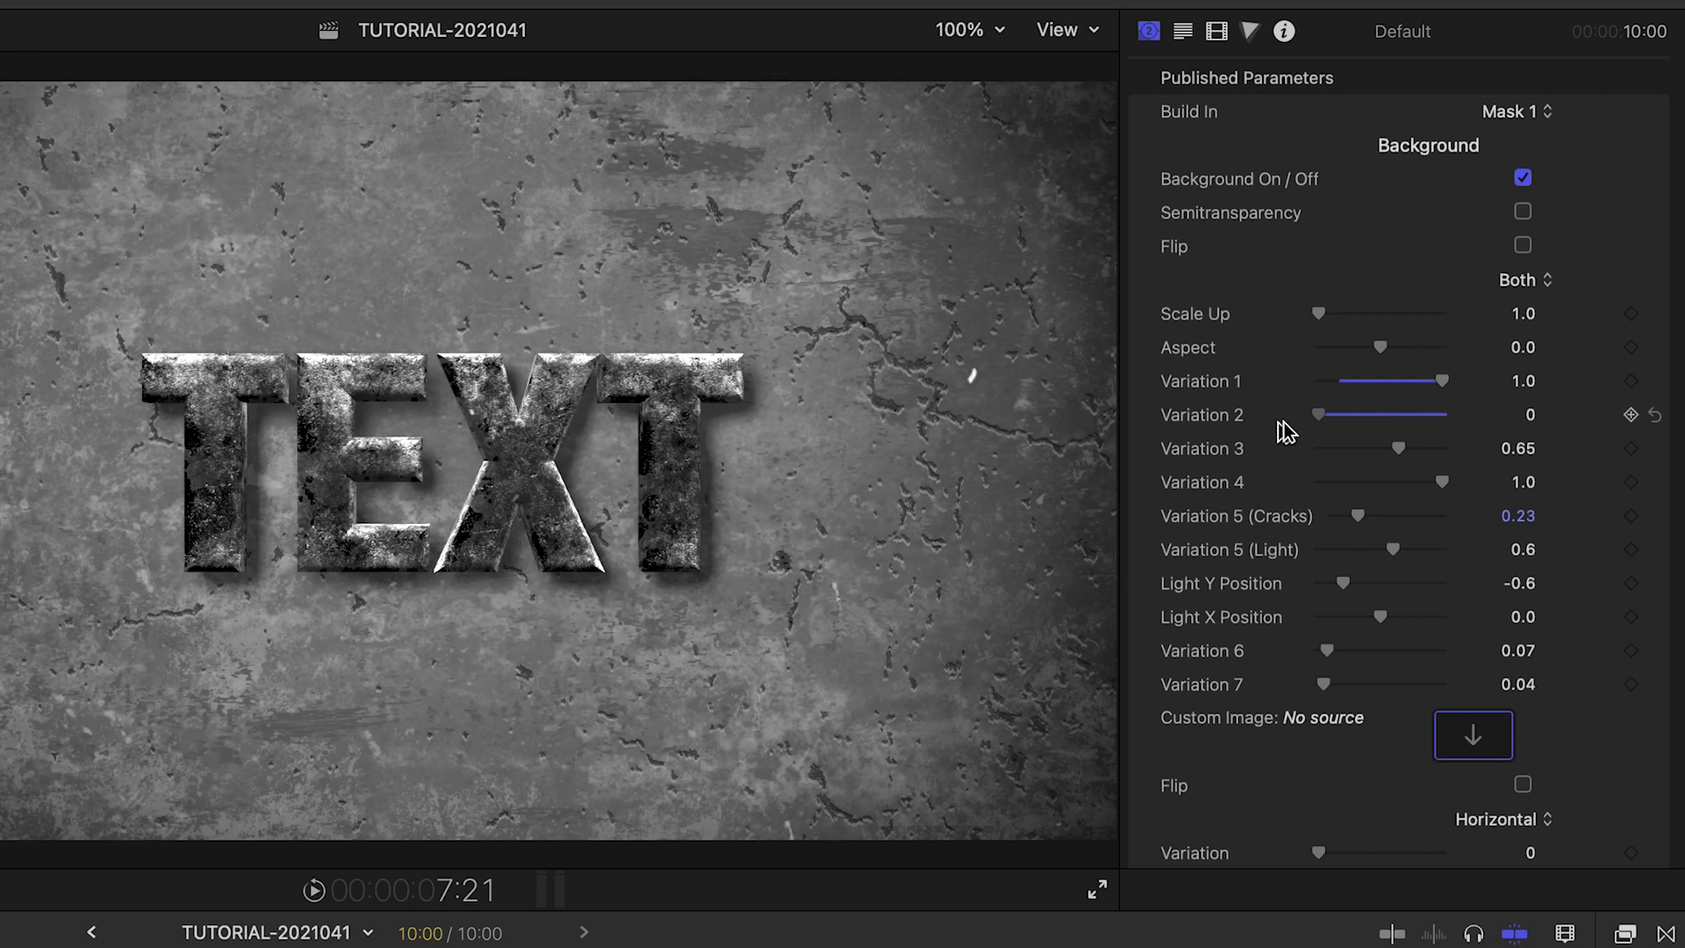
{"action": "left_click_drag", "start_coordinate": [1443, 380], "coordinate": [1397, 380]}
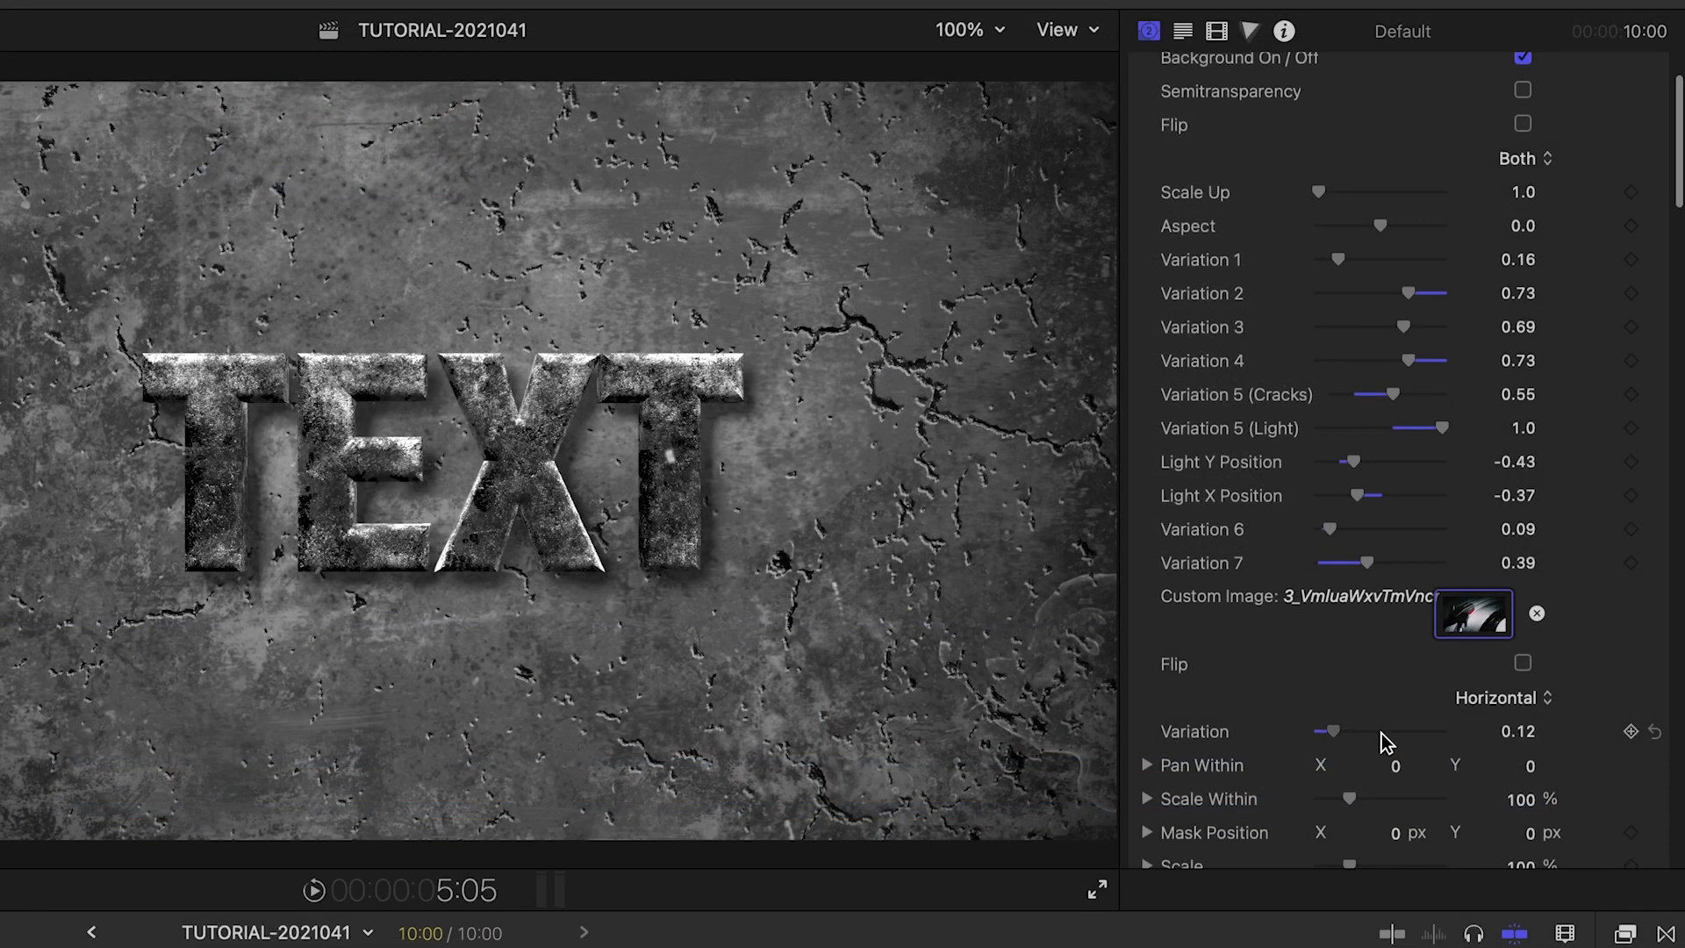
Adjust another texture slider and settle Variation 4 at 0.77.
{"action": "left_click_drag", "start_coordinate": [1332, 732], "coordinate": [1441, 732]}
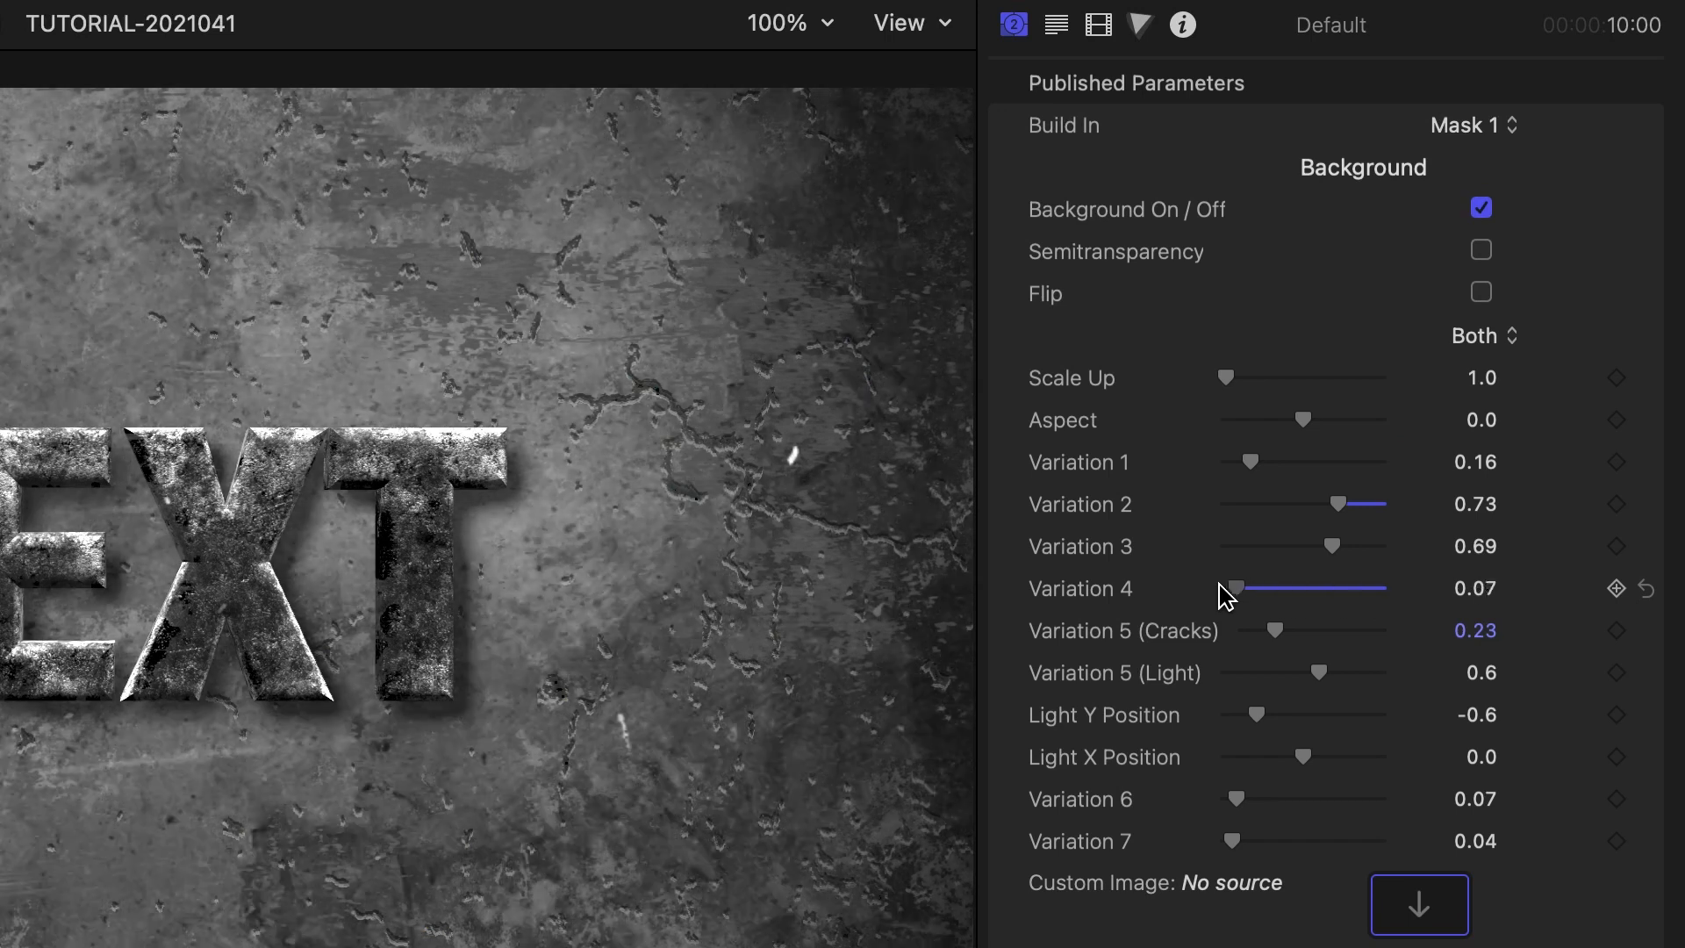
{"action": "left_click_drag", "start_coordinate": [1236, 588], "coordinate": [1322, 588]}
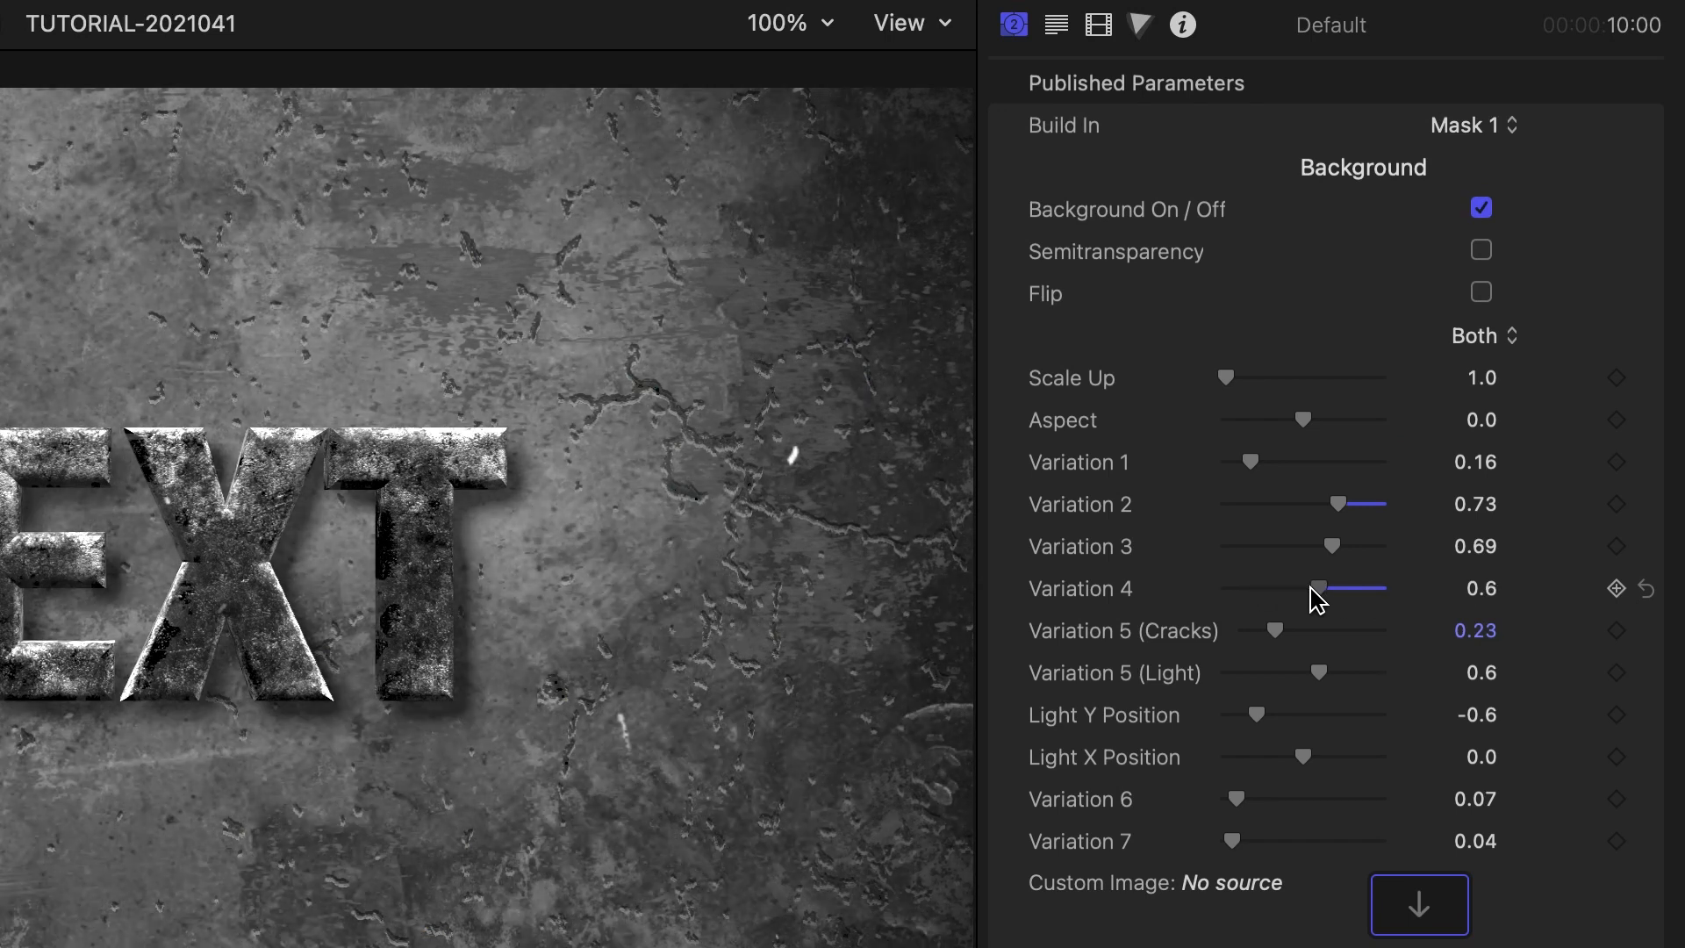
{"action": "left_click_drag", "start_coordinate": [1320, 589], "coordinate": [1363, 588]}
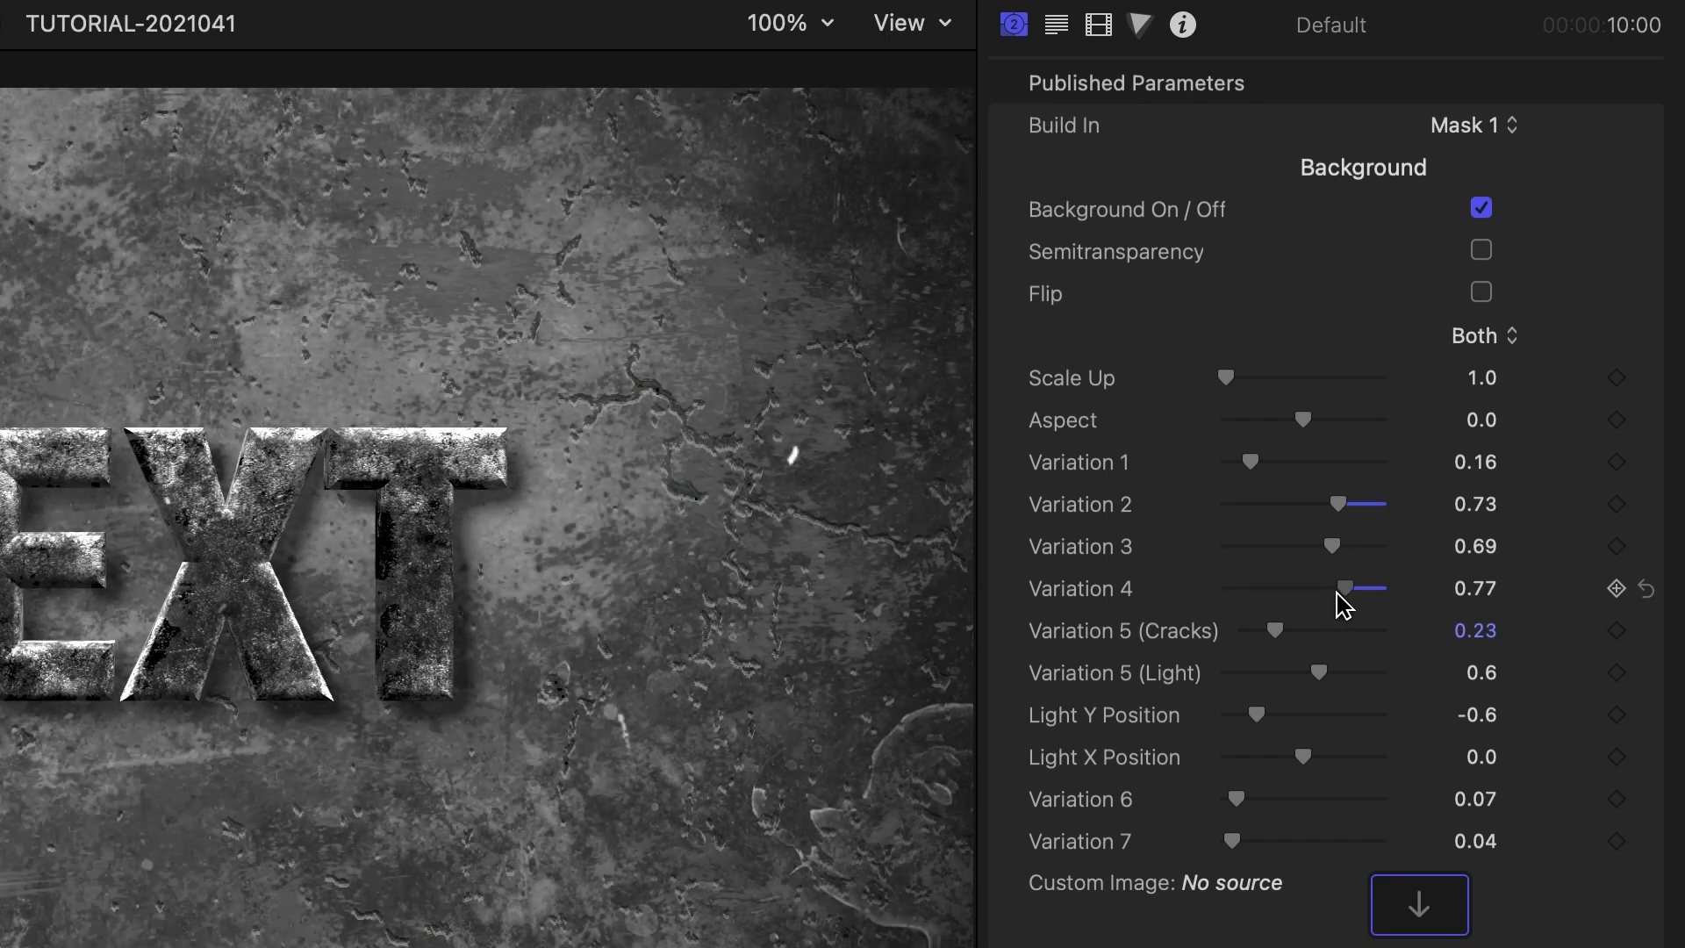
{"action": "left_click_drag", "start_coordinate": [1349, 588], "coordinate": [1340, 588]}
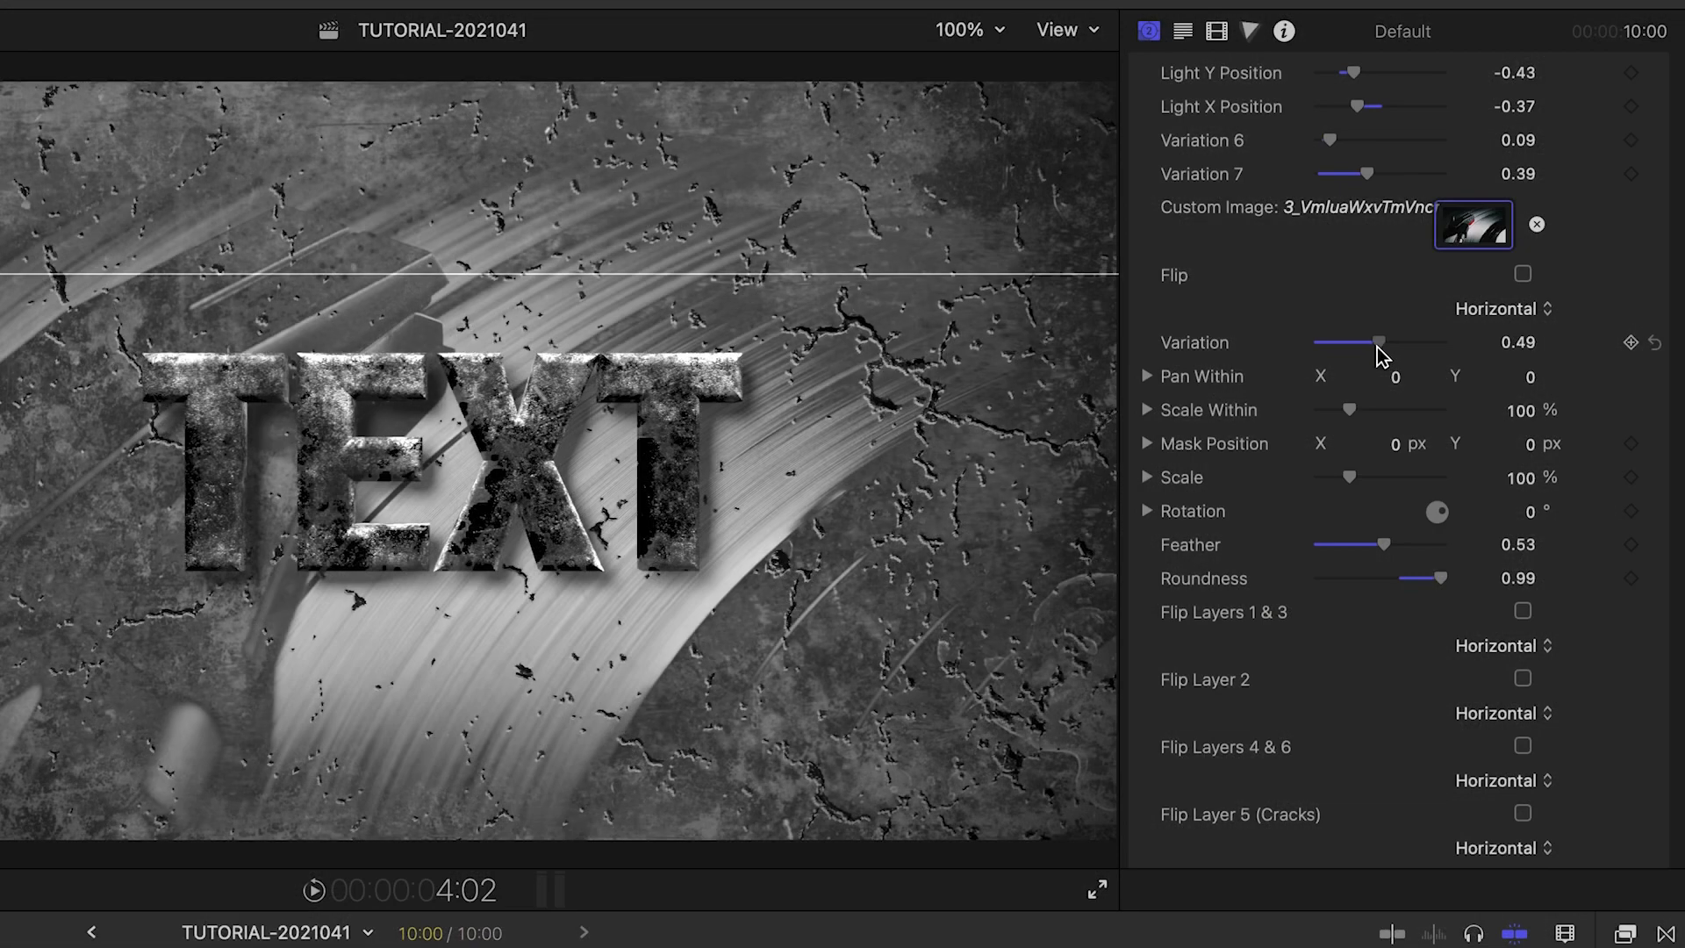
Set the custom image variation to full strength and feather its edges to about 0.53.
{"action": "left_click_drag", "start_coordinate": [1381, 341], "coordinate": [1332, 342]}
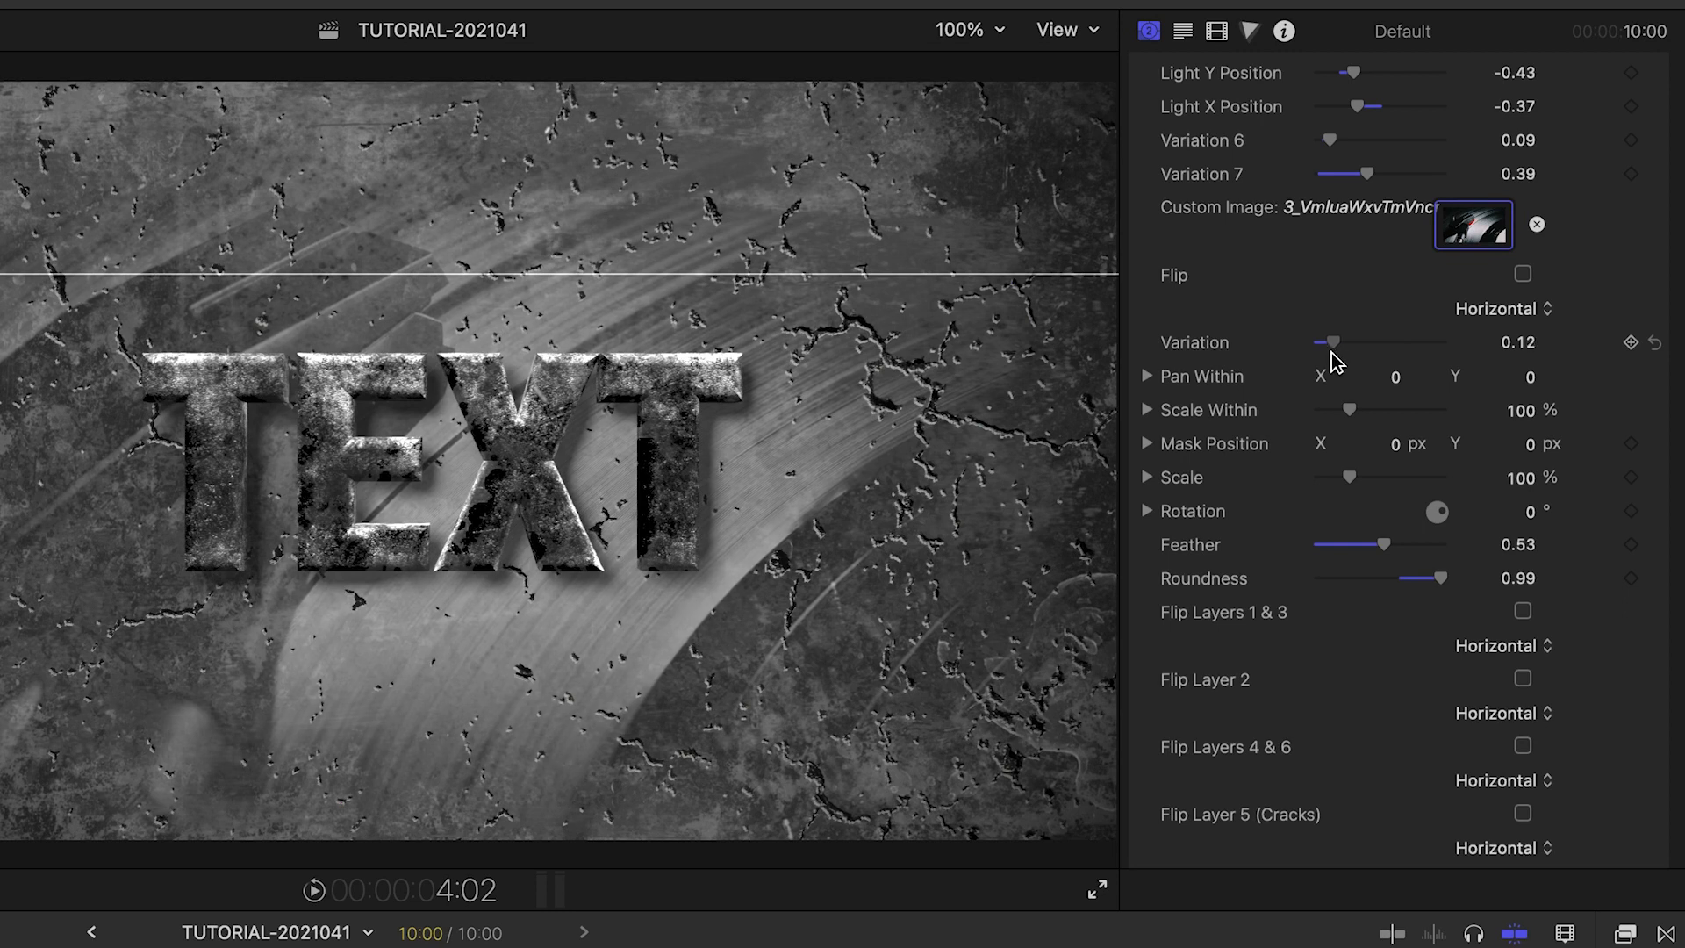
{"action": "left_click_drag", "start_coordinate": [1335, 341], "coordinate": [1322, 342]}
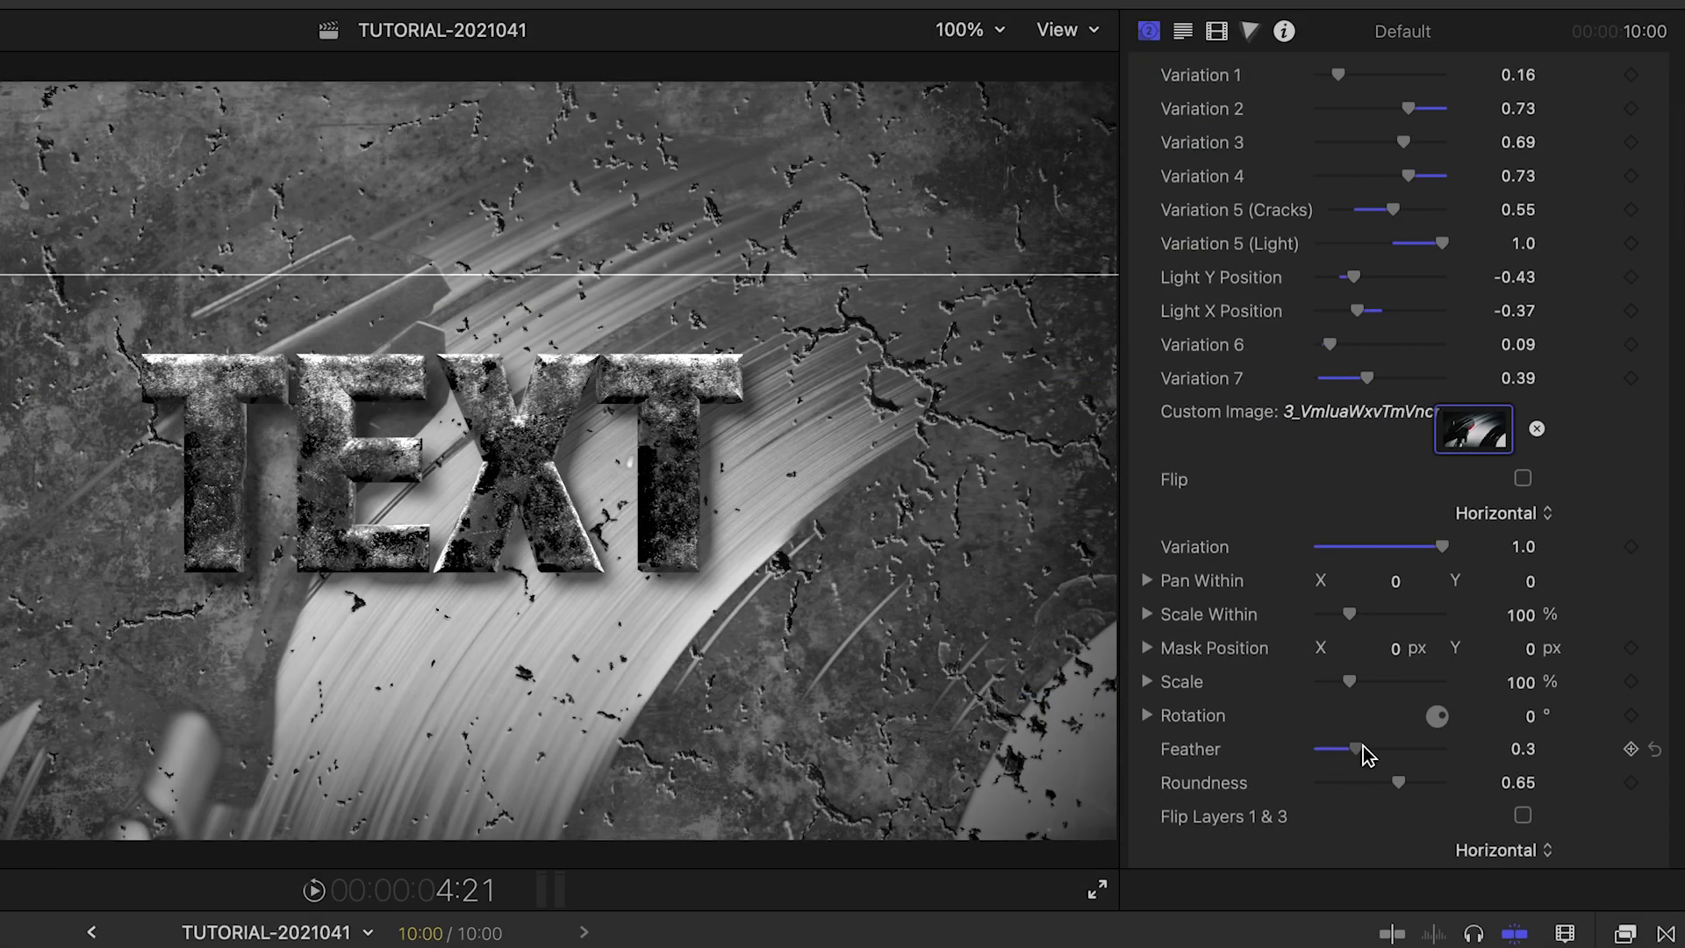
{"action": "left_click_drag", "start_coordinate": [1345, 749], "coordinate": [1384, 749]}
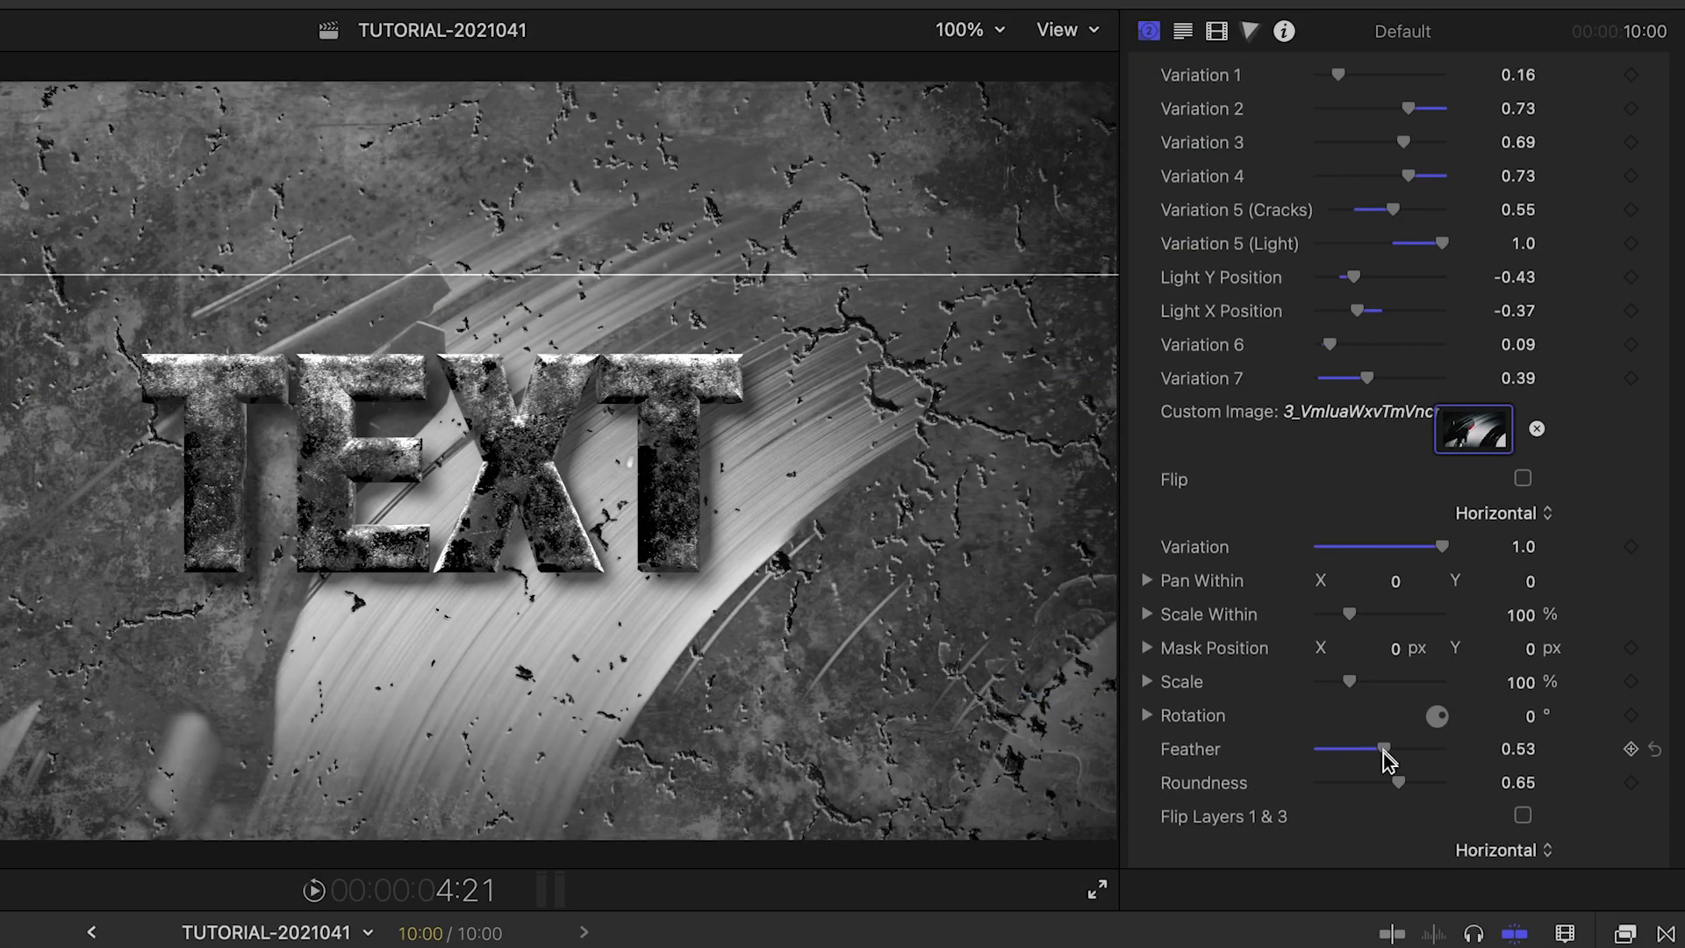
{"action": "left_click_drag", "start_coordinate": [1430, 782], "coordinate": [1397, 782]}
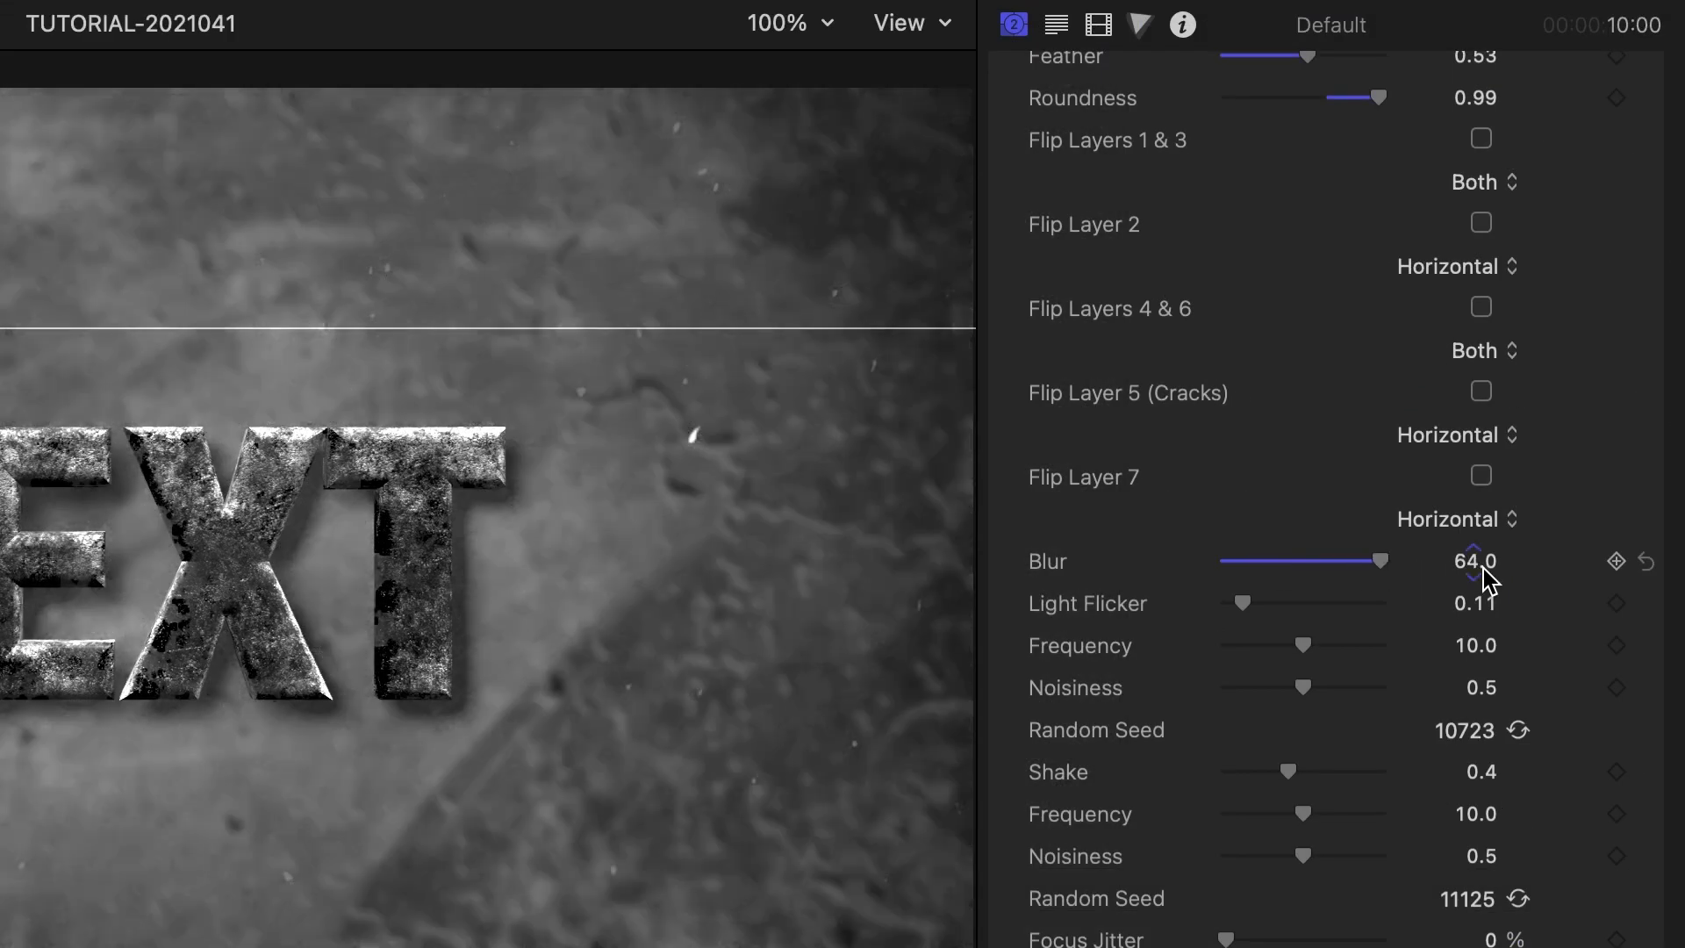
Set blur to 0, light flicker to 0.4, shake frequency to 13, with new random seeds.
{"action": "left_click_drag", "start_coordinate": [1379, 561], "coordinate": [1226, 561]}
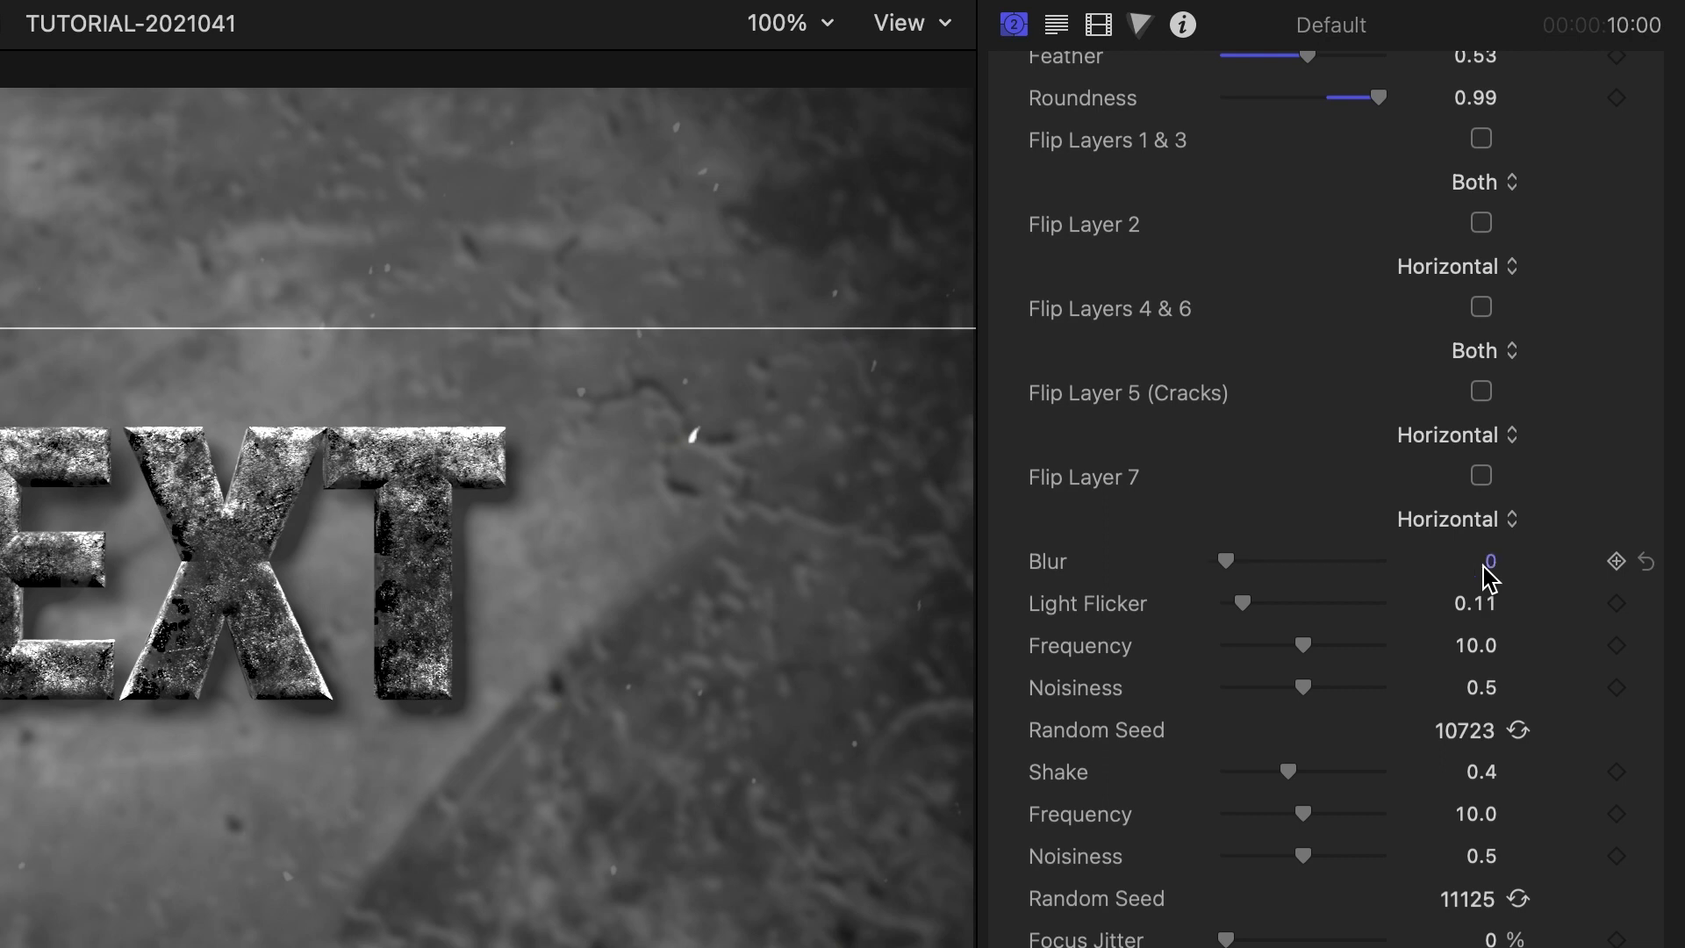
{"action": "left_click_drag", "start_coordinate": [1241, 602], "coordinate": [1386, 502]}
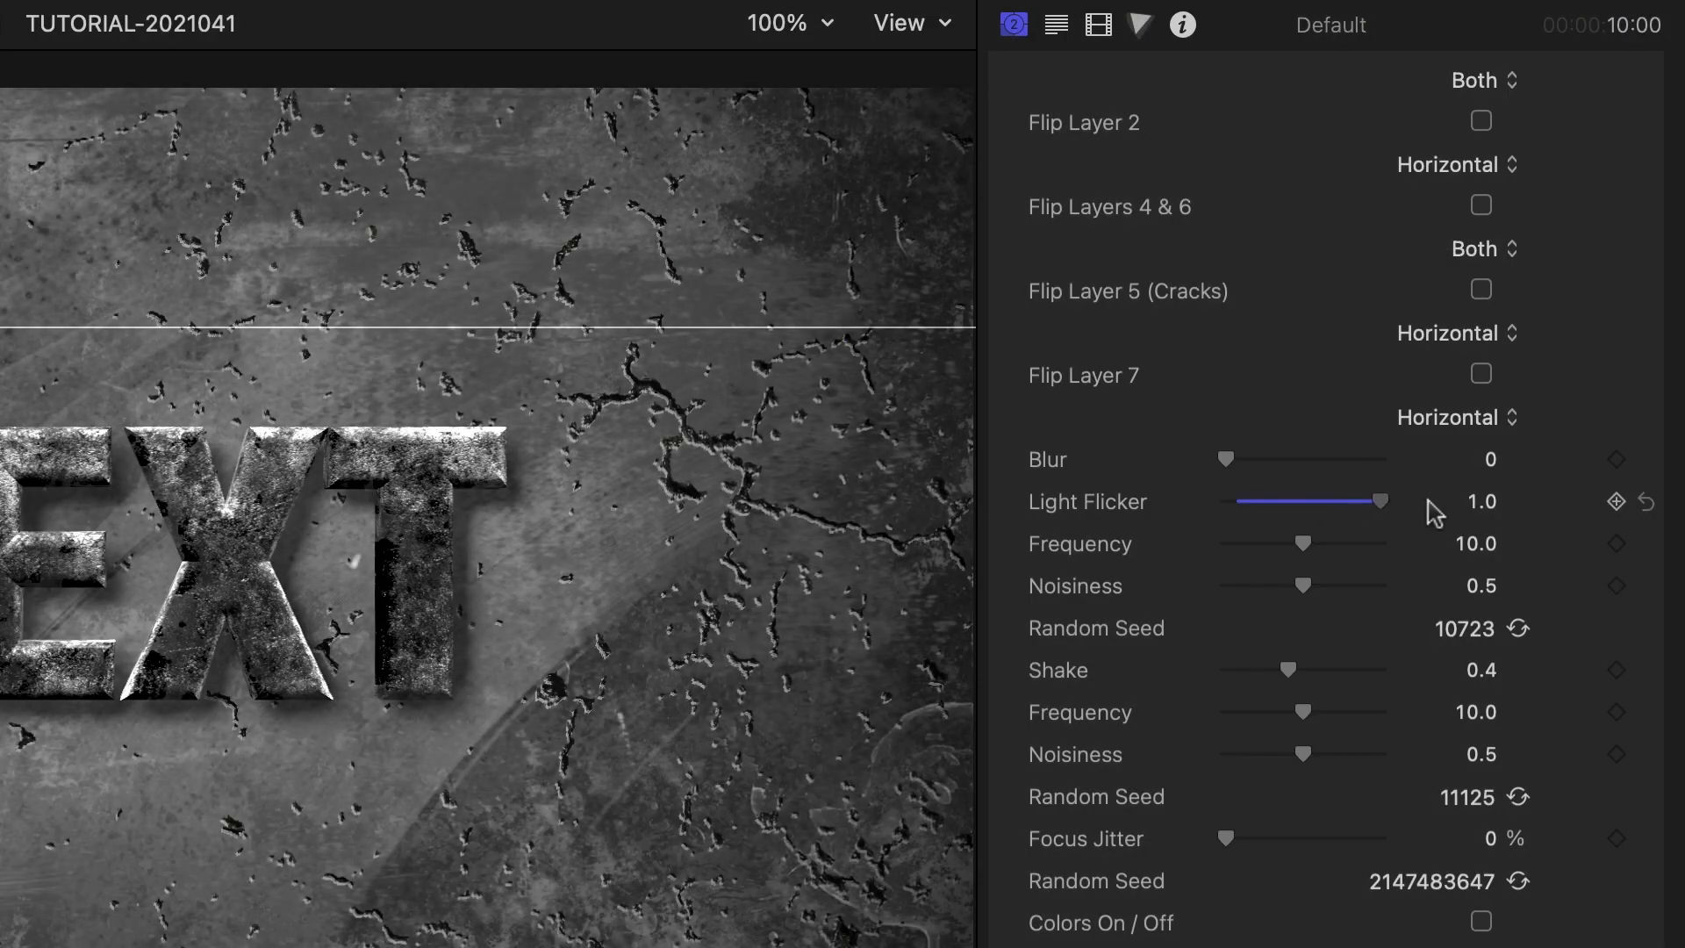
{"action": "left_click_drag", "start_coordinate": [1302, 545], "coordinate": [1320, 545]}
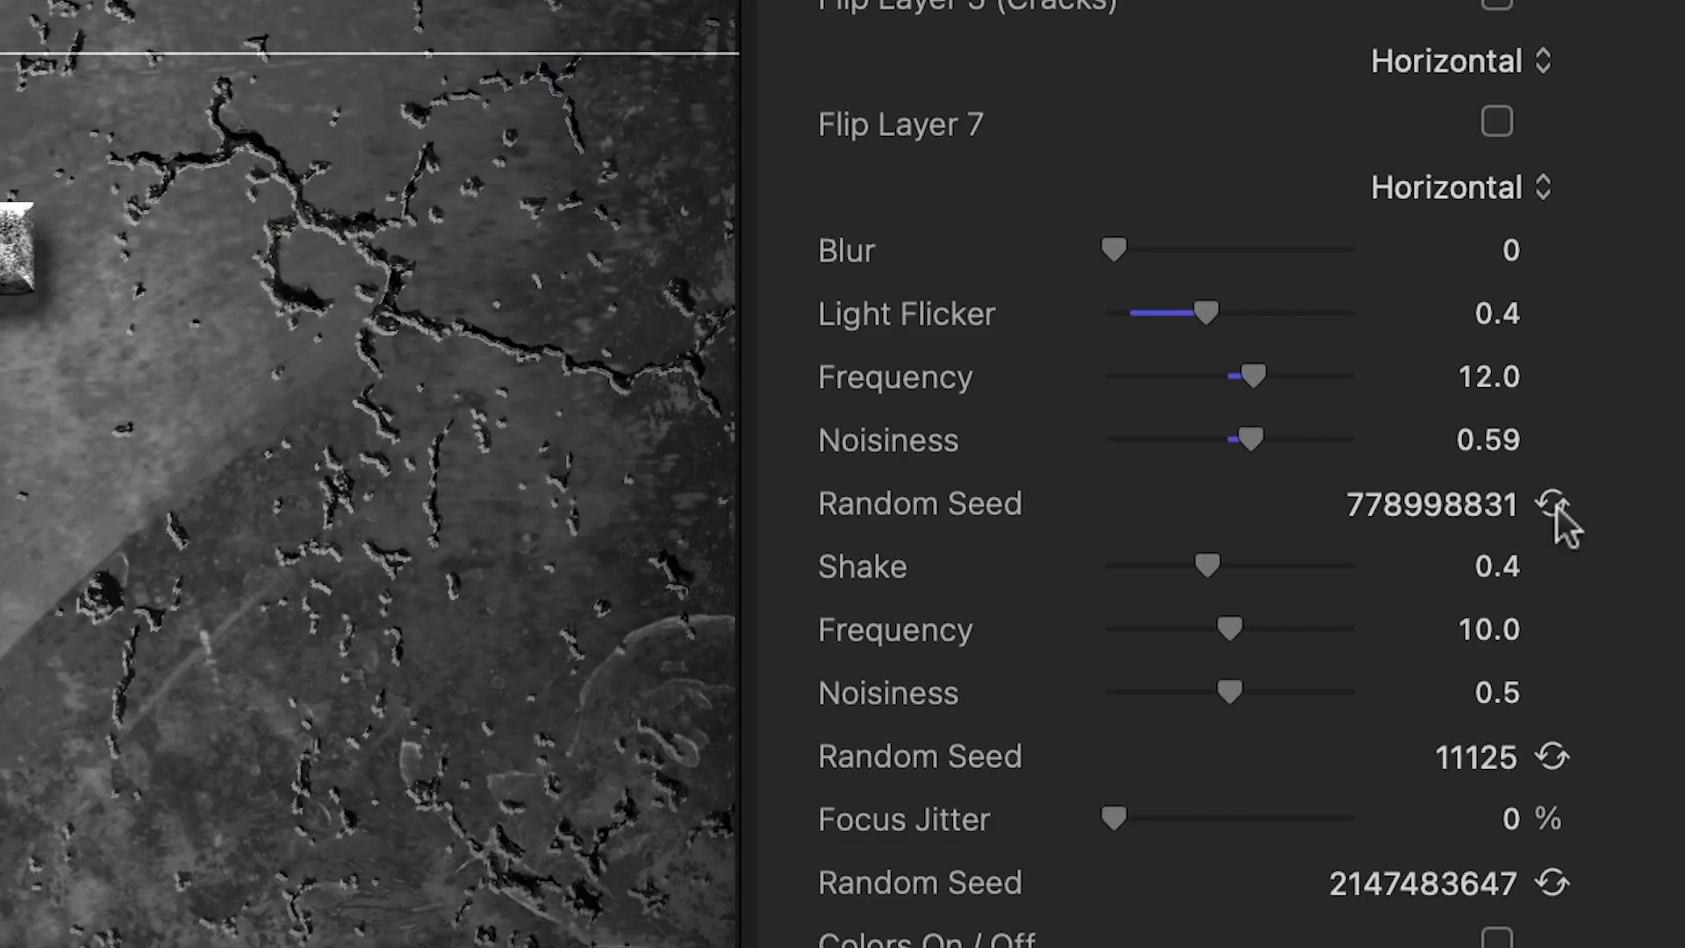
{"action": "left_click", "coordinate": [1552, 504]}
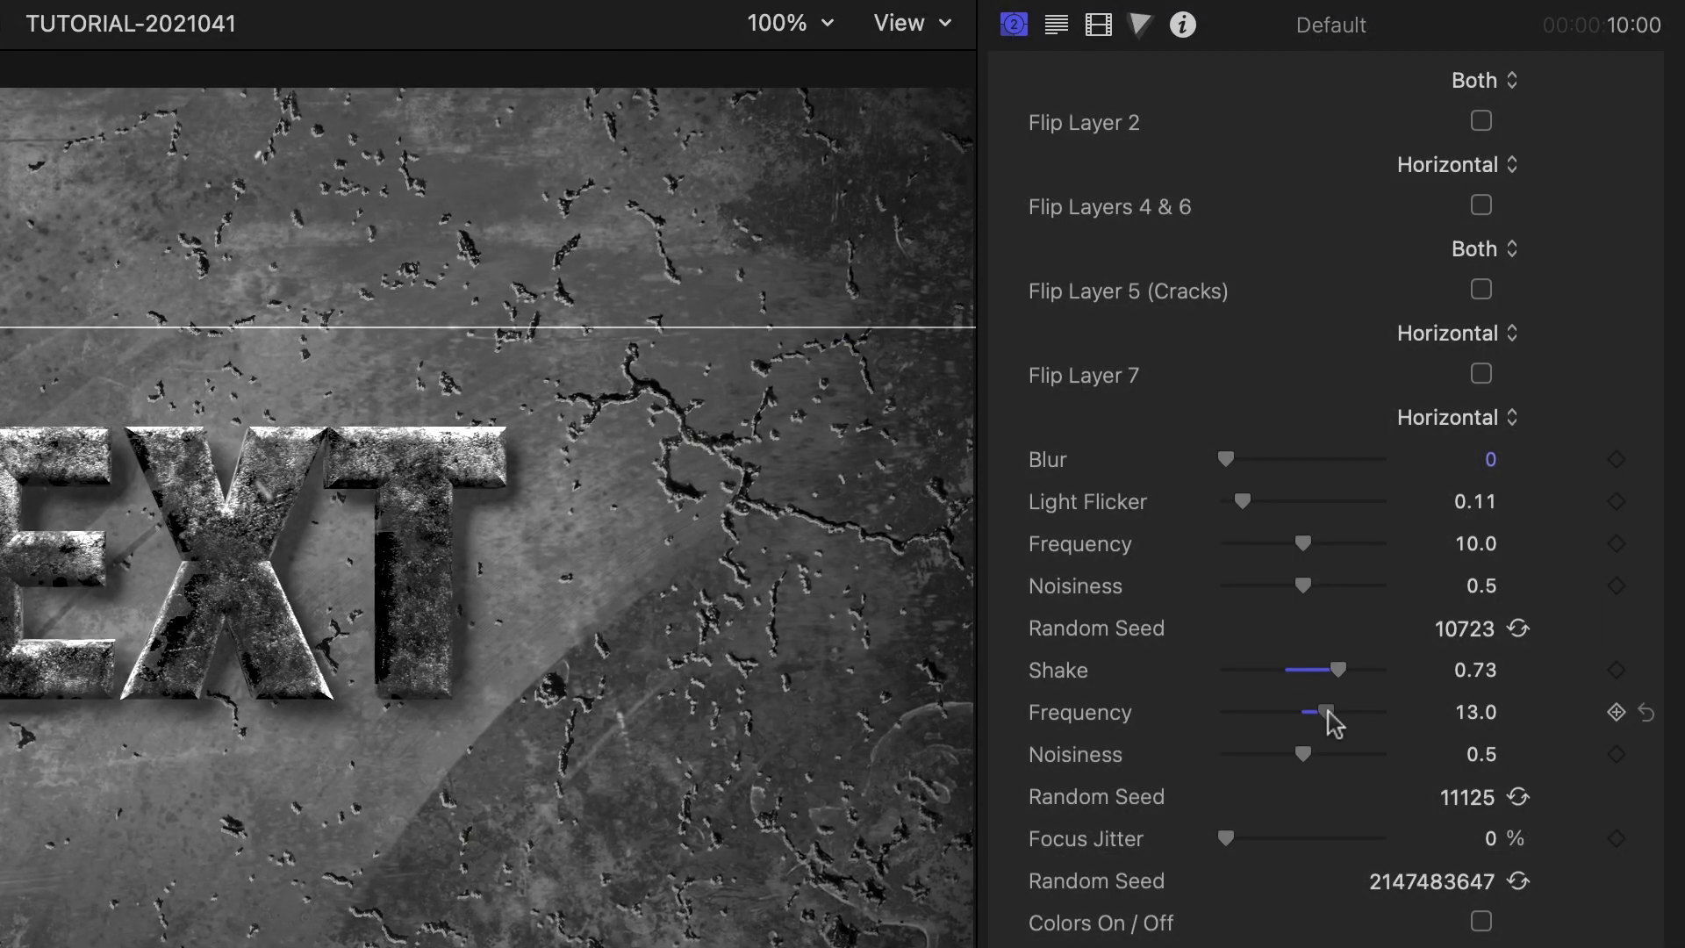
{"action": "left_click_drag", "start_coordinate": [1303, 753], "coordinate": [1325, 753]}
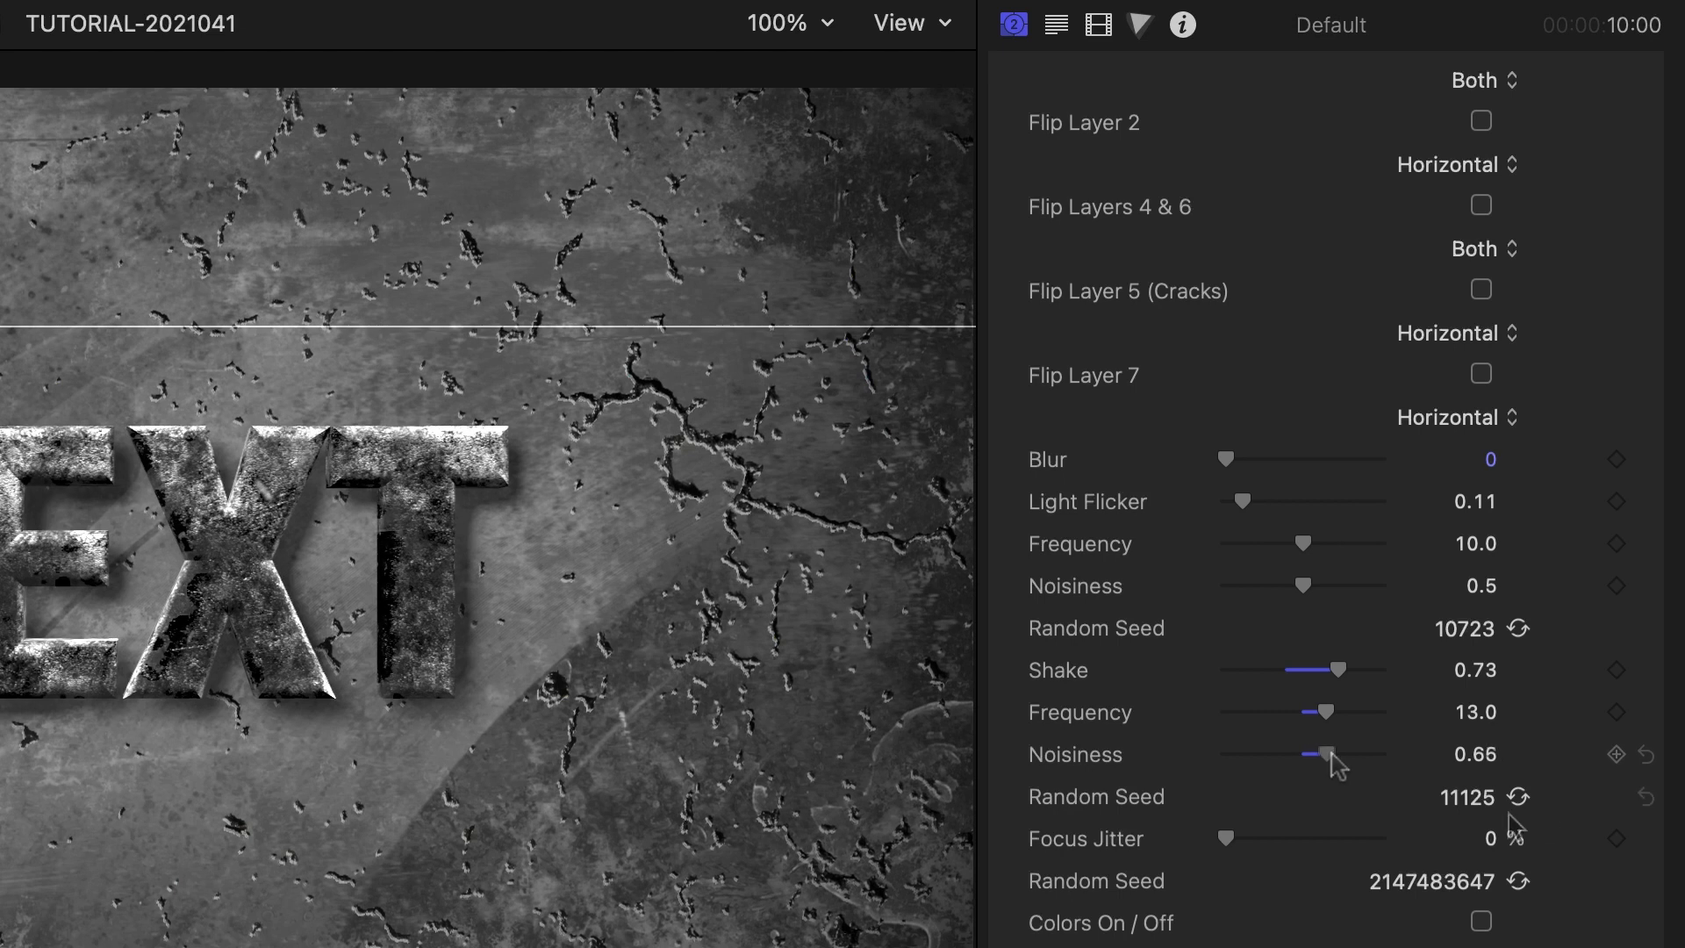
{"action": "left_click", "coordinate": [1517, 796]}
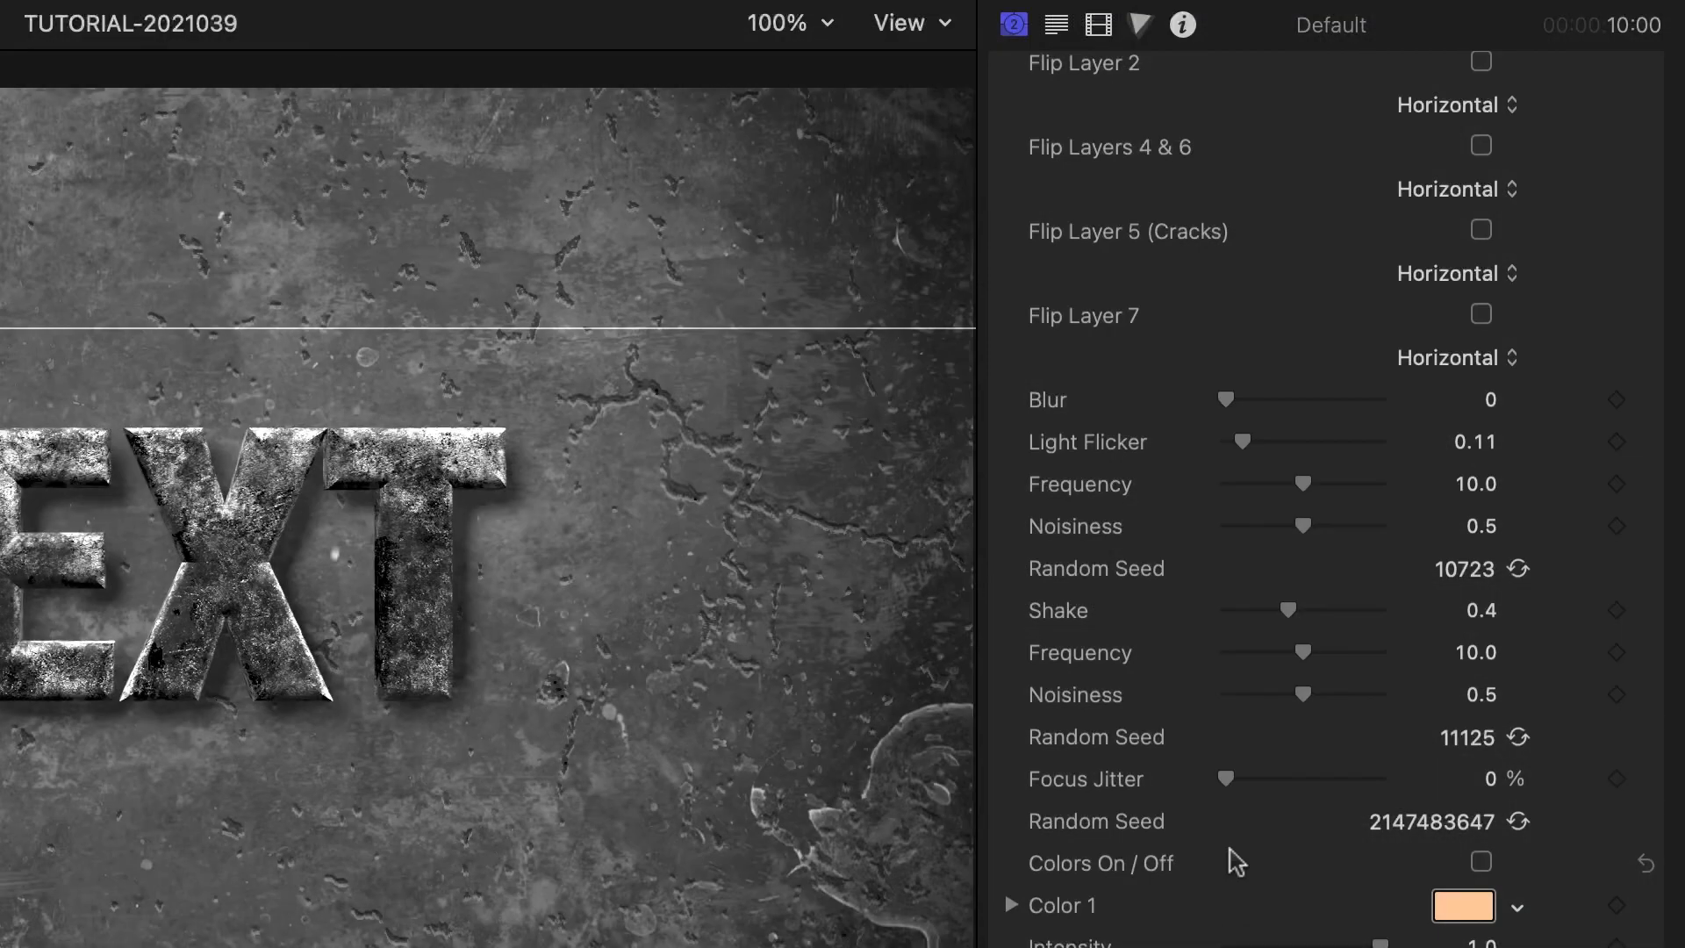
Raise focus jitter to 73.1% and switch on the background colors.
{"action": "left_click_drag", "start_coordinate": [1225, 778], "coordinate": [1324, 778]}
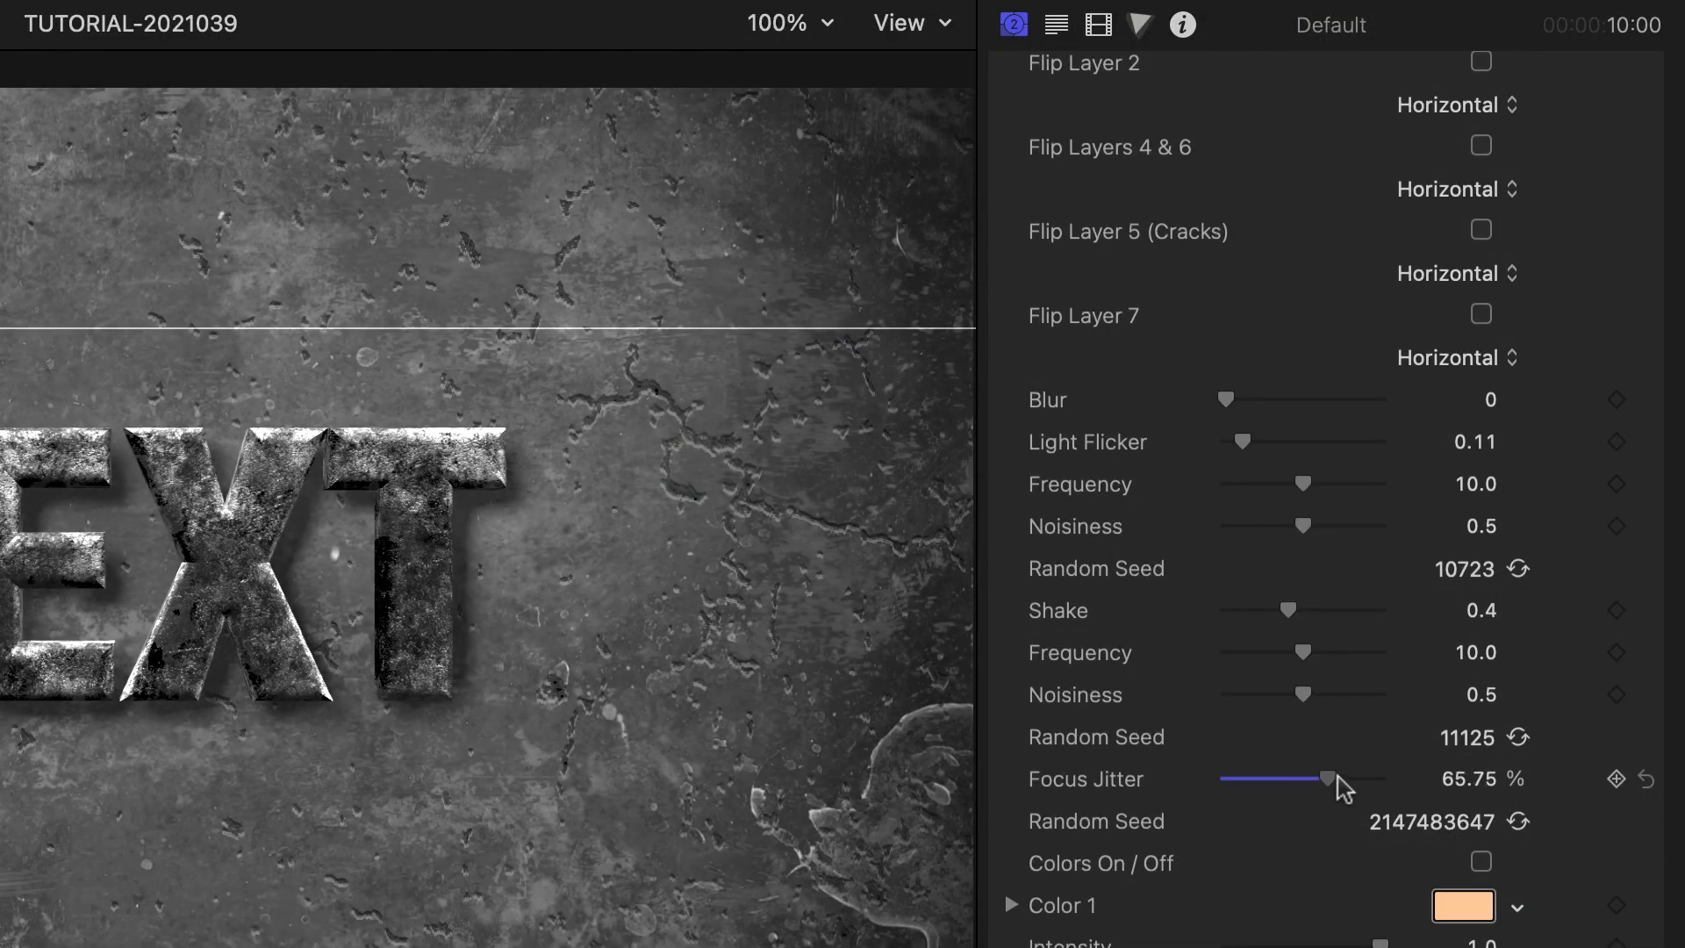
{"action": "left_click_drag", "start_coordinate": [1326, 780], "coordinate": [1341, 780]}
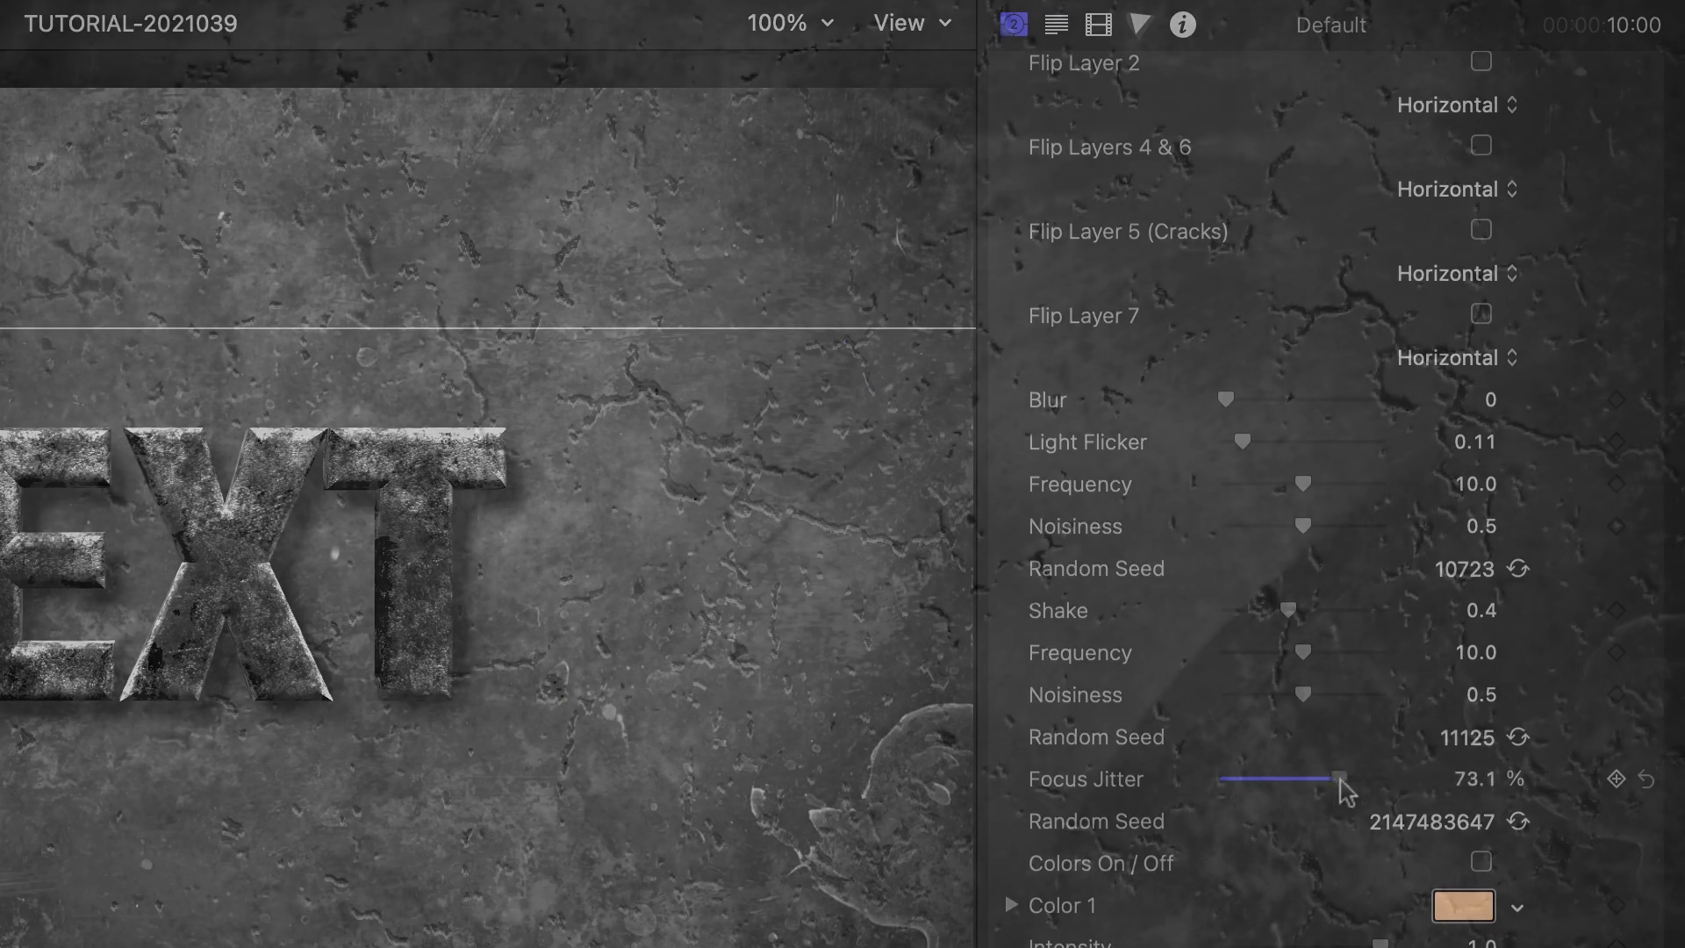
{"action": "left_click", "coordinate": [1479, 302]}
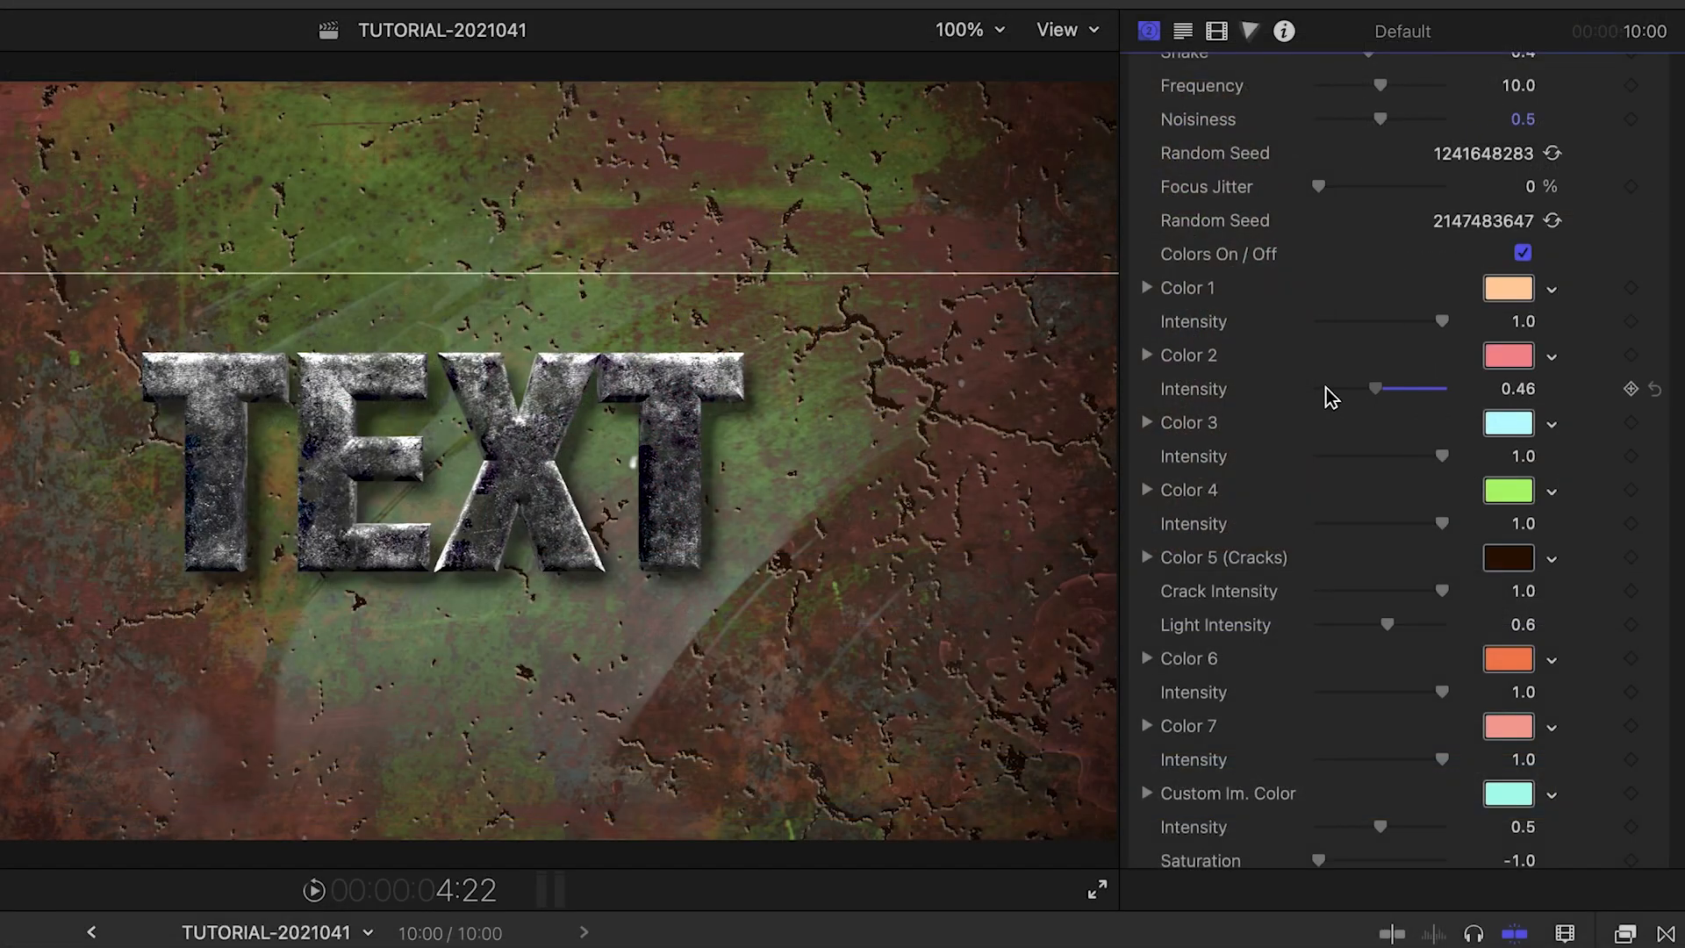
Lower Color 2 intensity and desaturate the background to about -0.3.
{"action": "left_click_drag", "start_coordinate": [1373, 388], "coordinate": [1344, 388]}
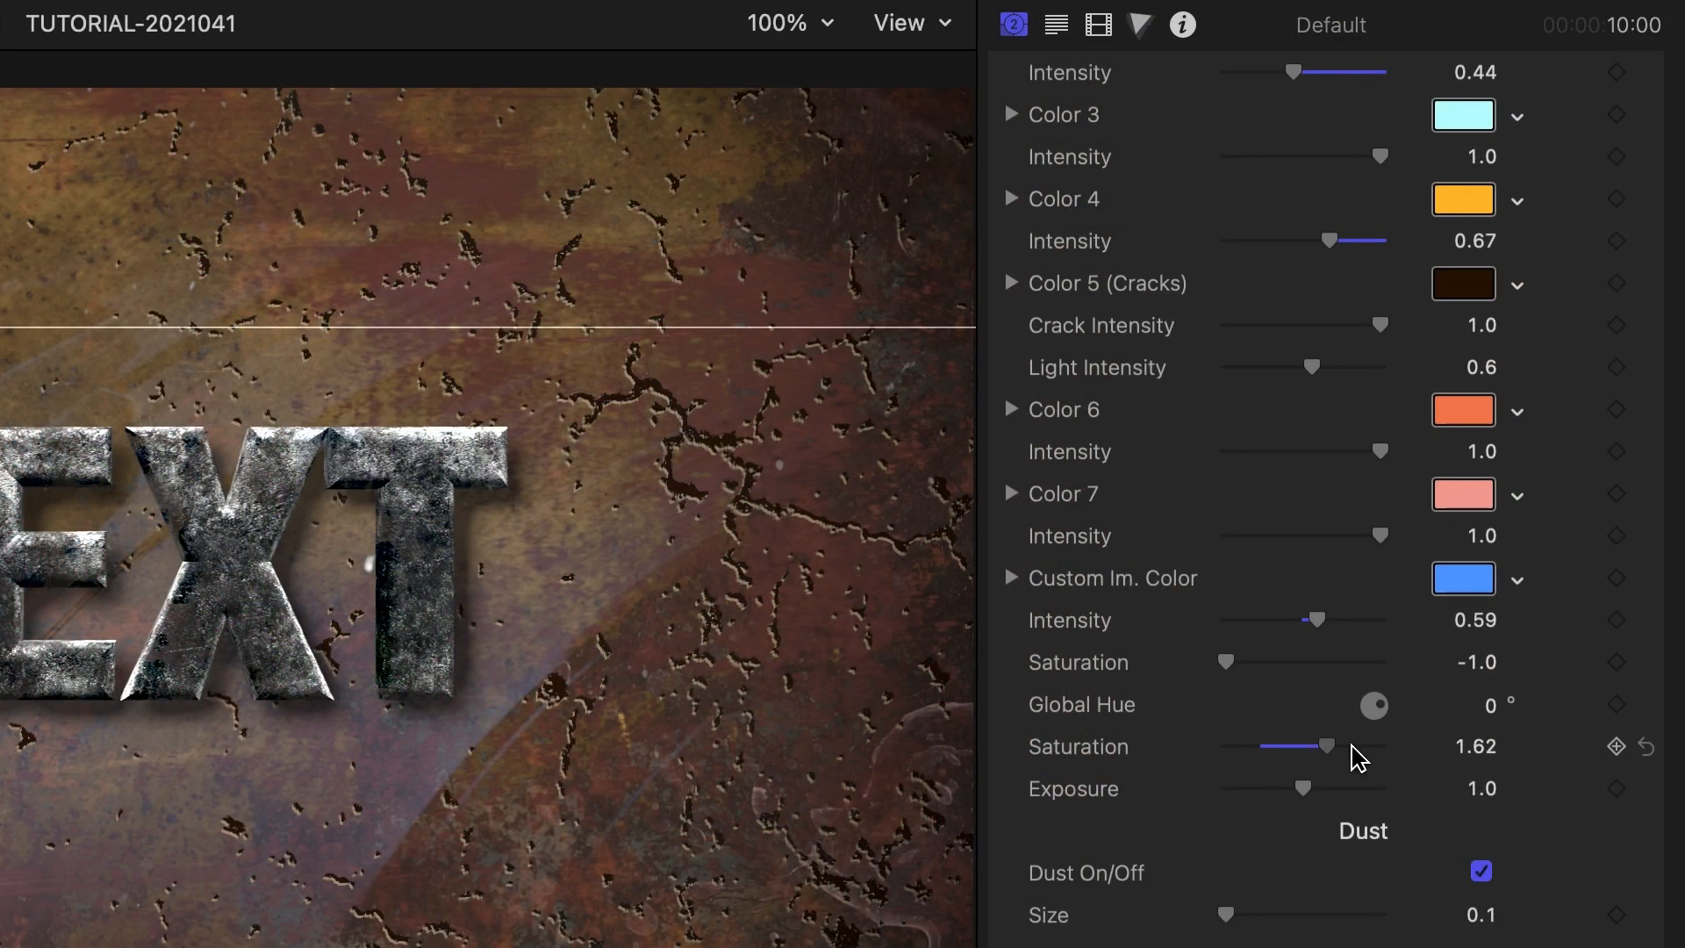
{"action": "left_click_drag", "start_coordinate": [1324, 746], "coordinate": [1345, 746]}
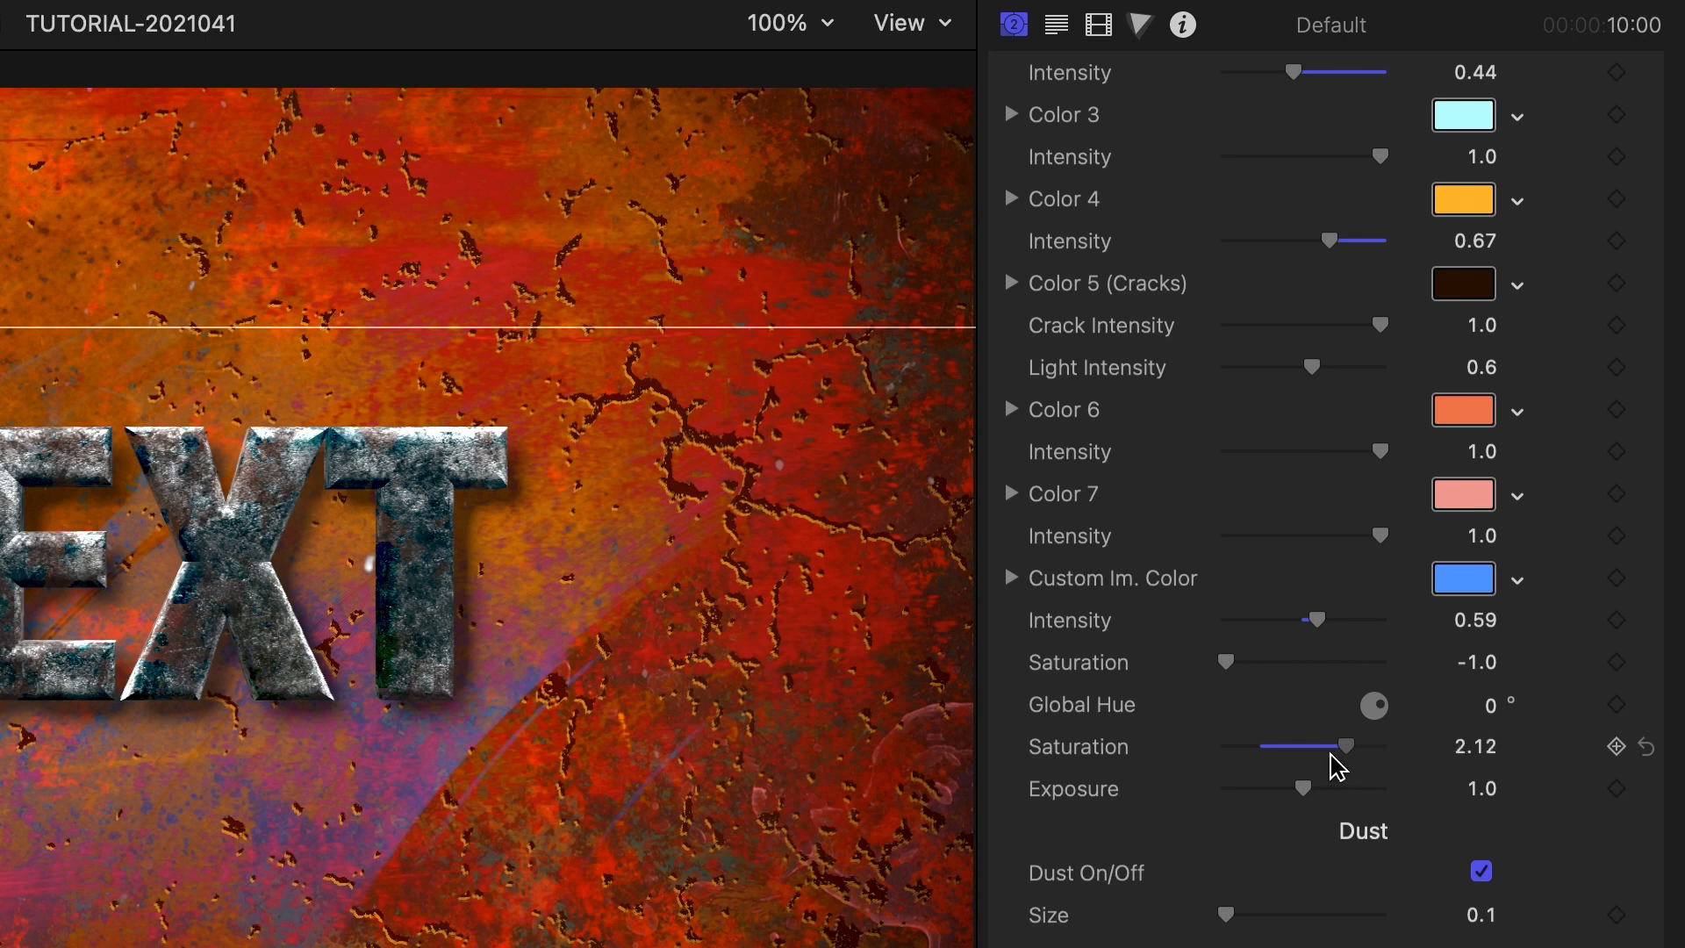
{"action": "left_click_drag", "start_coordinate": [1345, 746], "coordinate": [1245, 746]}
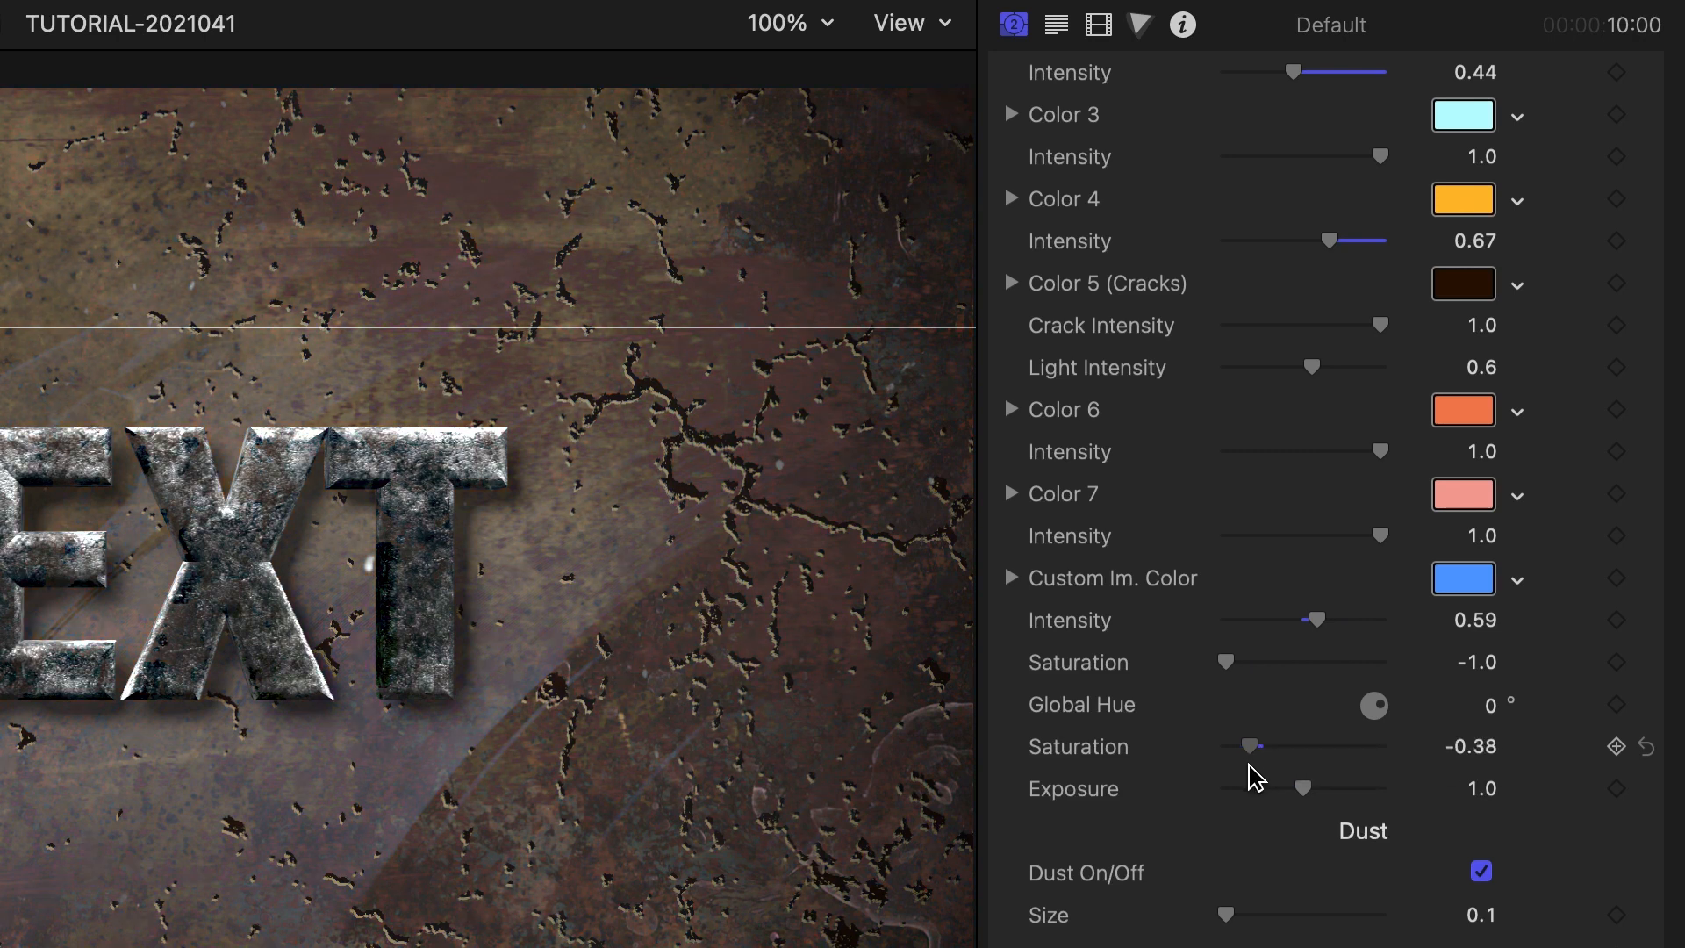
{"action": "left_click_drag", "start_coordinate": [1247, 745], "coordinate": [1255, 746]}
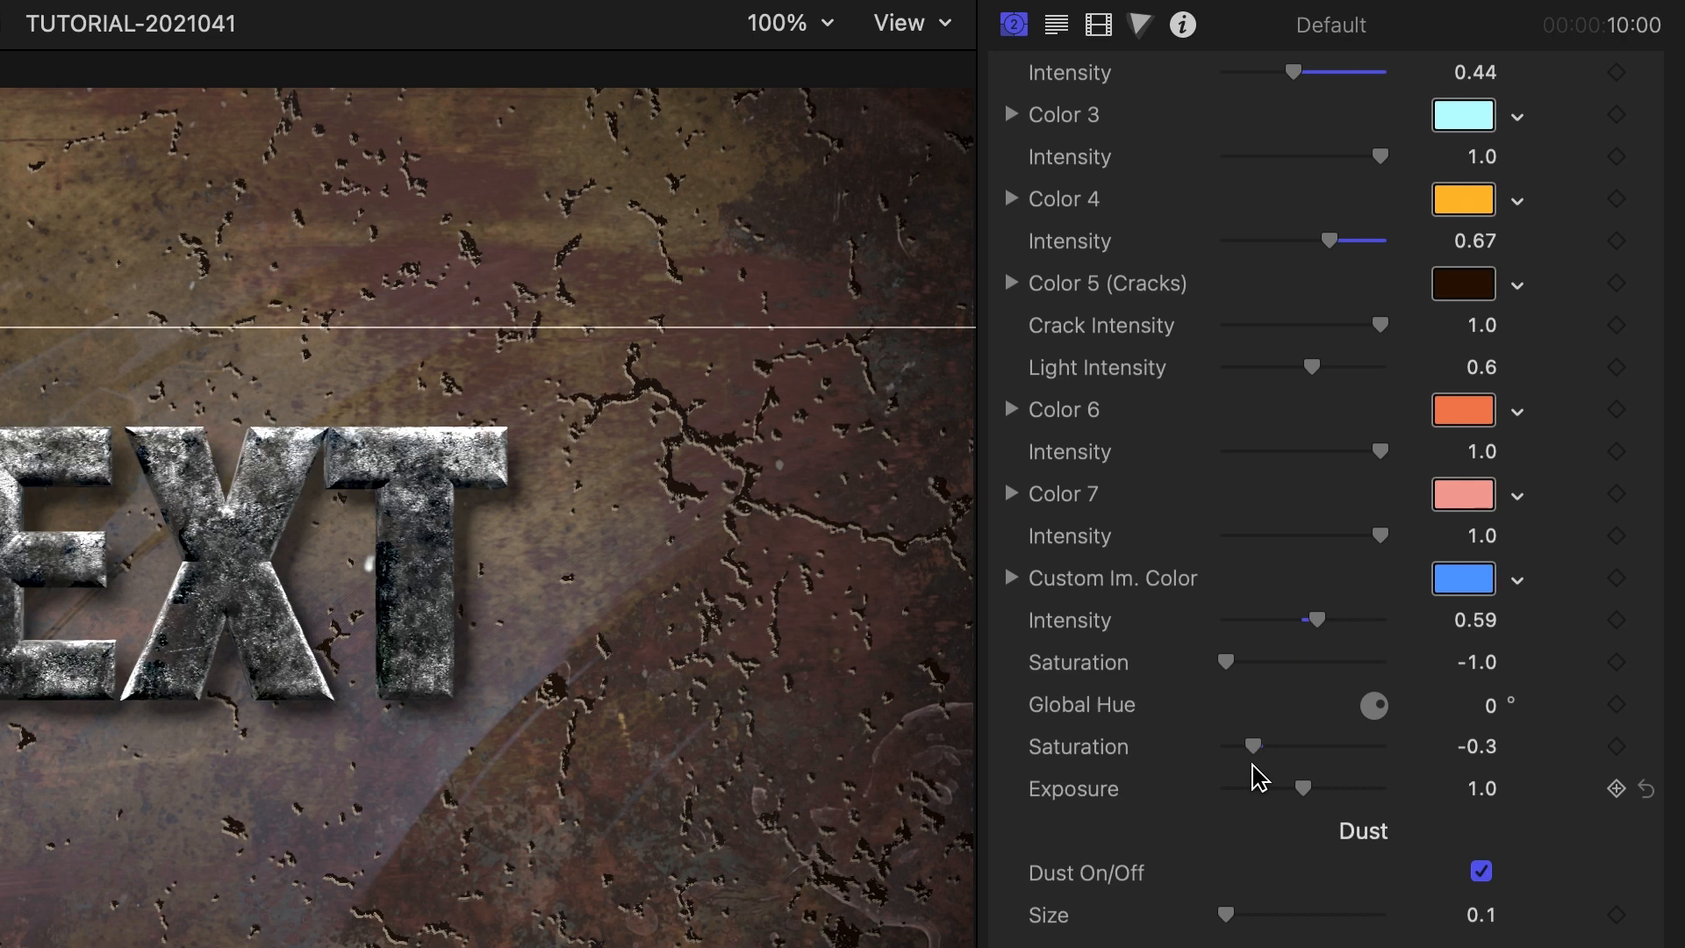
Enlarge and densify the dust, pick different smoke types, and shift the smoke horizontally.
{"action": "scroll", "scroll_direction": "down", "scroll_amount": 3}
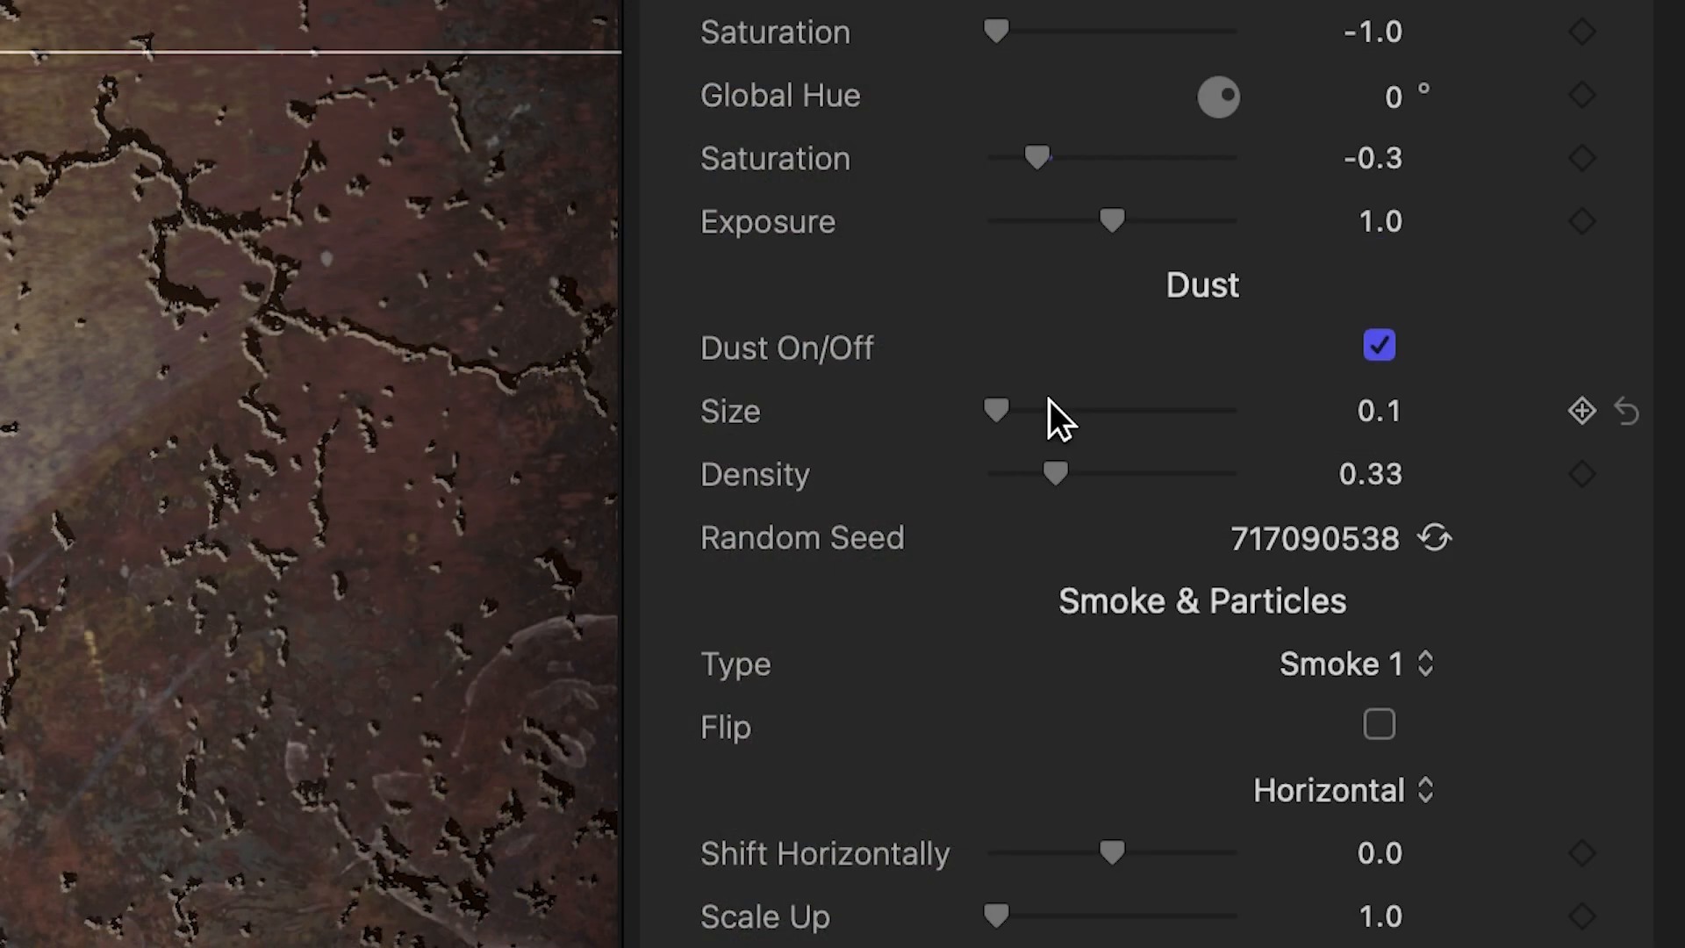
{"action": "left_click_drag", "start_coordinate": [995, 410], "coordinate": [1229, 411]}
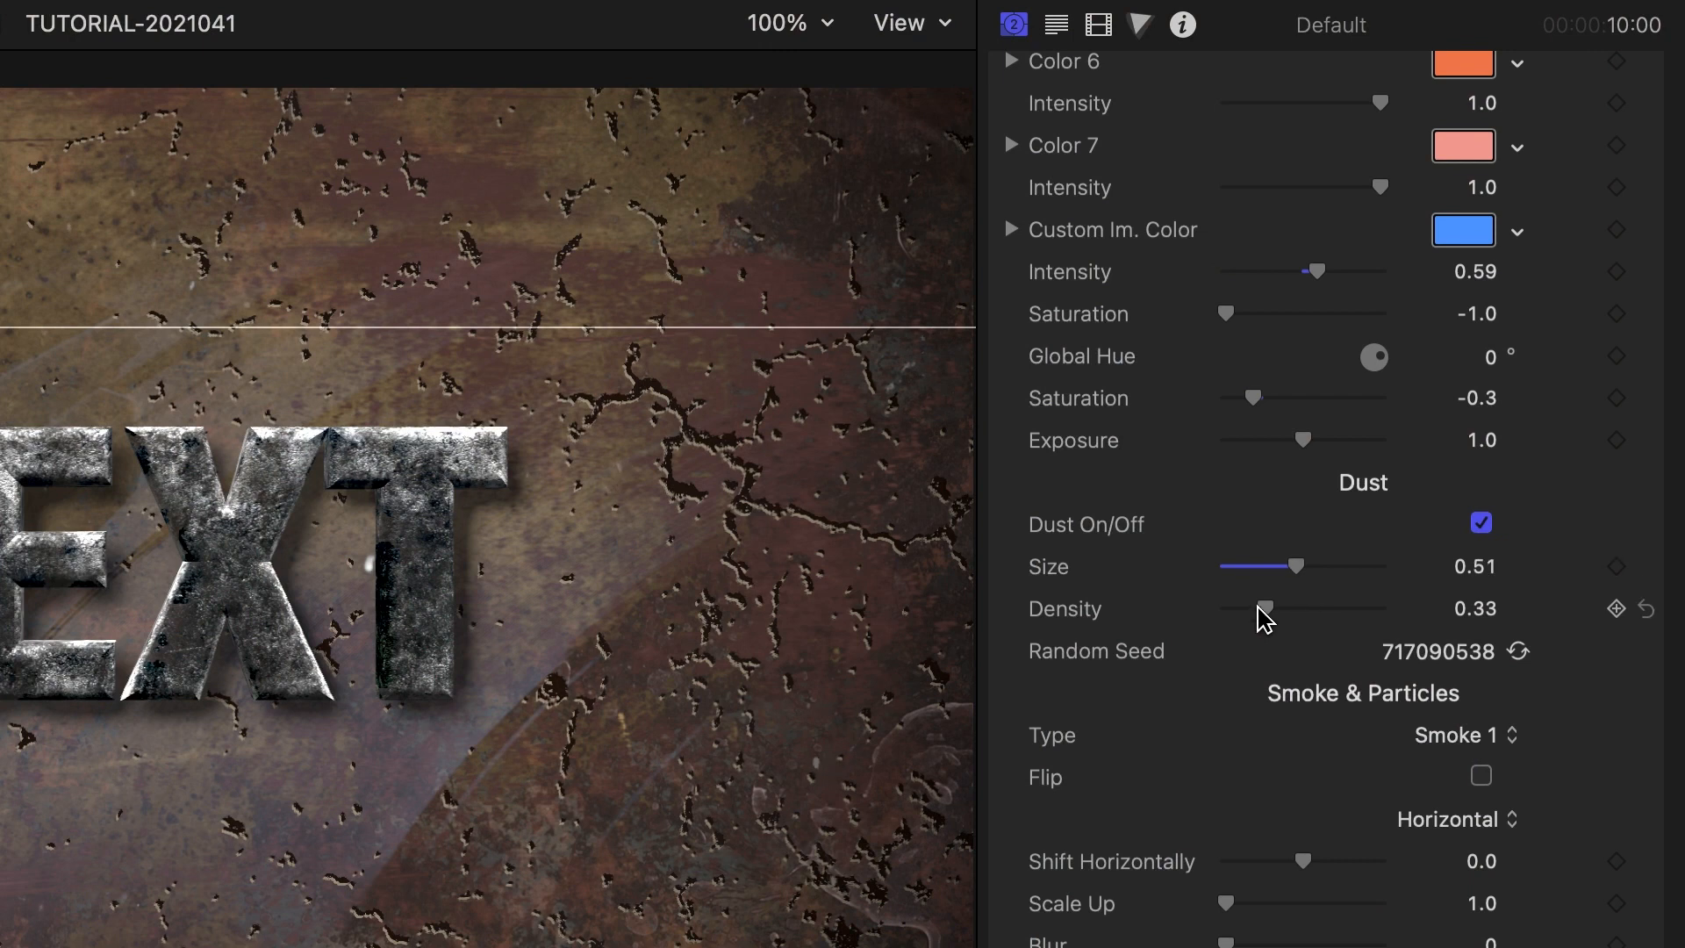
{"action": "left_click_drag", "start_coordinate": [1268, 608], "coordinate": [1384, 608]}
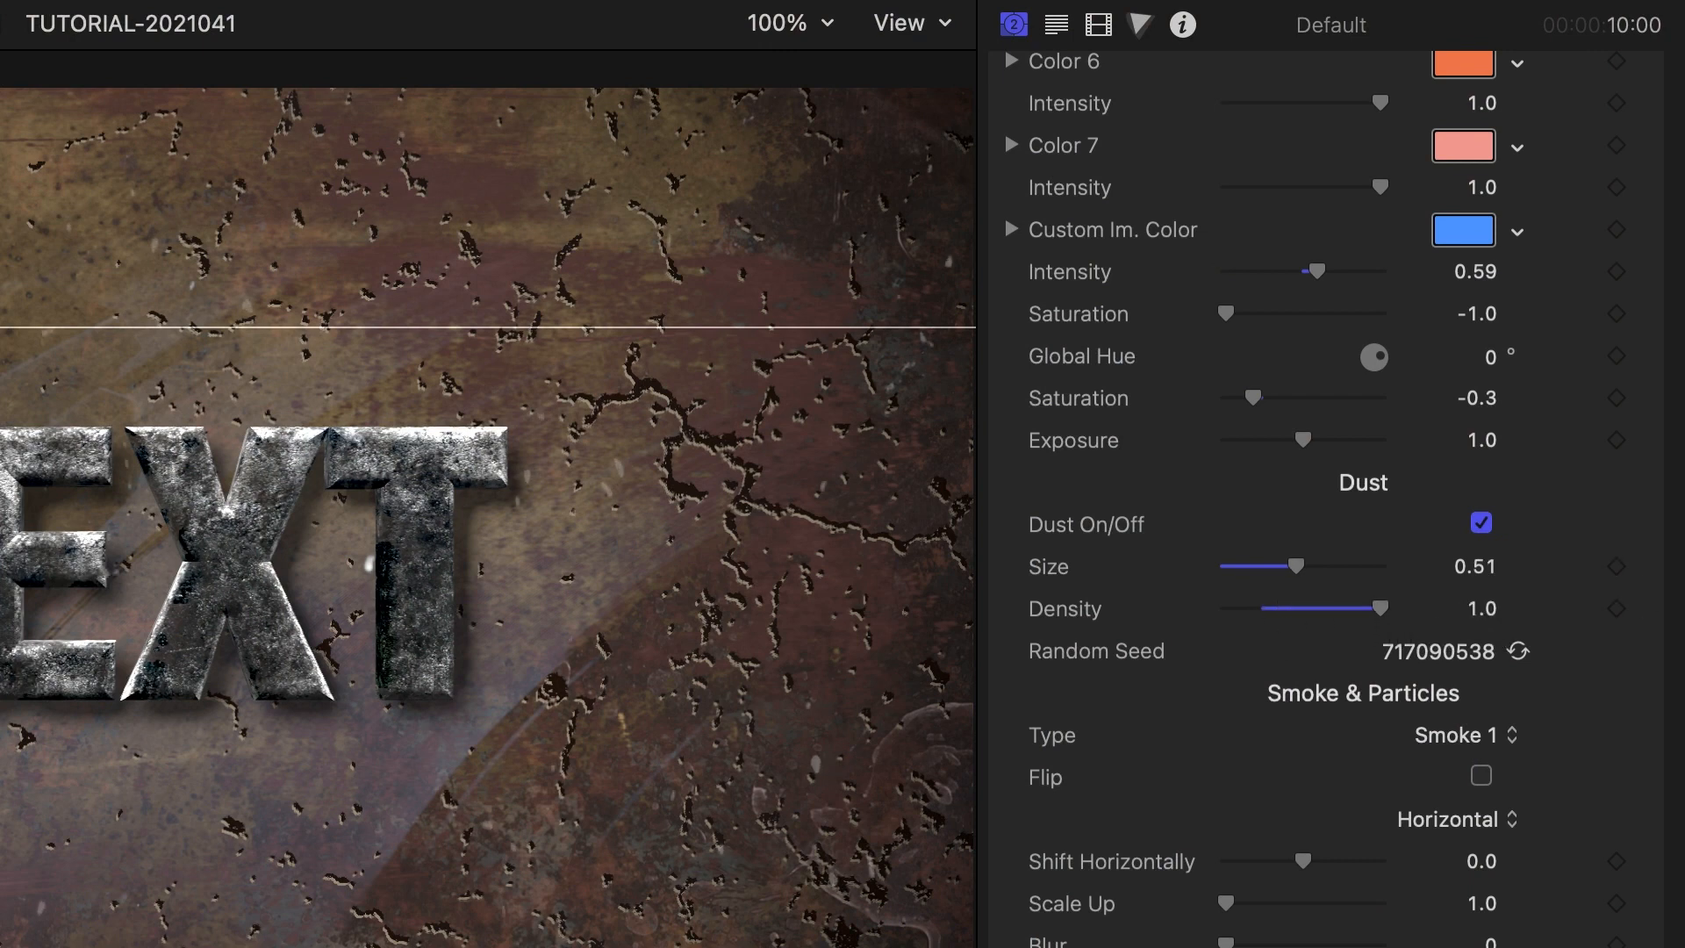
{"action": "left_click", "coordinate": [1457, 734]}
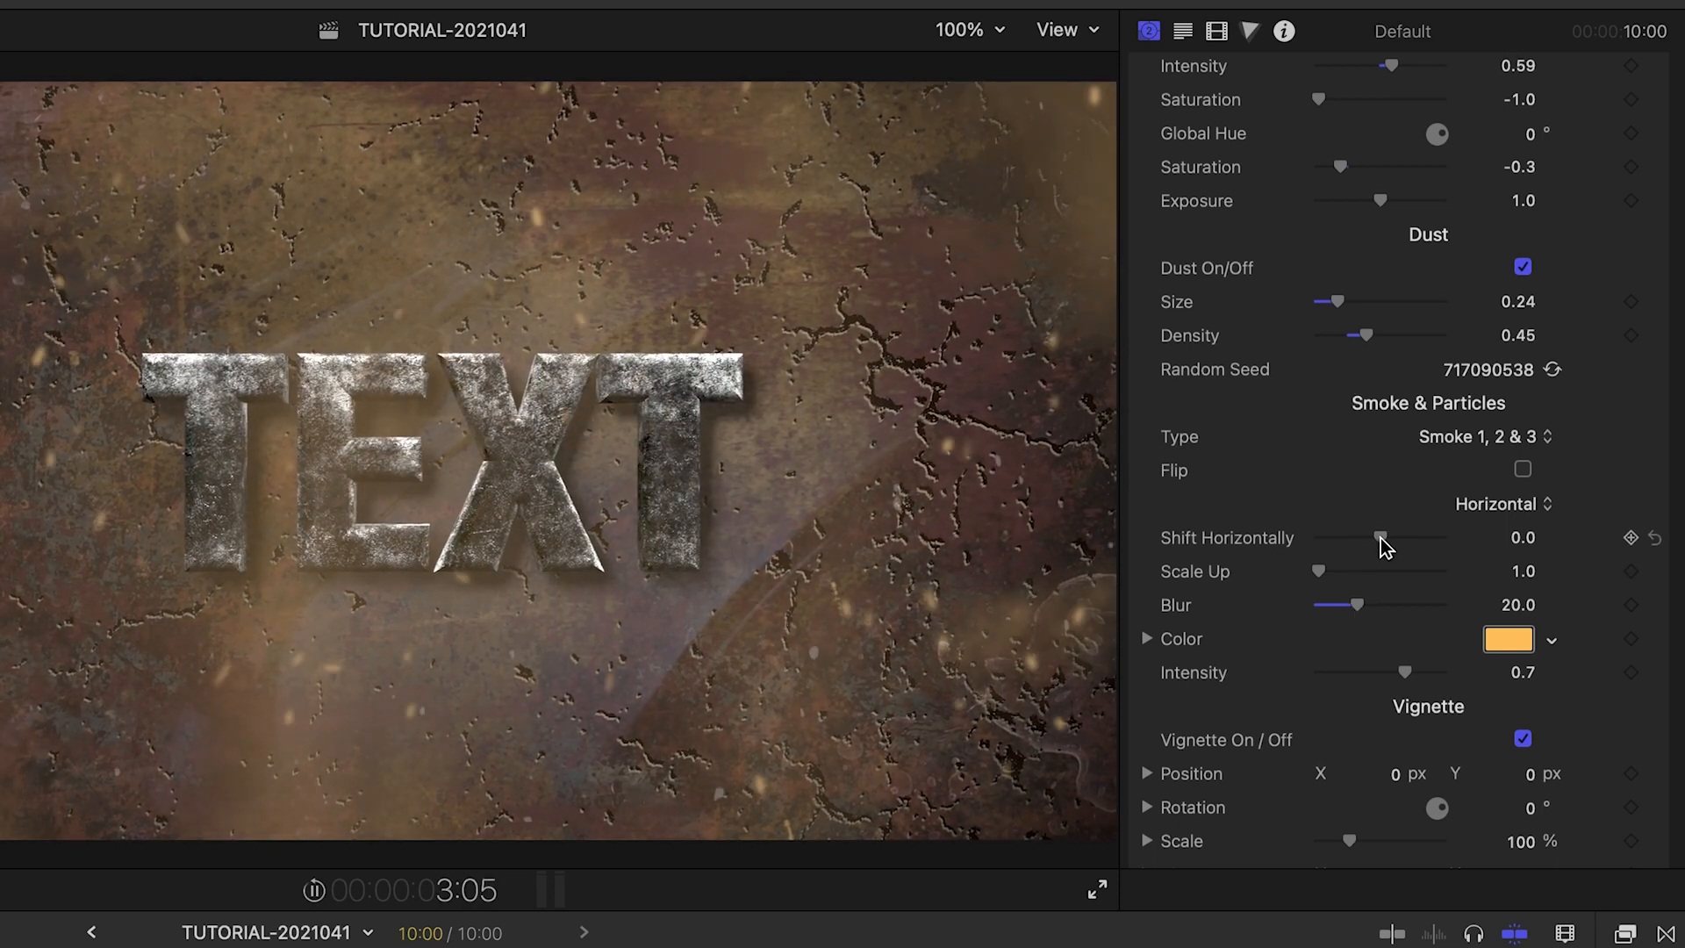
{"action": "left_click_drag", "start_coordinate": [1378, 537], "coordinate": [1419, 537]}
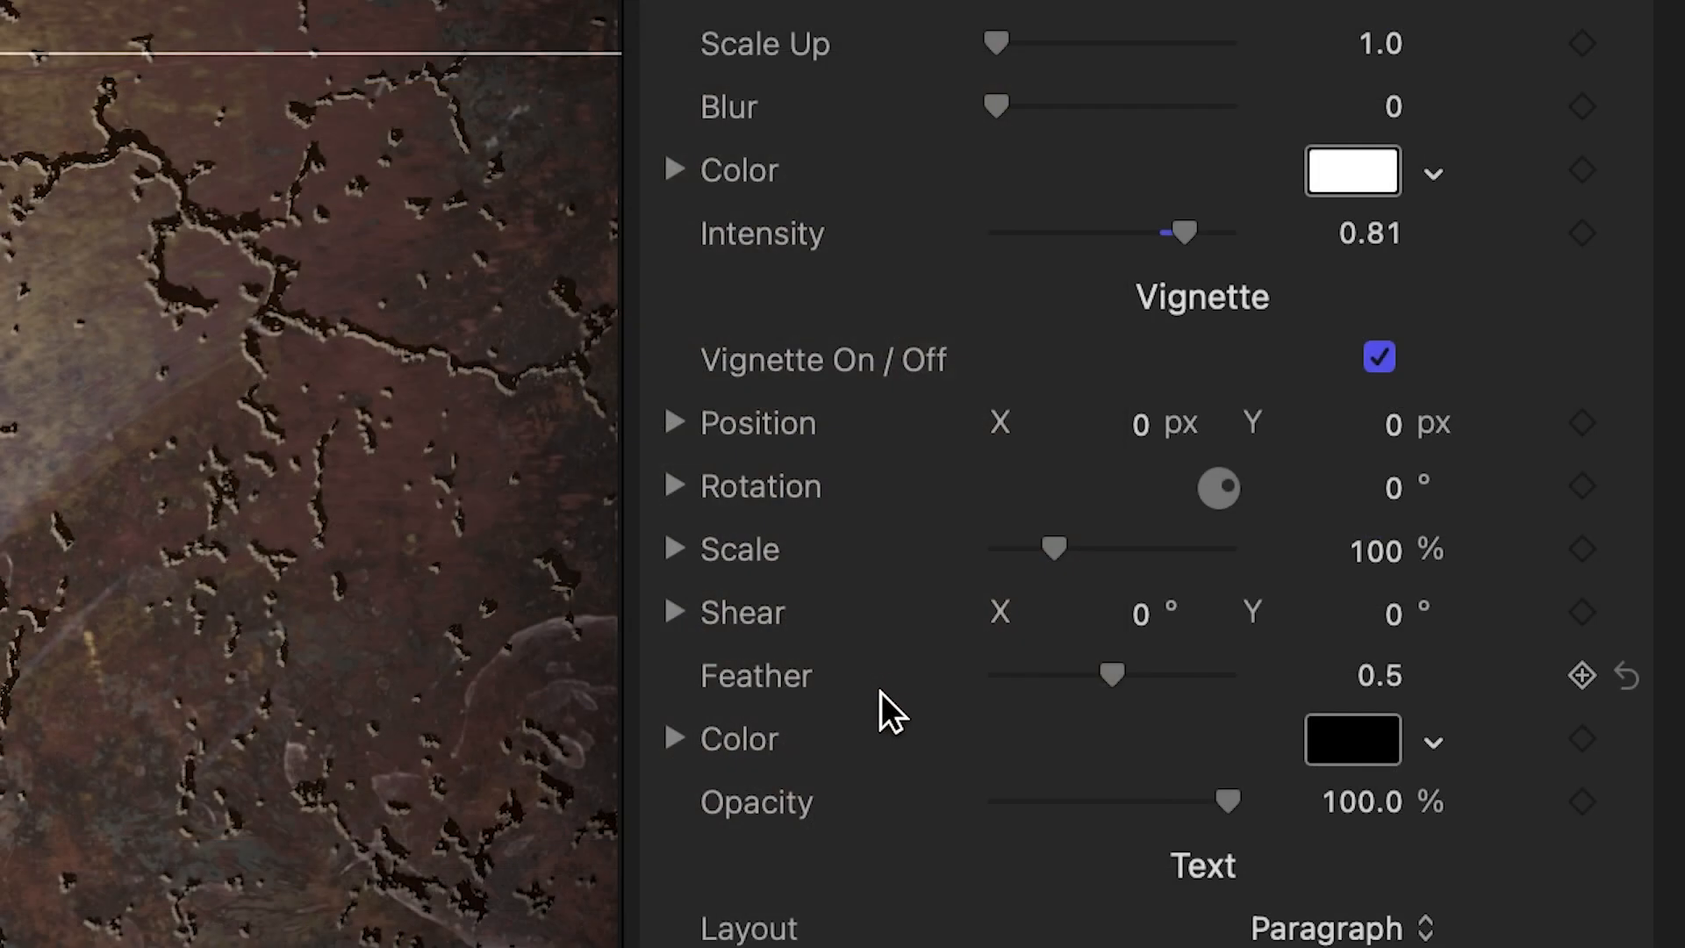
Shrink the vignette to 41% scale and adjust another vignette setting.
{"action": "left_click_drag", "start_coordinate": [1057, 550], "coordinate": [1008, 549]}
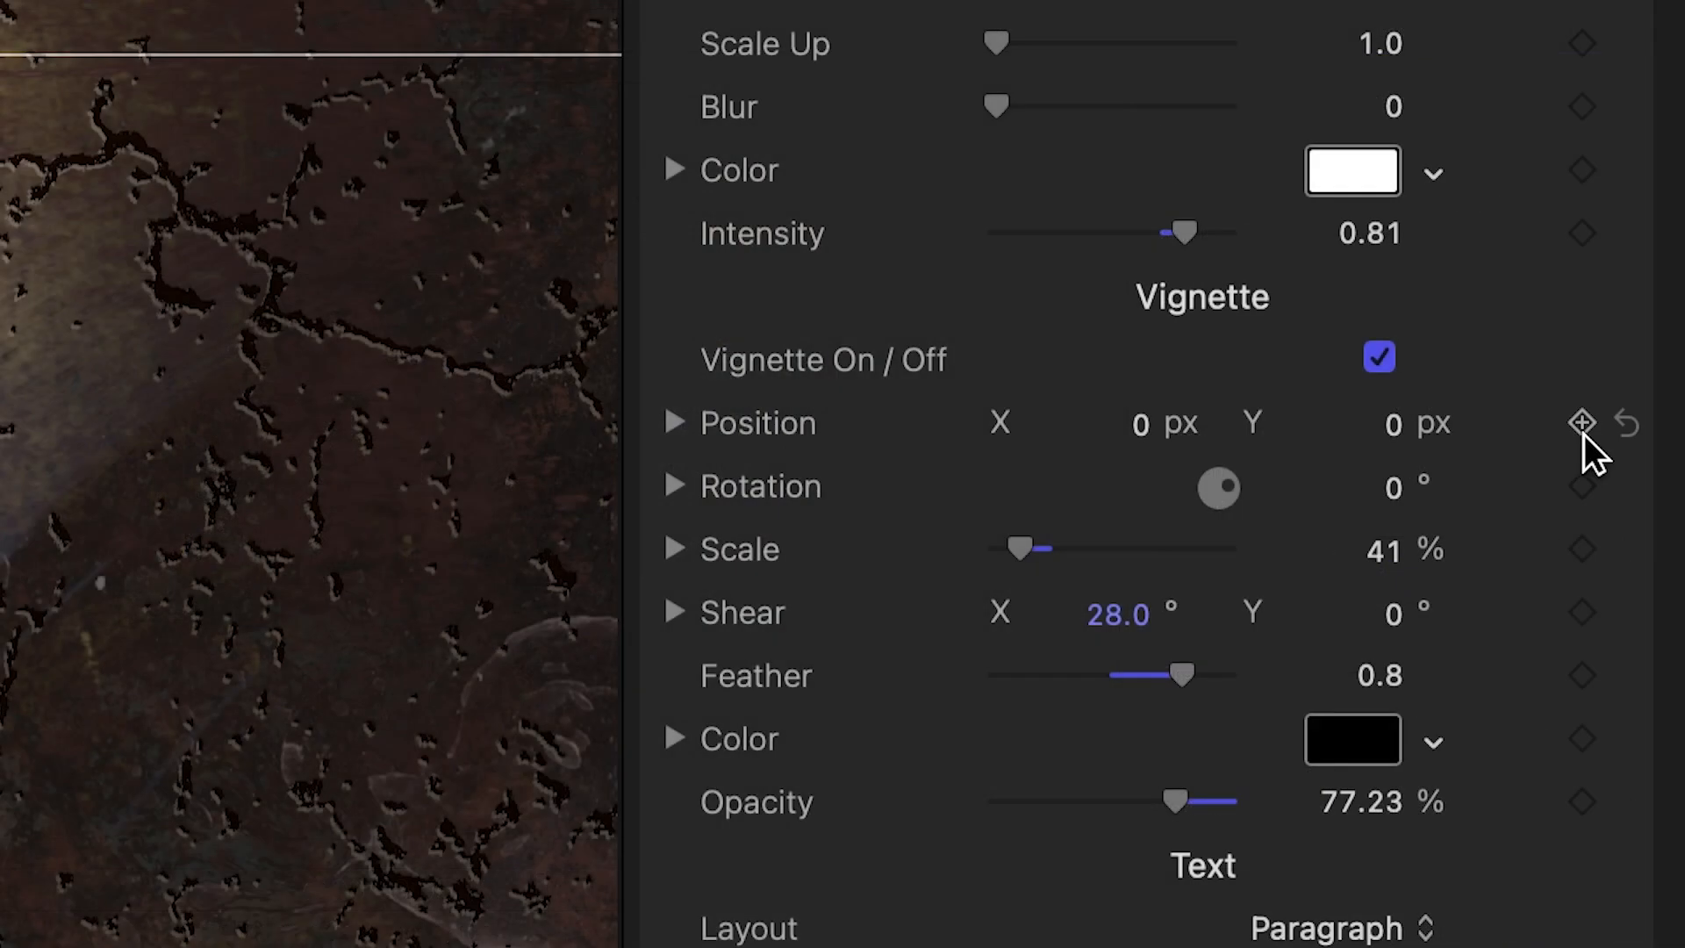
{"action": "left_click", "coordinate": [1393, 413]}
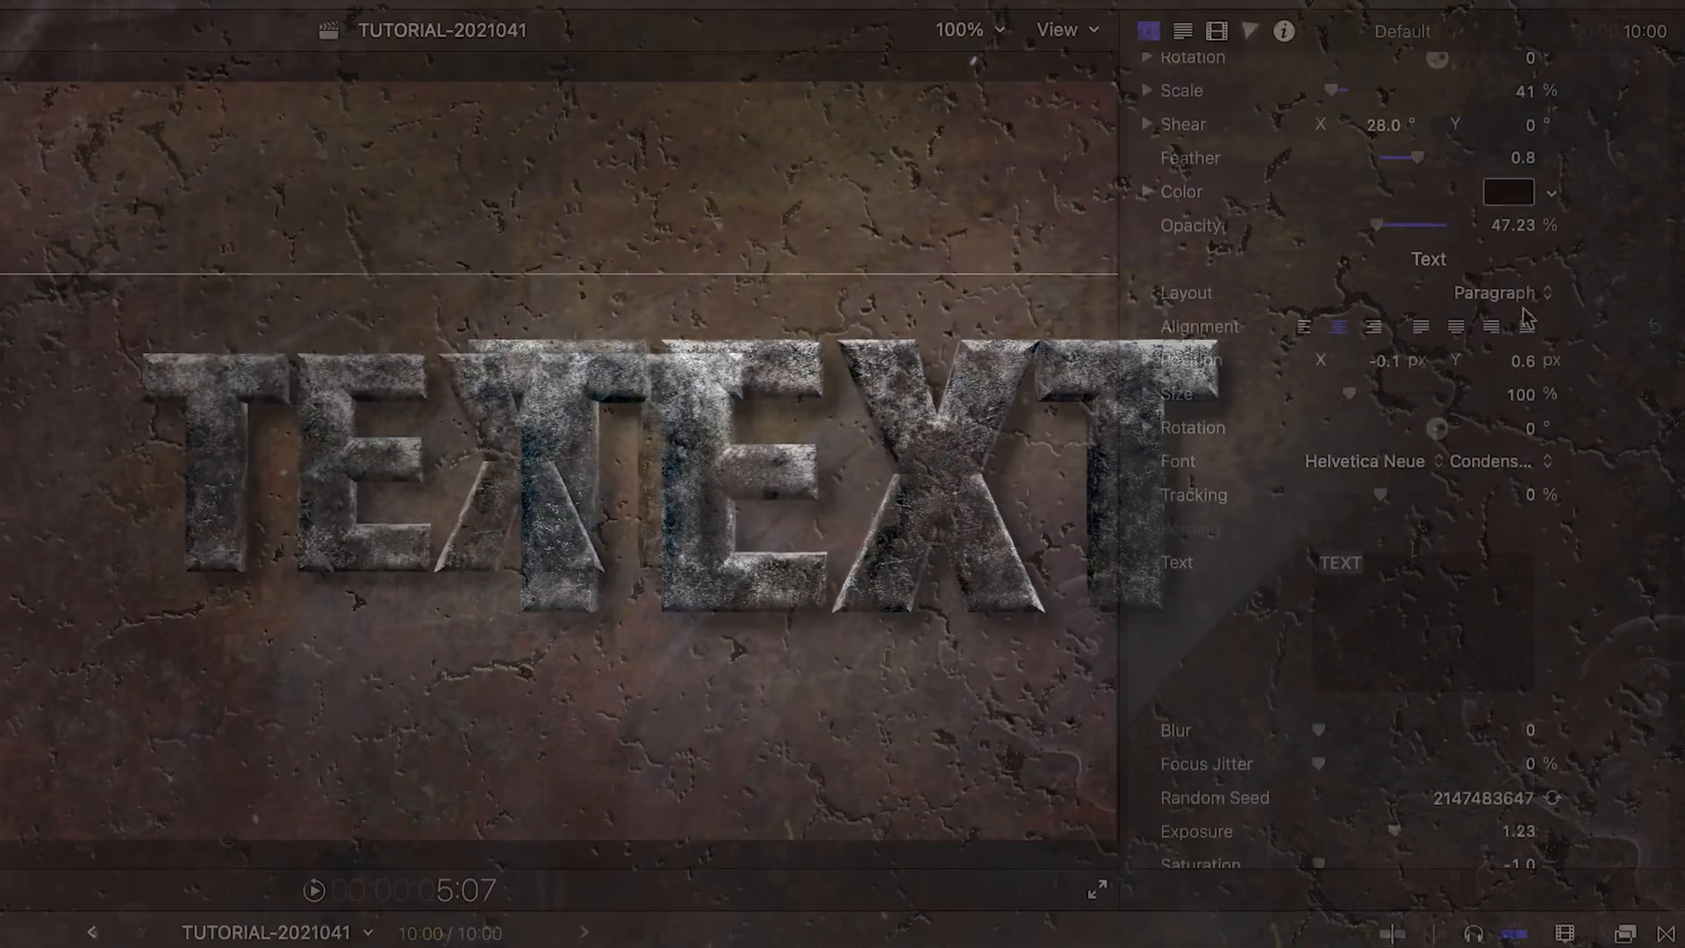
Replace the placeholder title word TEXT with GRUNGE.
{"action": "left_click", "coordinate": [1494, 292]}
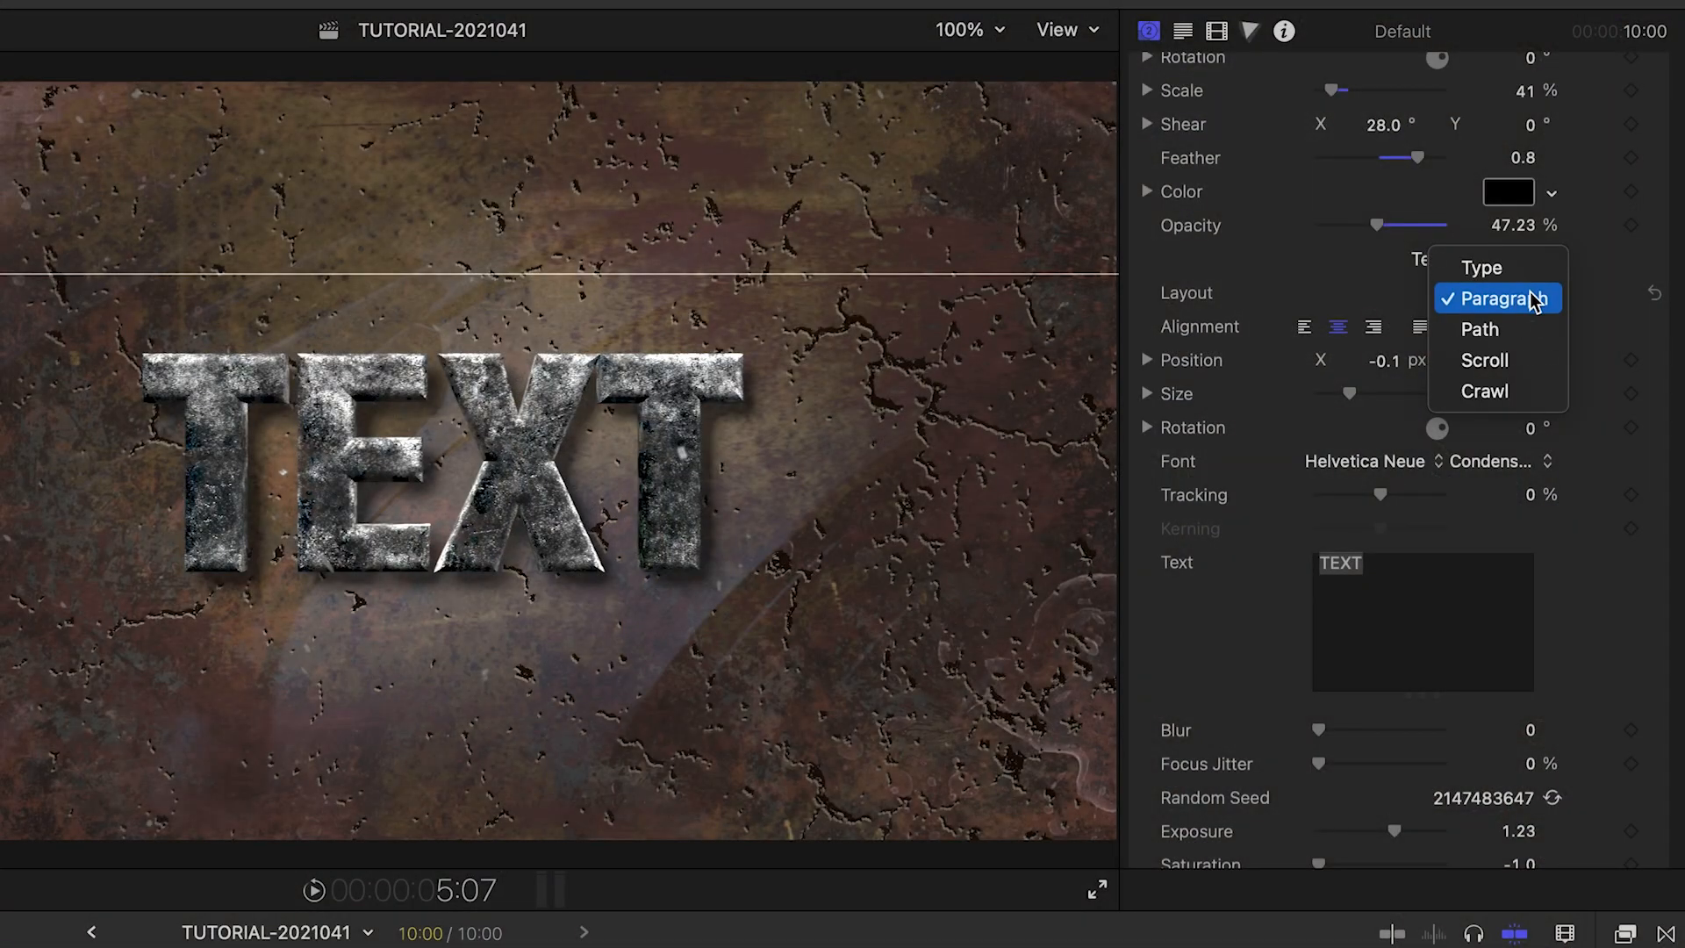
{"action": "left_click", "coordinate": [1496, 297]}
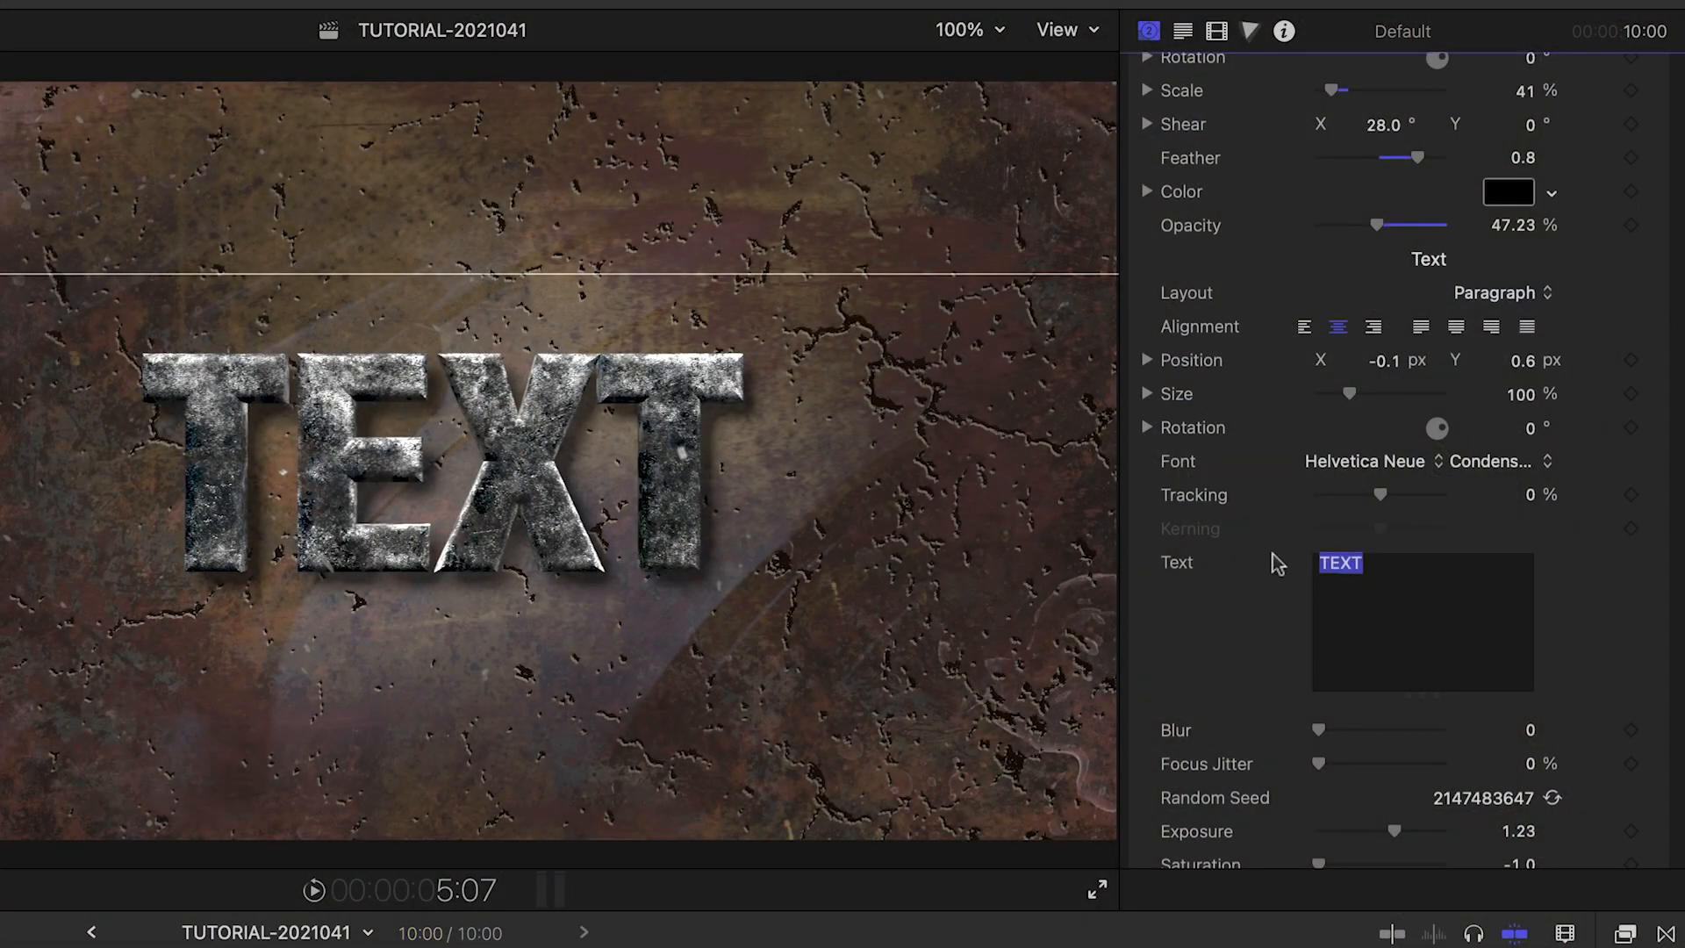
{"action": "type", "text": "GRUNGE"}
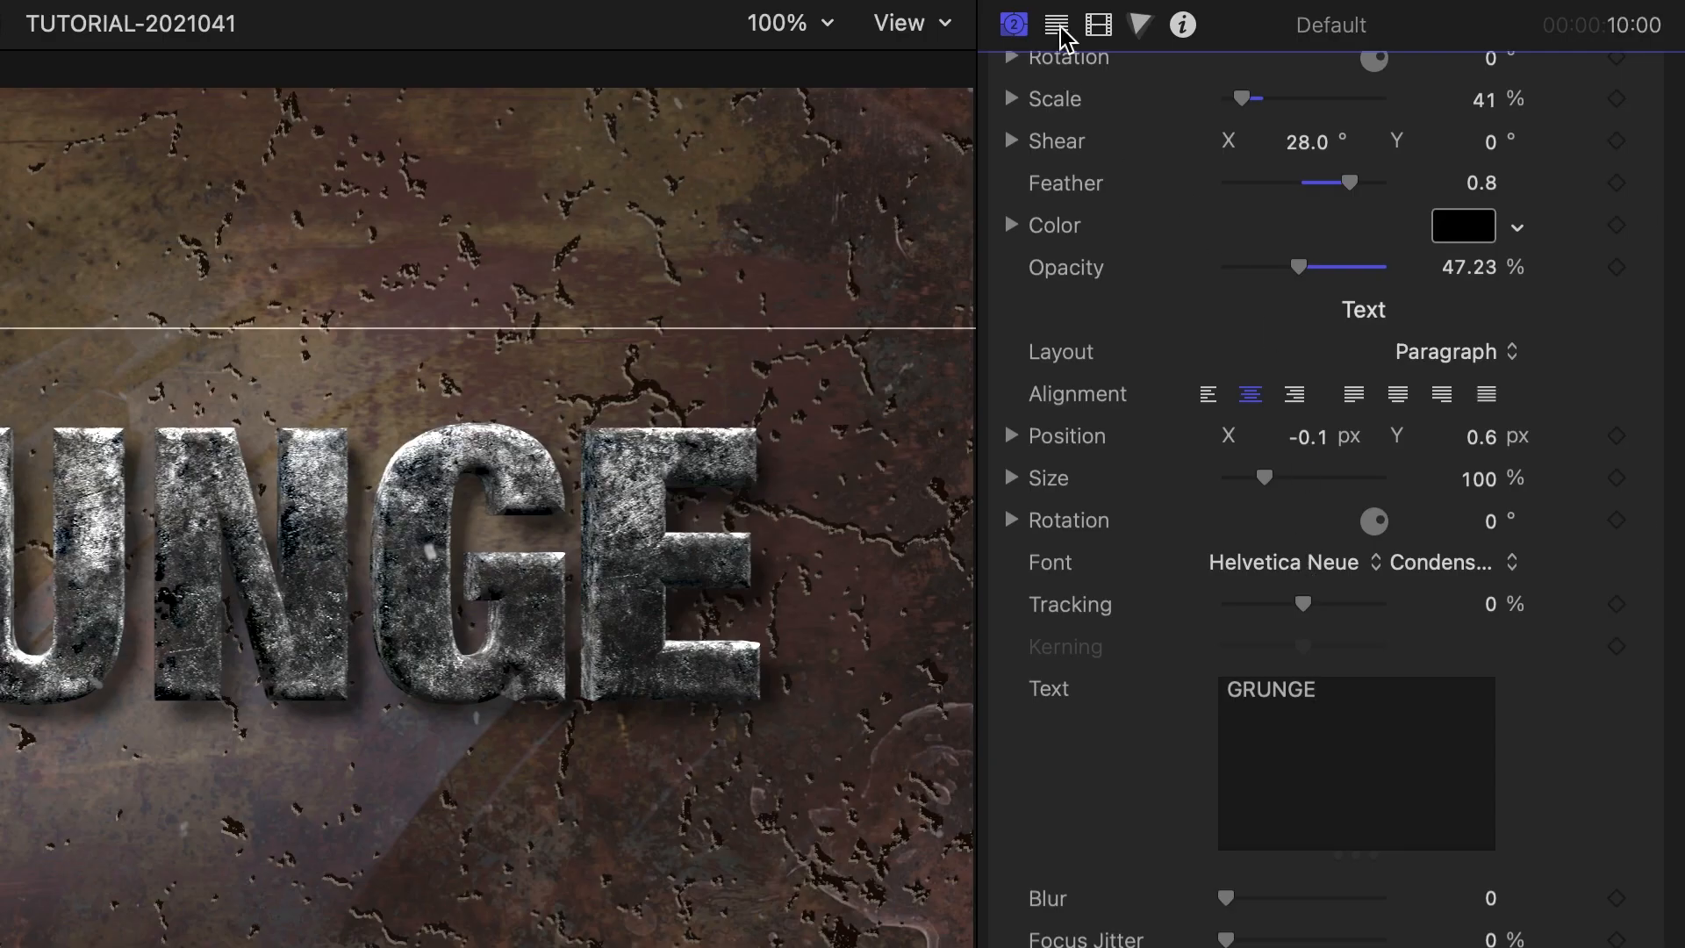
{"action": "left_click", "coordinate": [1055, 24]}
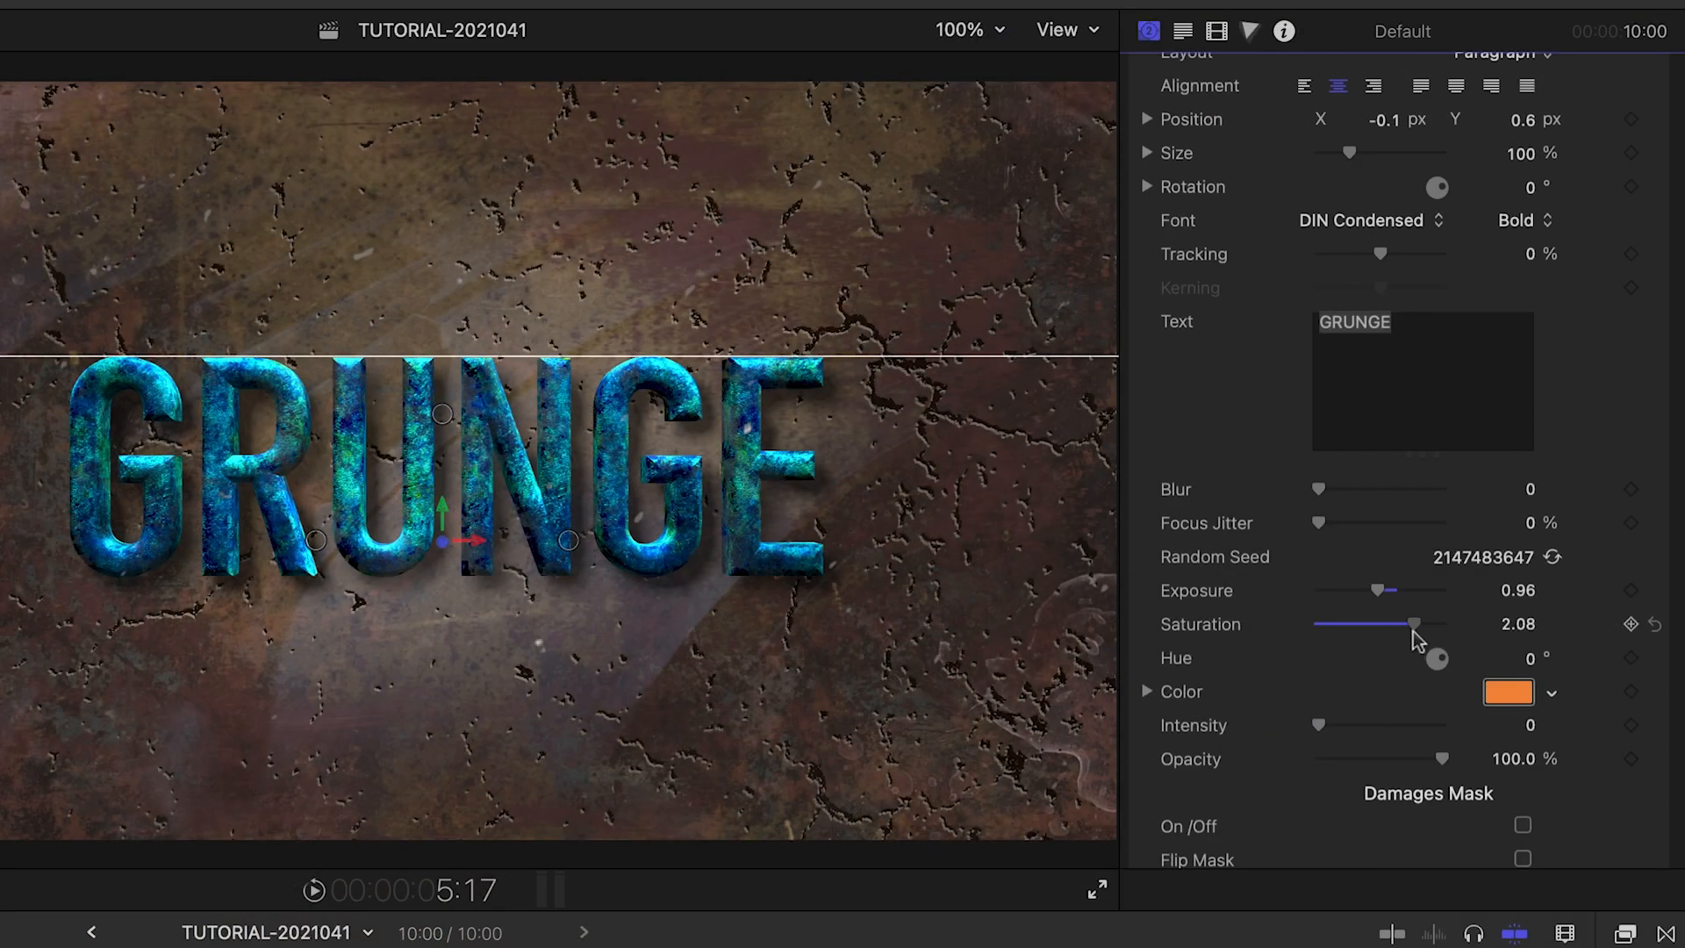
Adjust the lettering saturation back and forth, settling around -0.49.
{"action": "left_click_drag", "start_coordinate": [1413, 623], "coordinate": [1349, 623]}
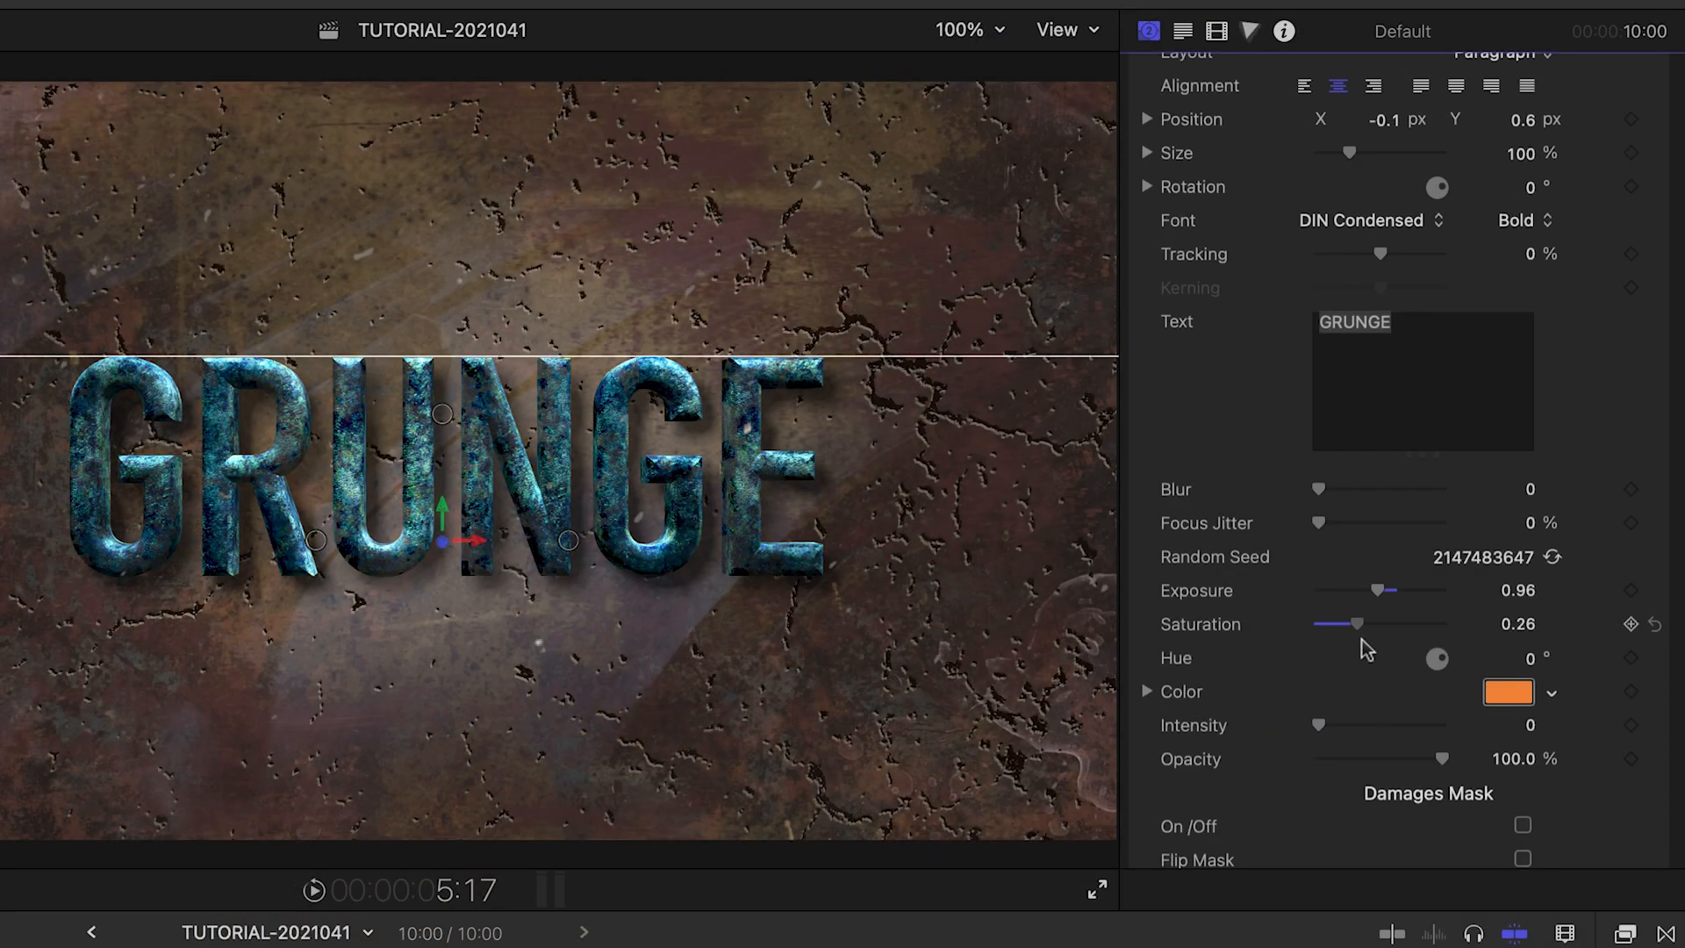
{"action": "left_click_drag", "start_coordinate": [1349, 623], "coordinate": [1328, 623]}
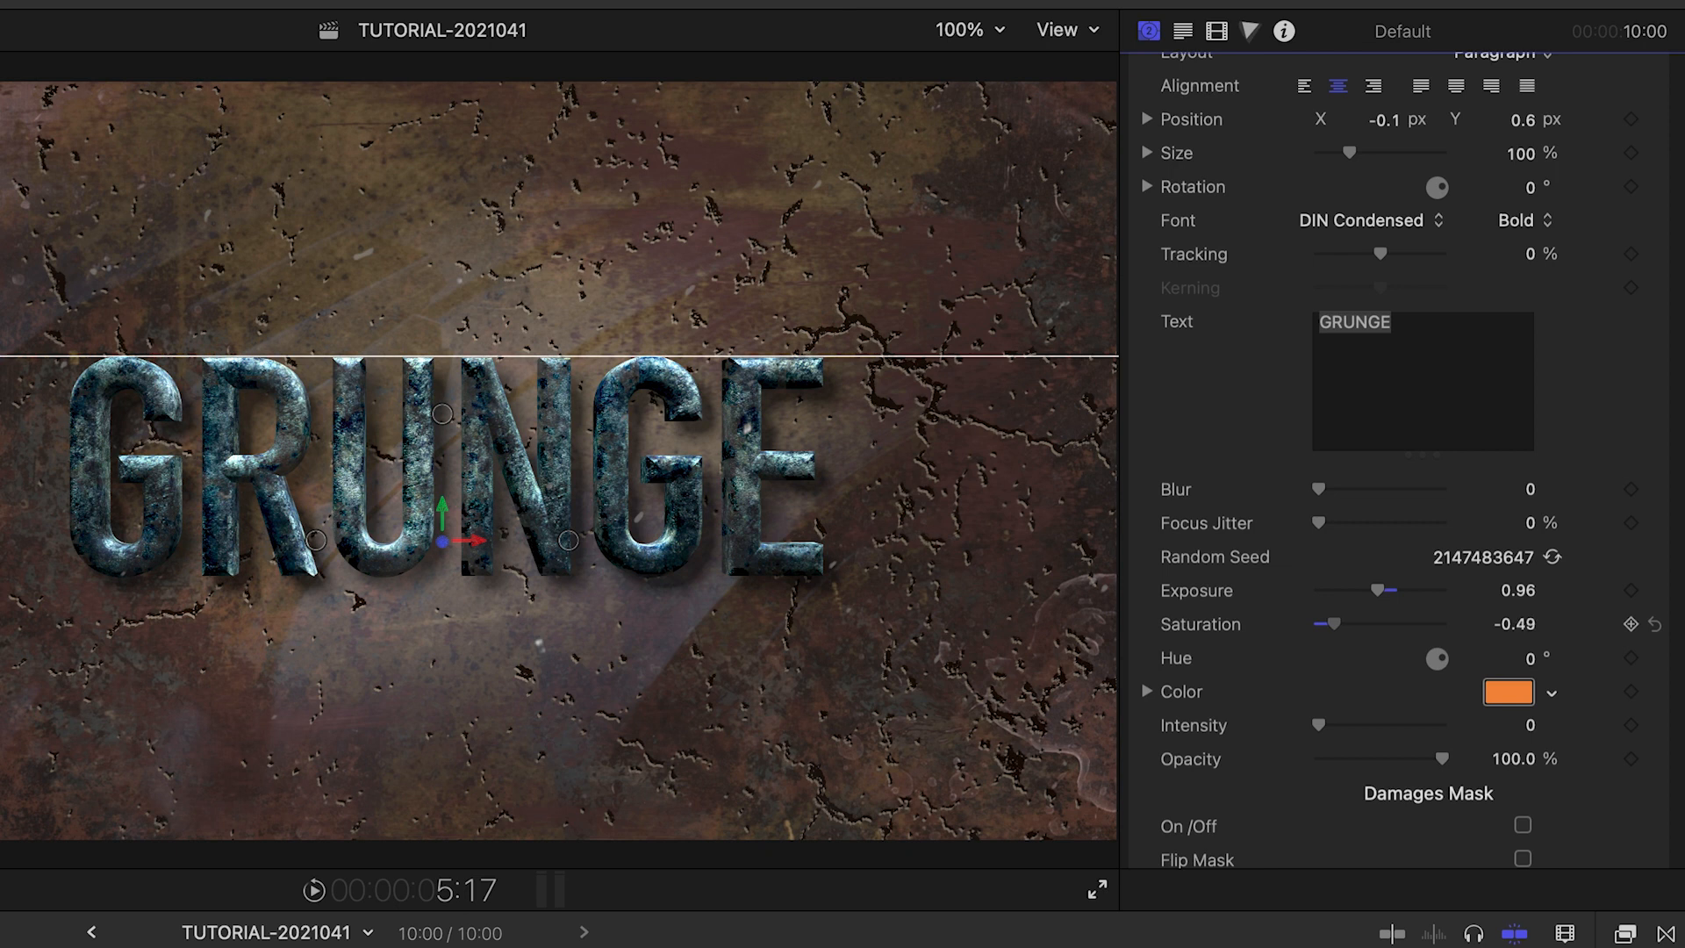
{"action": "left_click_drag", "start_coordinate": [1329, 623], "coordinate": [1337, 608]}
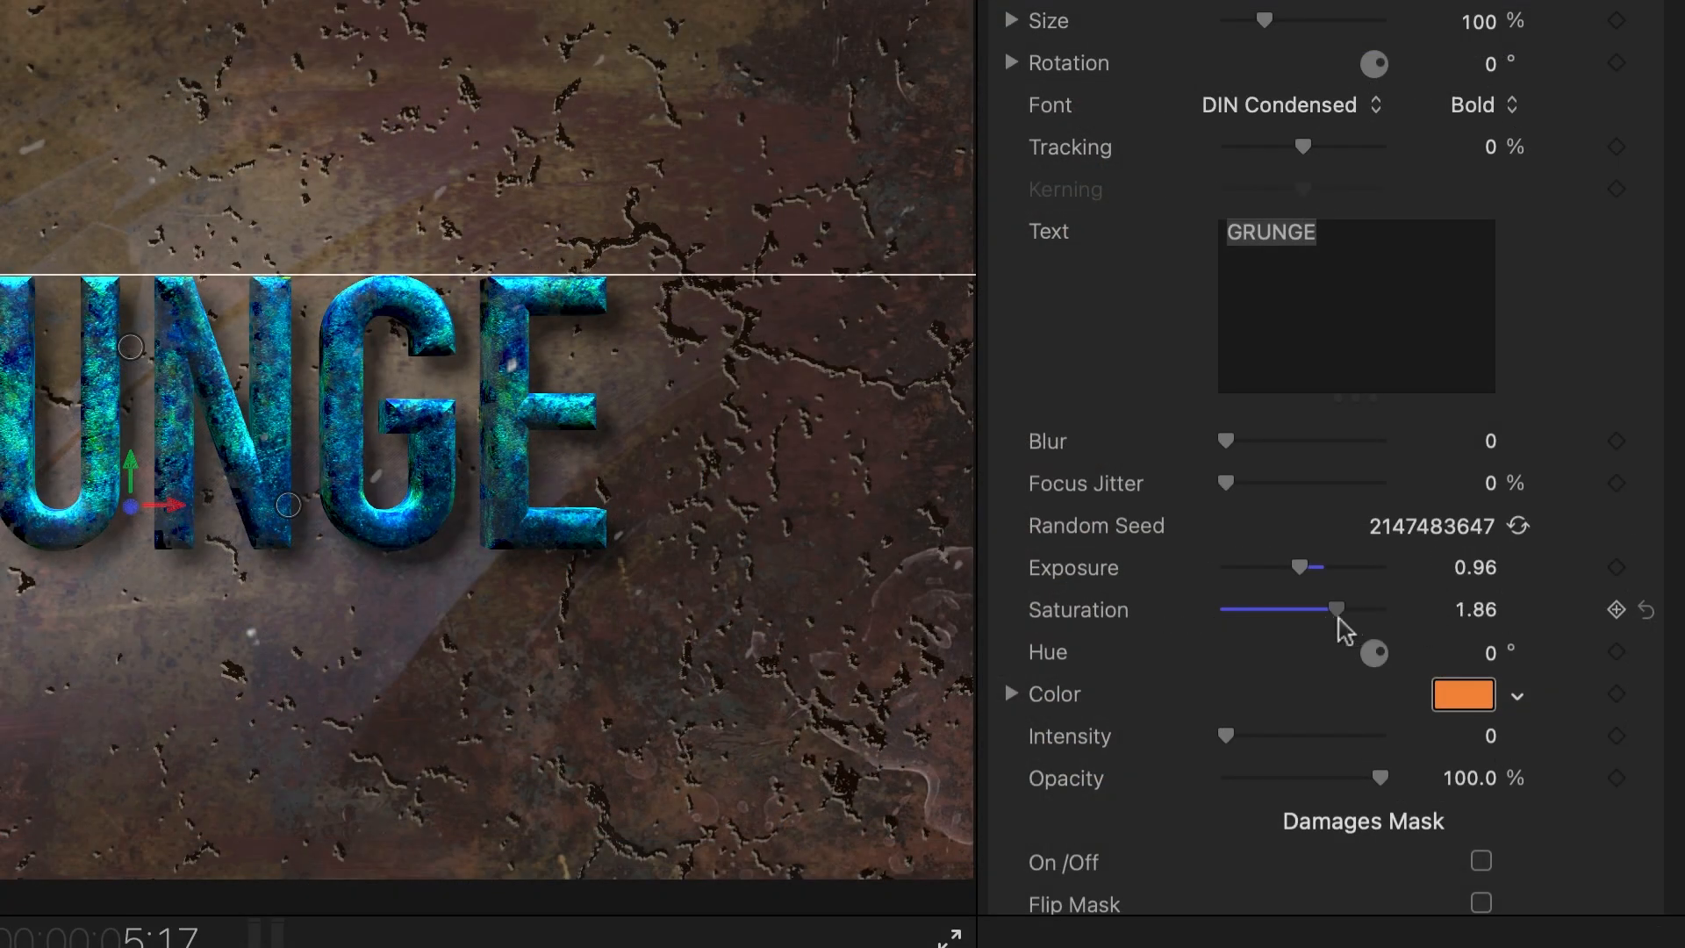
{"action": "left_click_drag", "start_coordinate": [1338, 609], "coordinate": [1268, 609]}
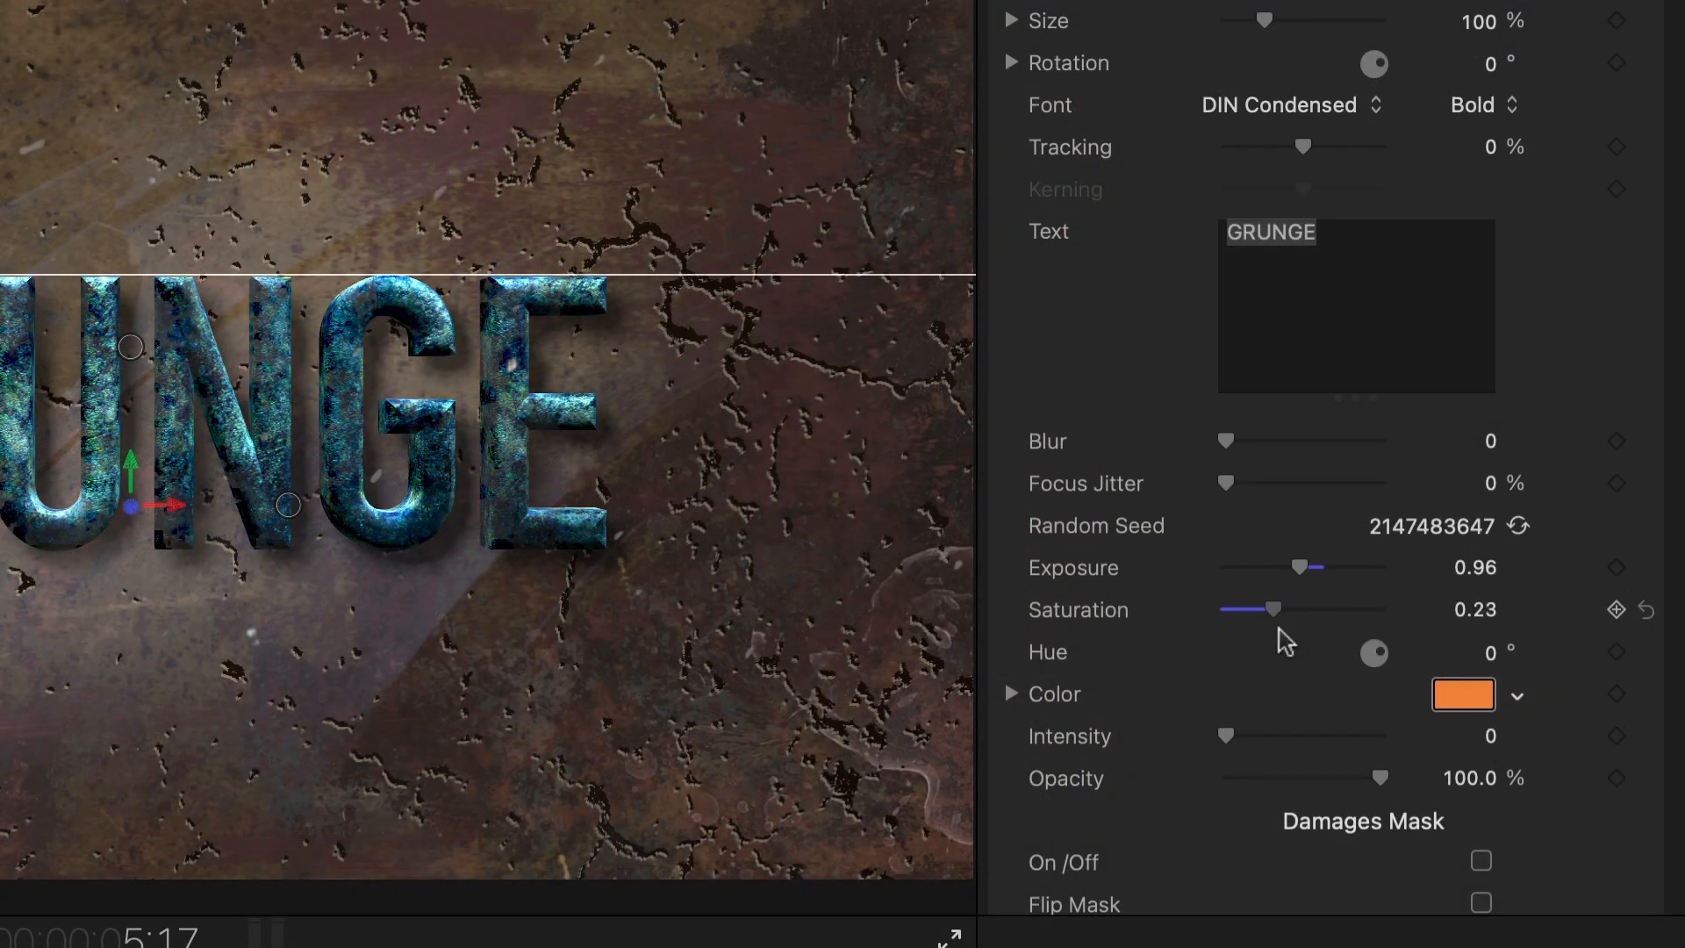
{"action": "left_click_drag", "start_coordinate": [1273, 609], "coordinate": [1235, 609]}
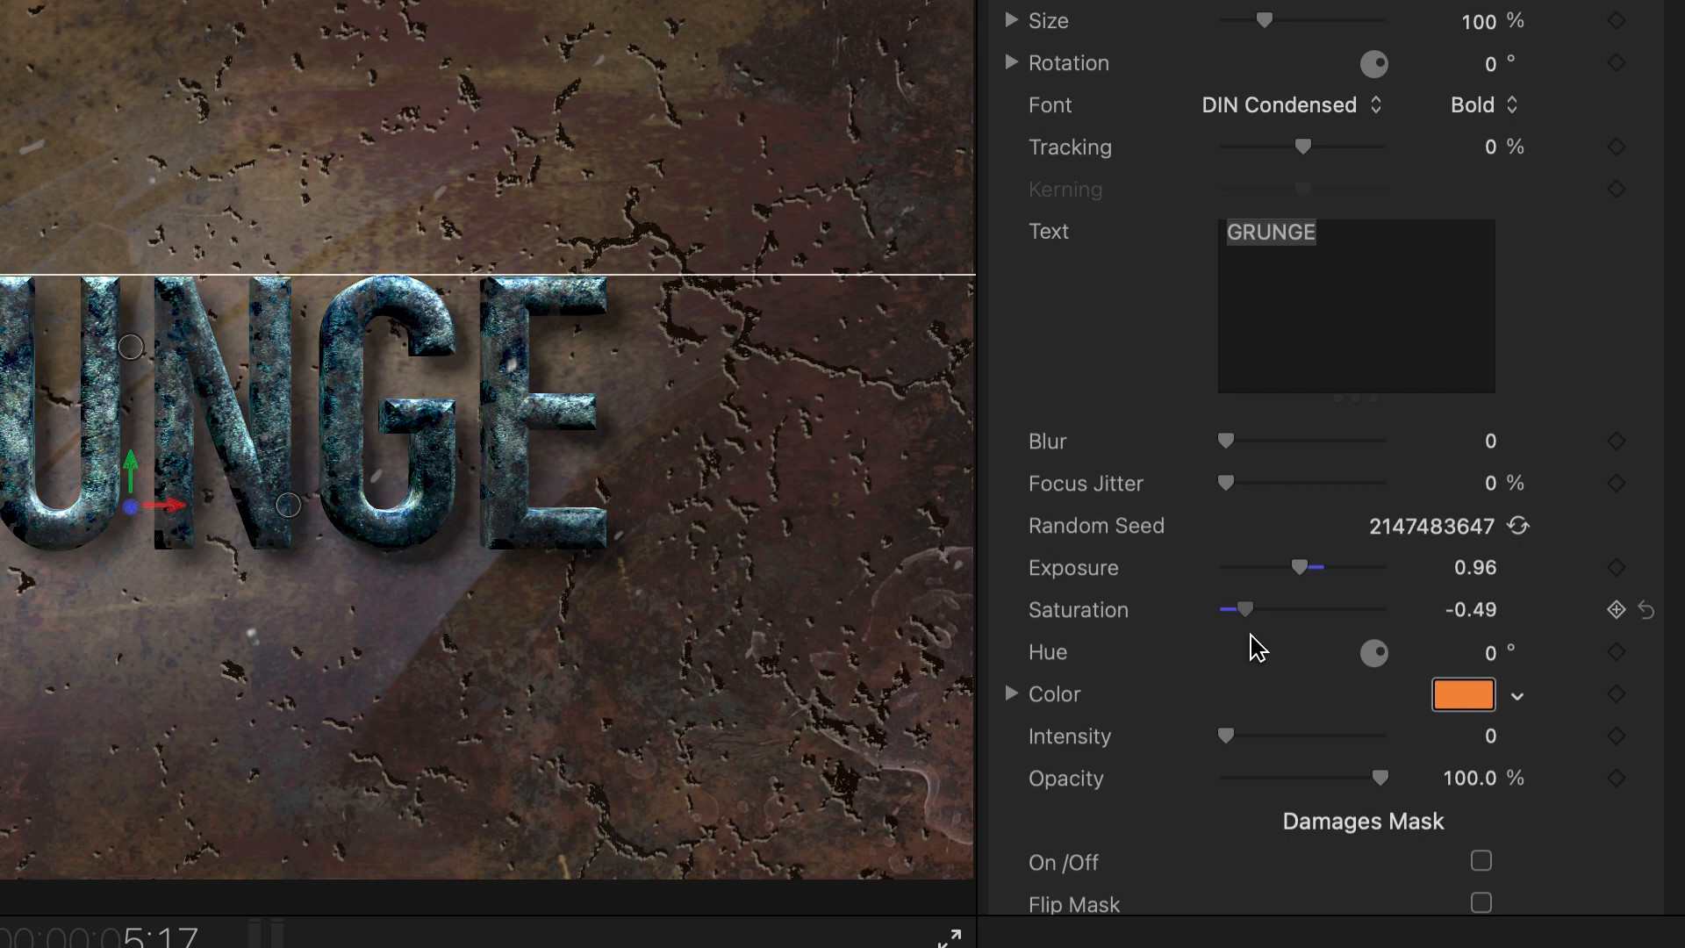
Enable the letters' damage mask and apply animated Texture 2.
{"action": "left_click", "coordinate": [1480, 860]}
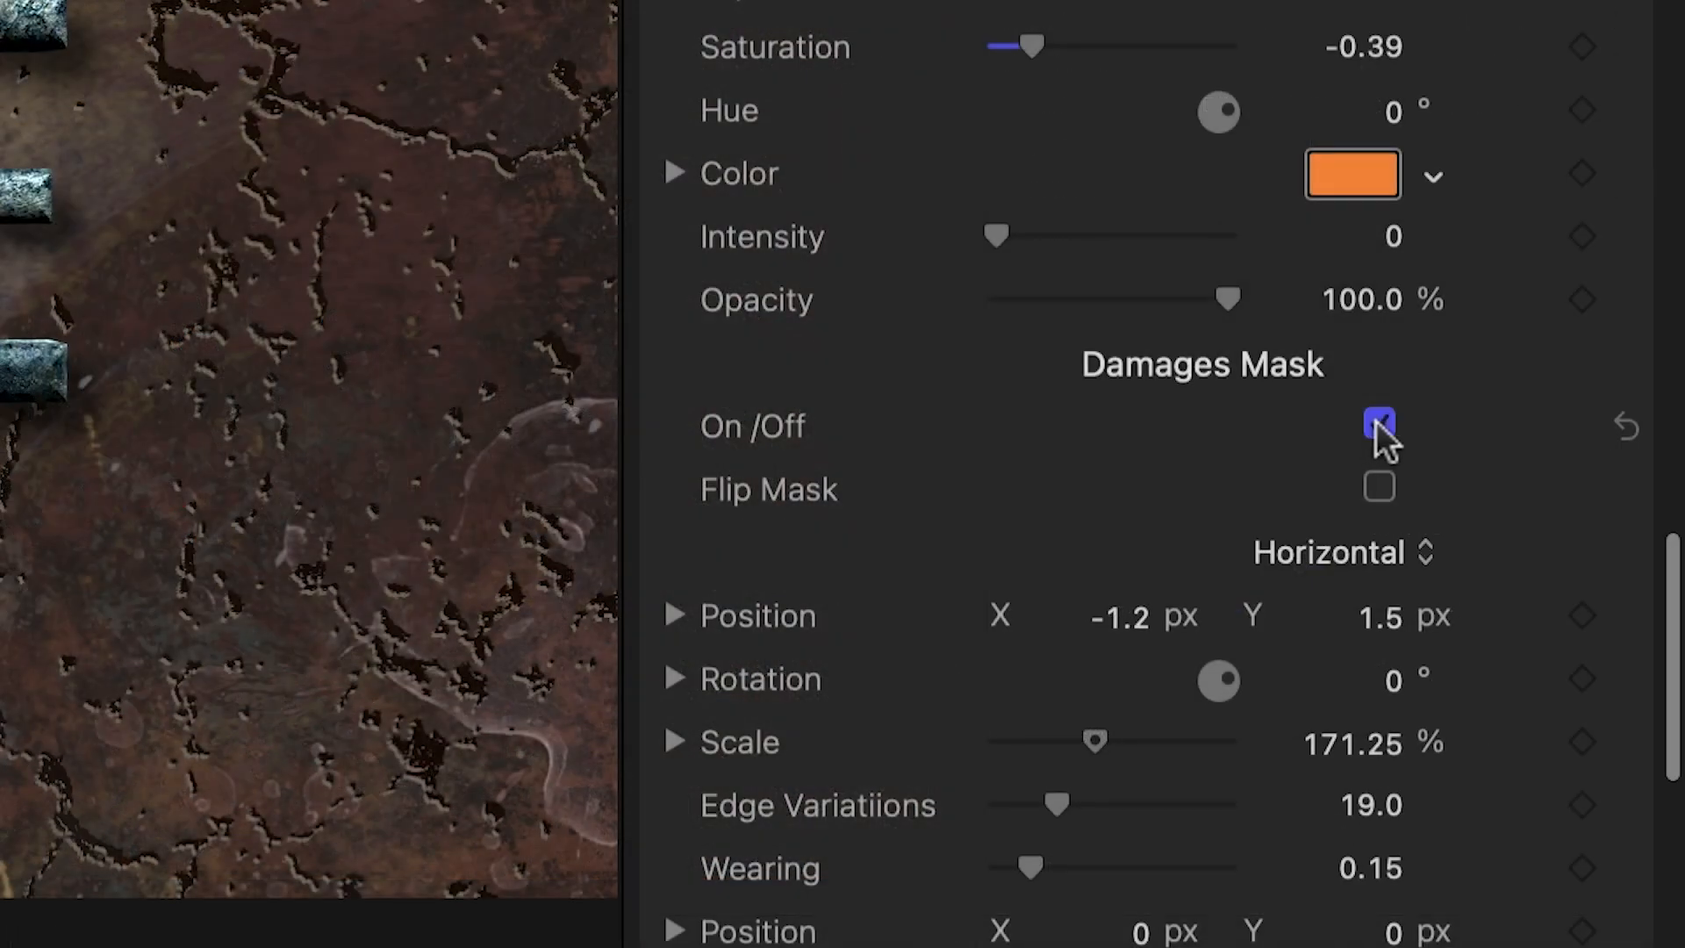
{"action": "left_click", "coordinate": [1379, 423]}
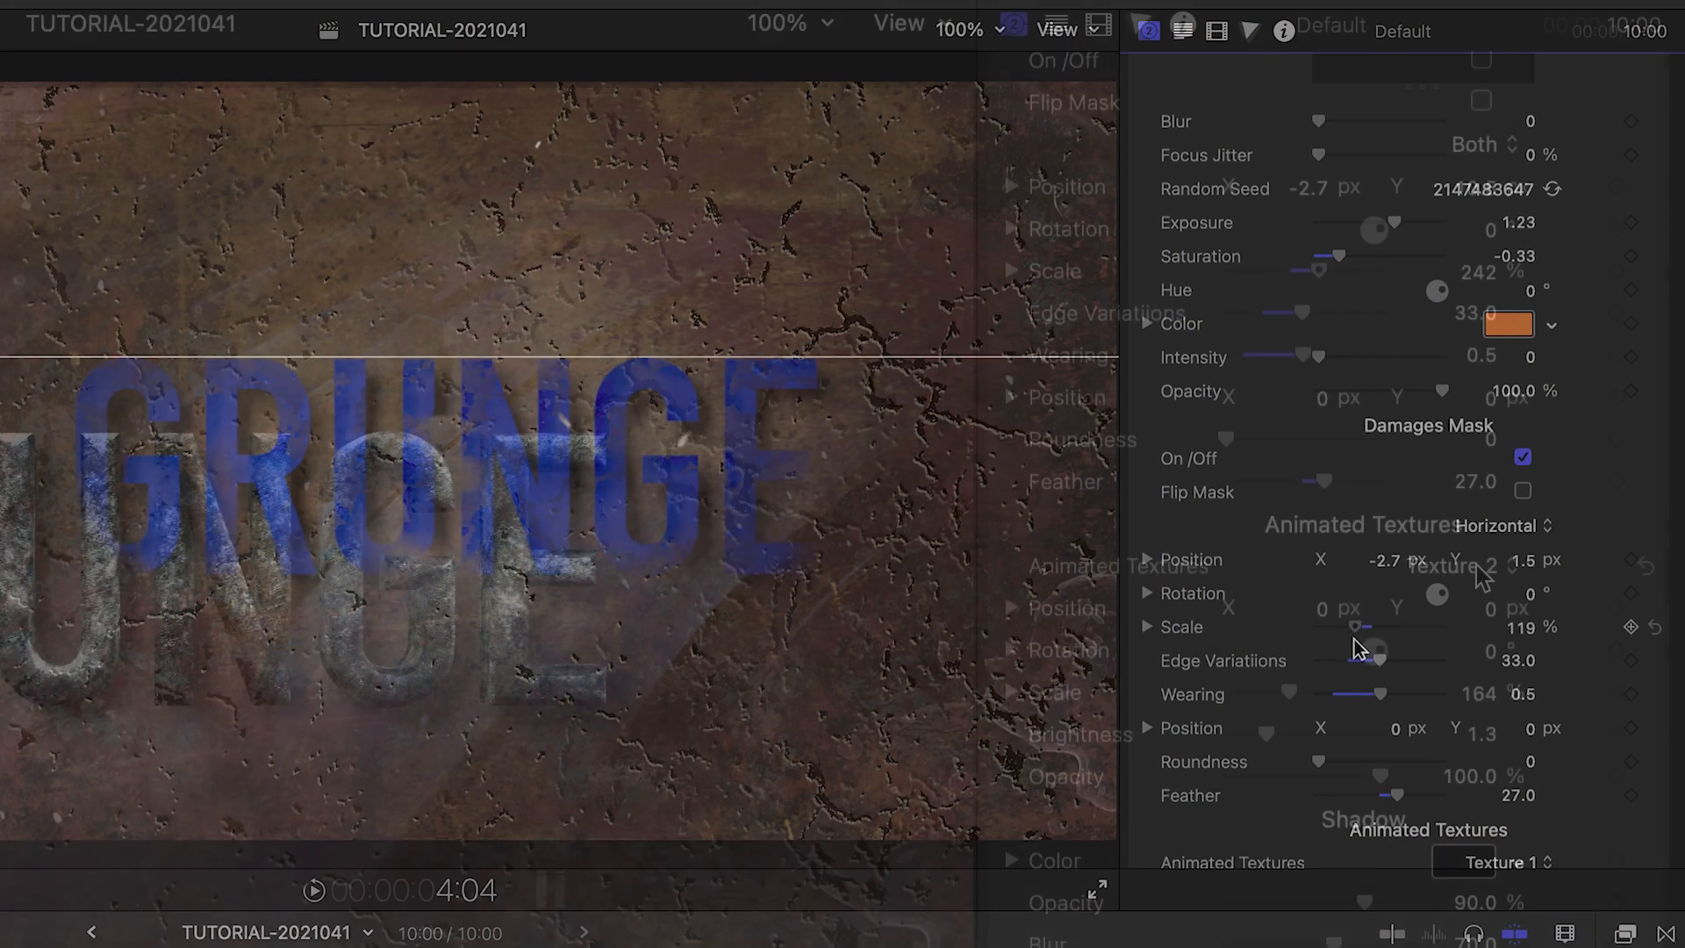
{"action": "left_click", "coordinate": [1490, 861]}
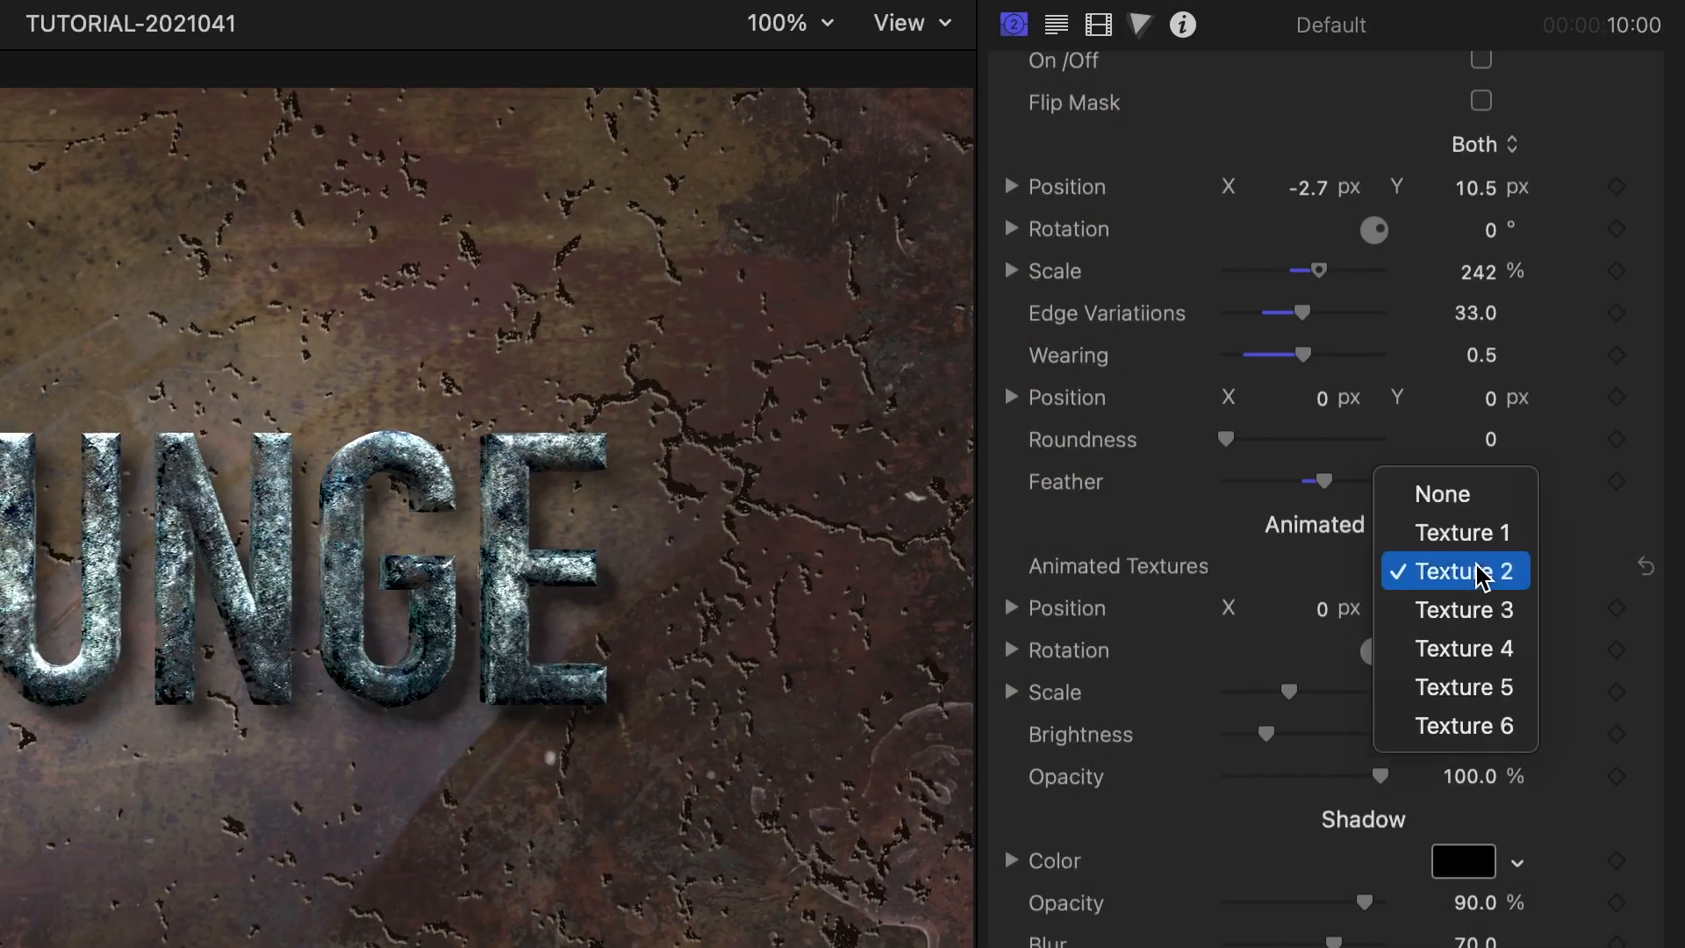
{"action": "left_click", "coordinate": [1463, 571]}
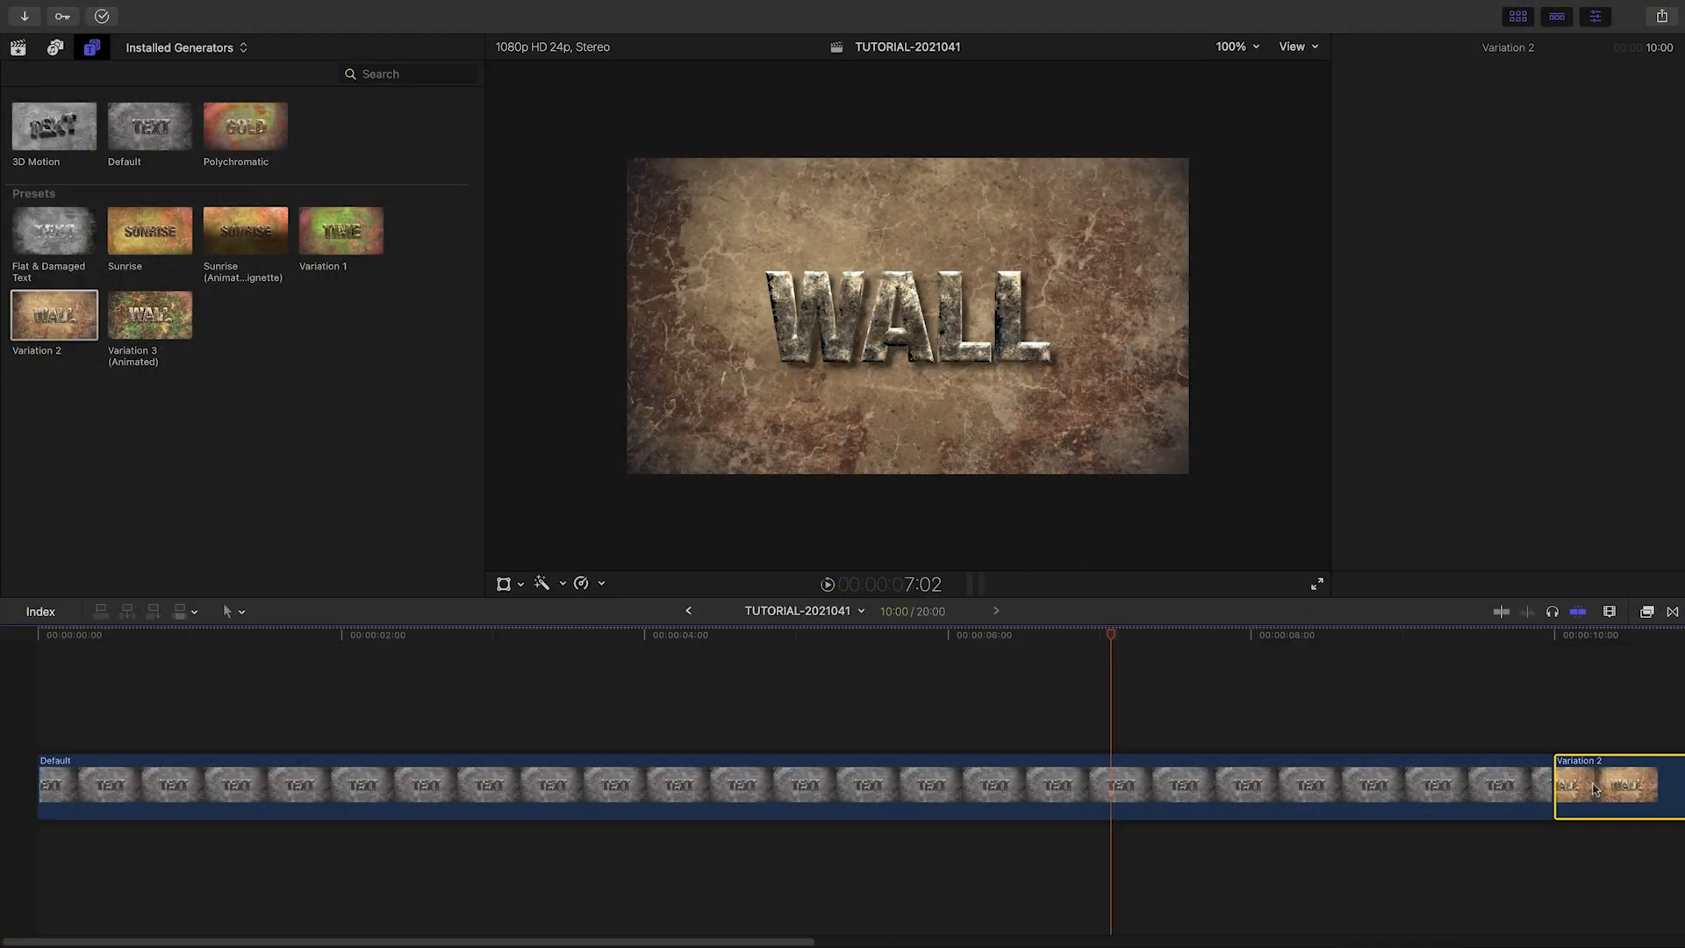
Select the second generator clip on the timeline and preview a frame of it.
{"action": "left_click", "coordinate": [1606, 785]}
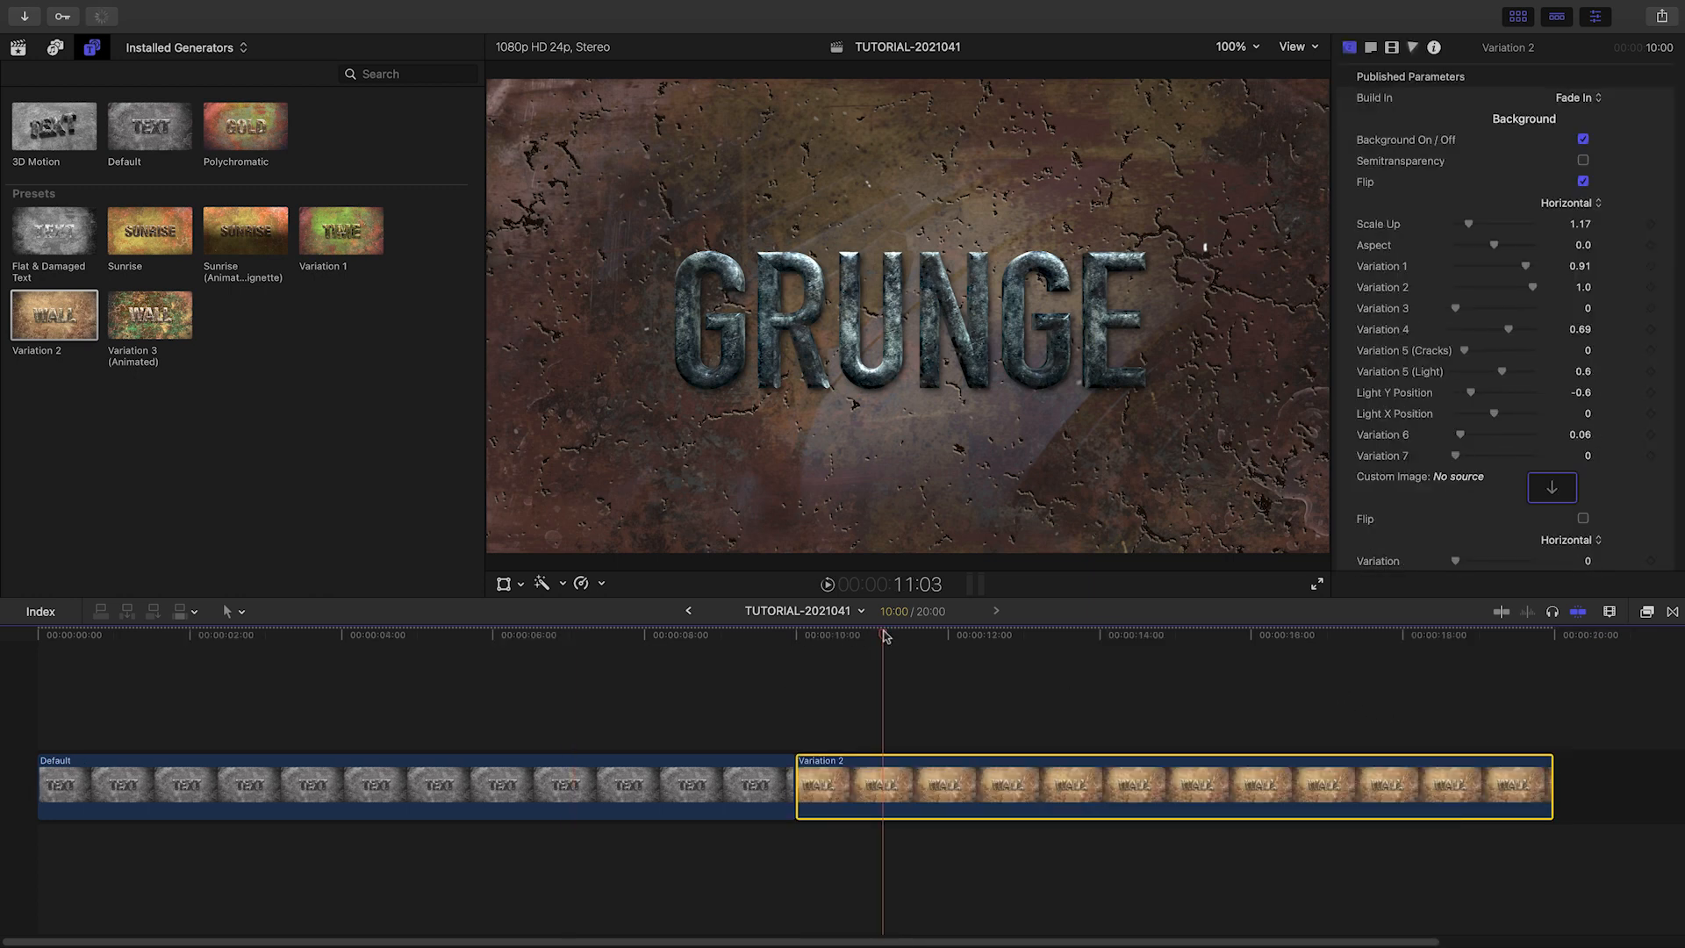
{"action": "left_click", "coordinate": [1107, 633]}
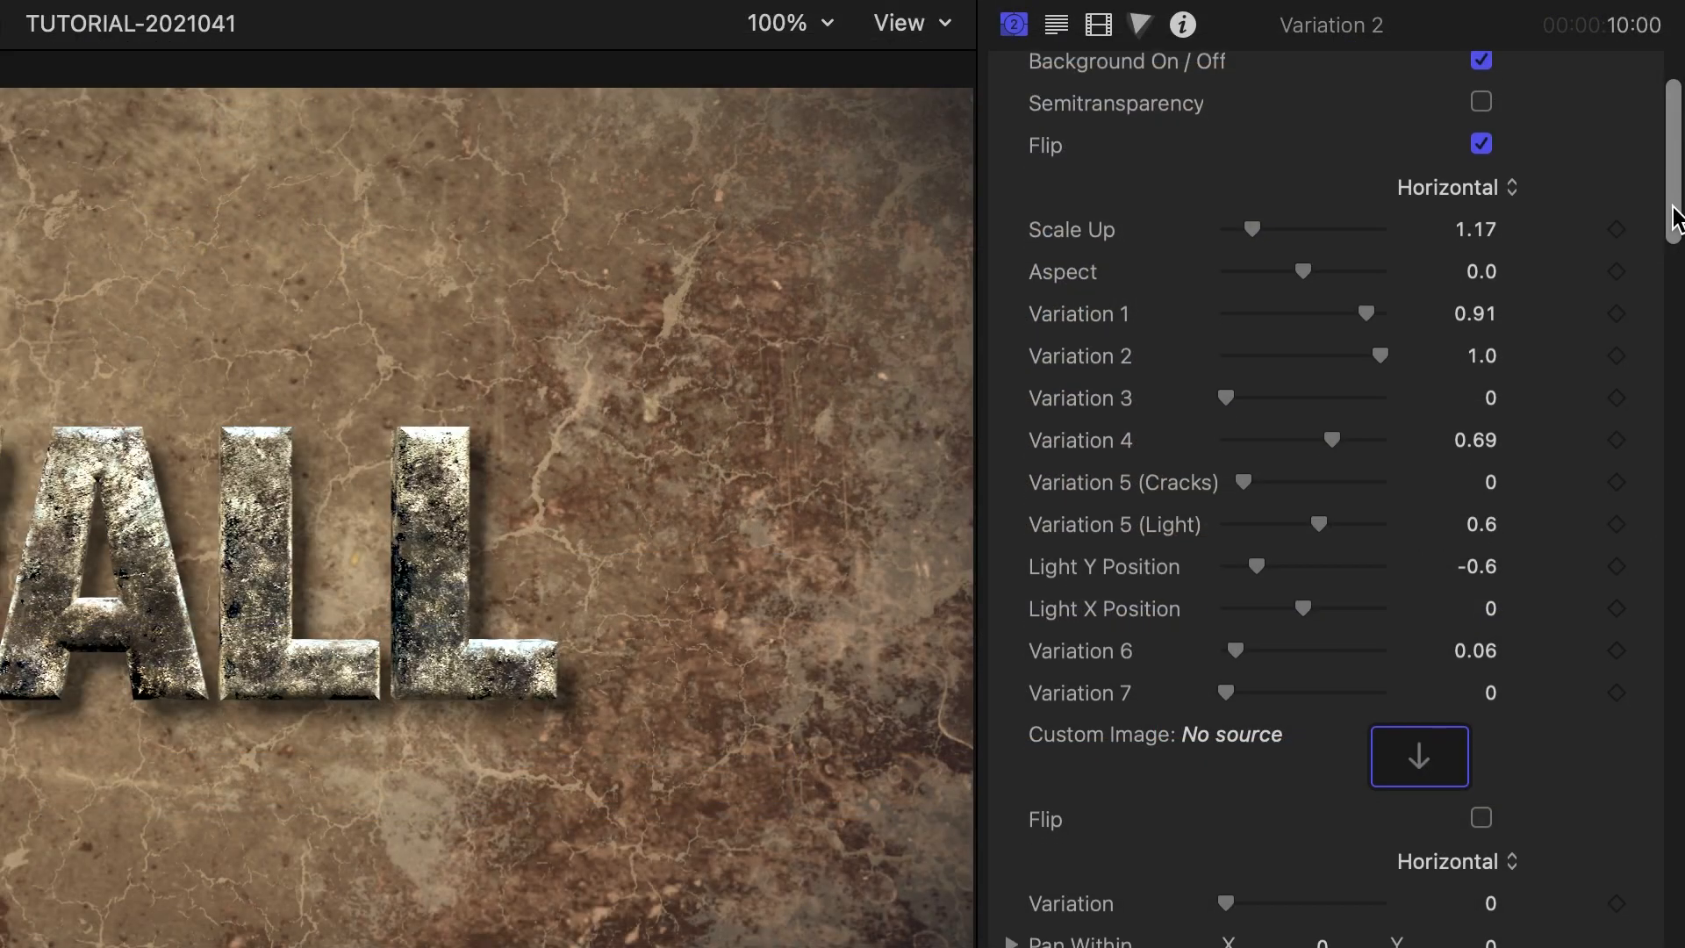
{"action": "scroll", "scroll_direction": "down", "scroll_amount": 3}
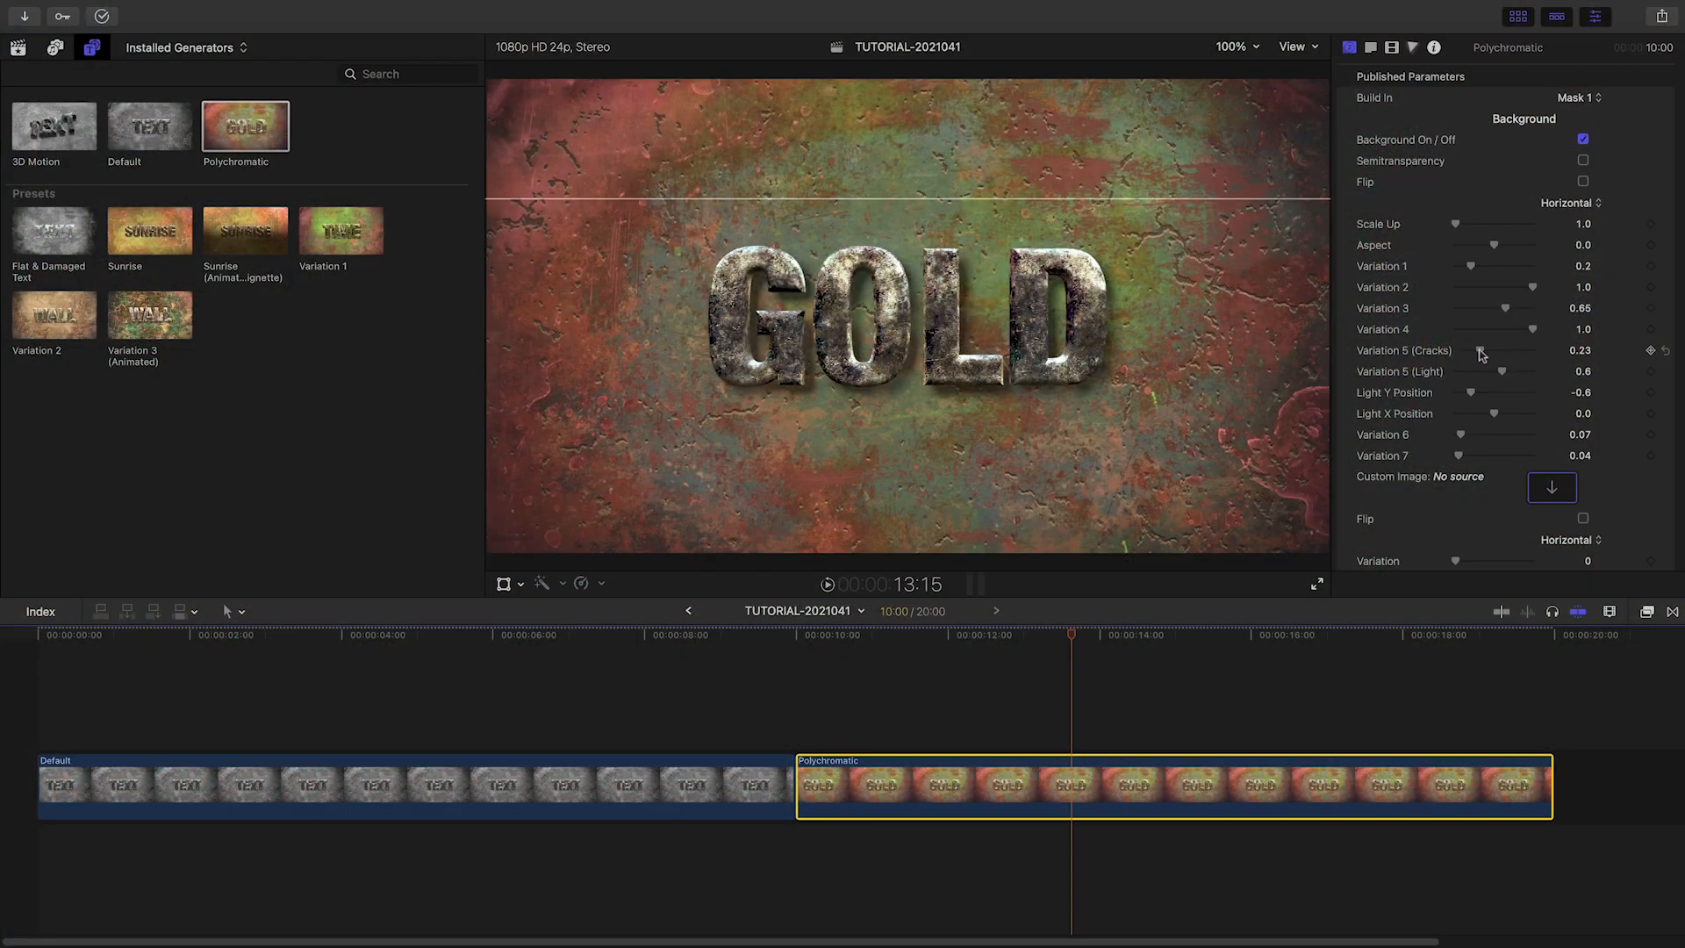
Reduce the cracks, set Saturation to about -0.57, and untick Background On / Off.
{"action": "left_click_drag", "start_coordinate": [1486, 355], "coordinate": [1497, 356]}
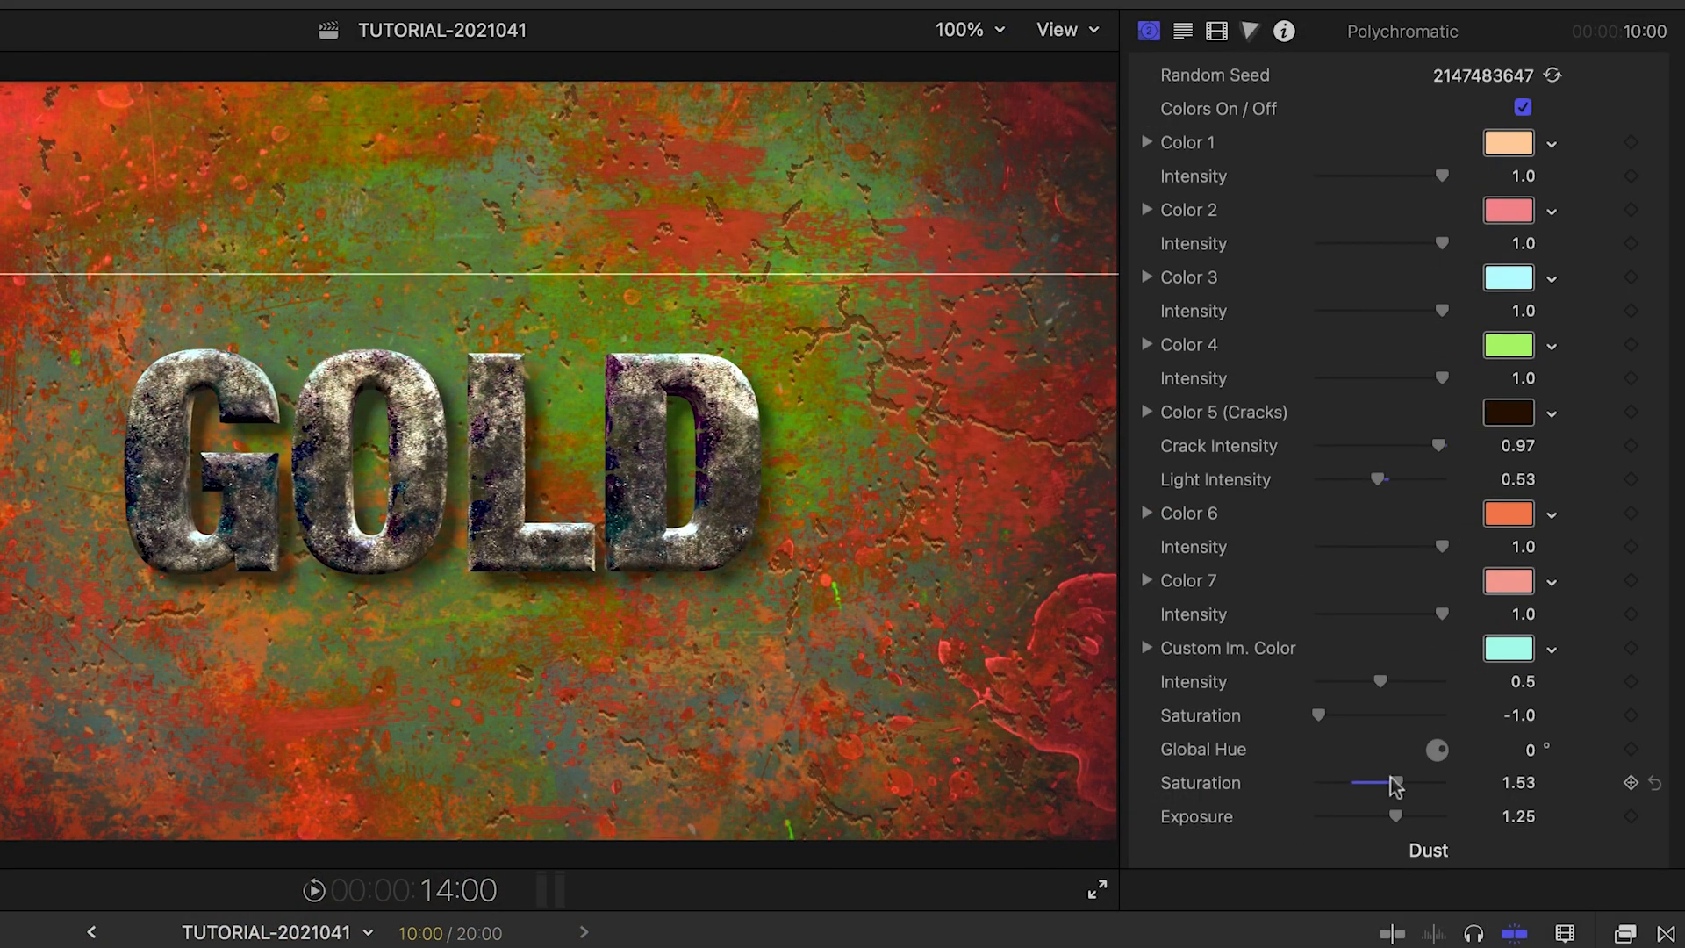
{"action": "left_click_drag", "start_coordinate": [1397, 782], "coordinate": [1333, 782]}
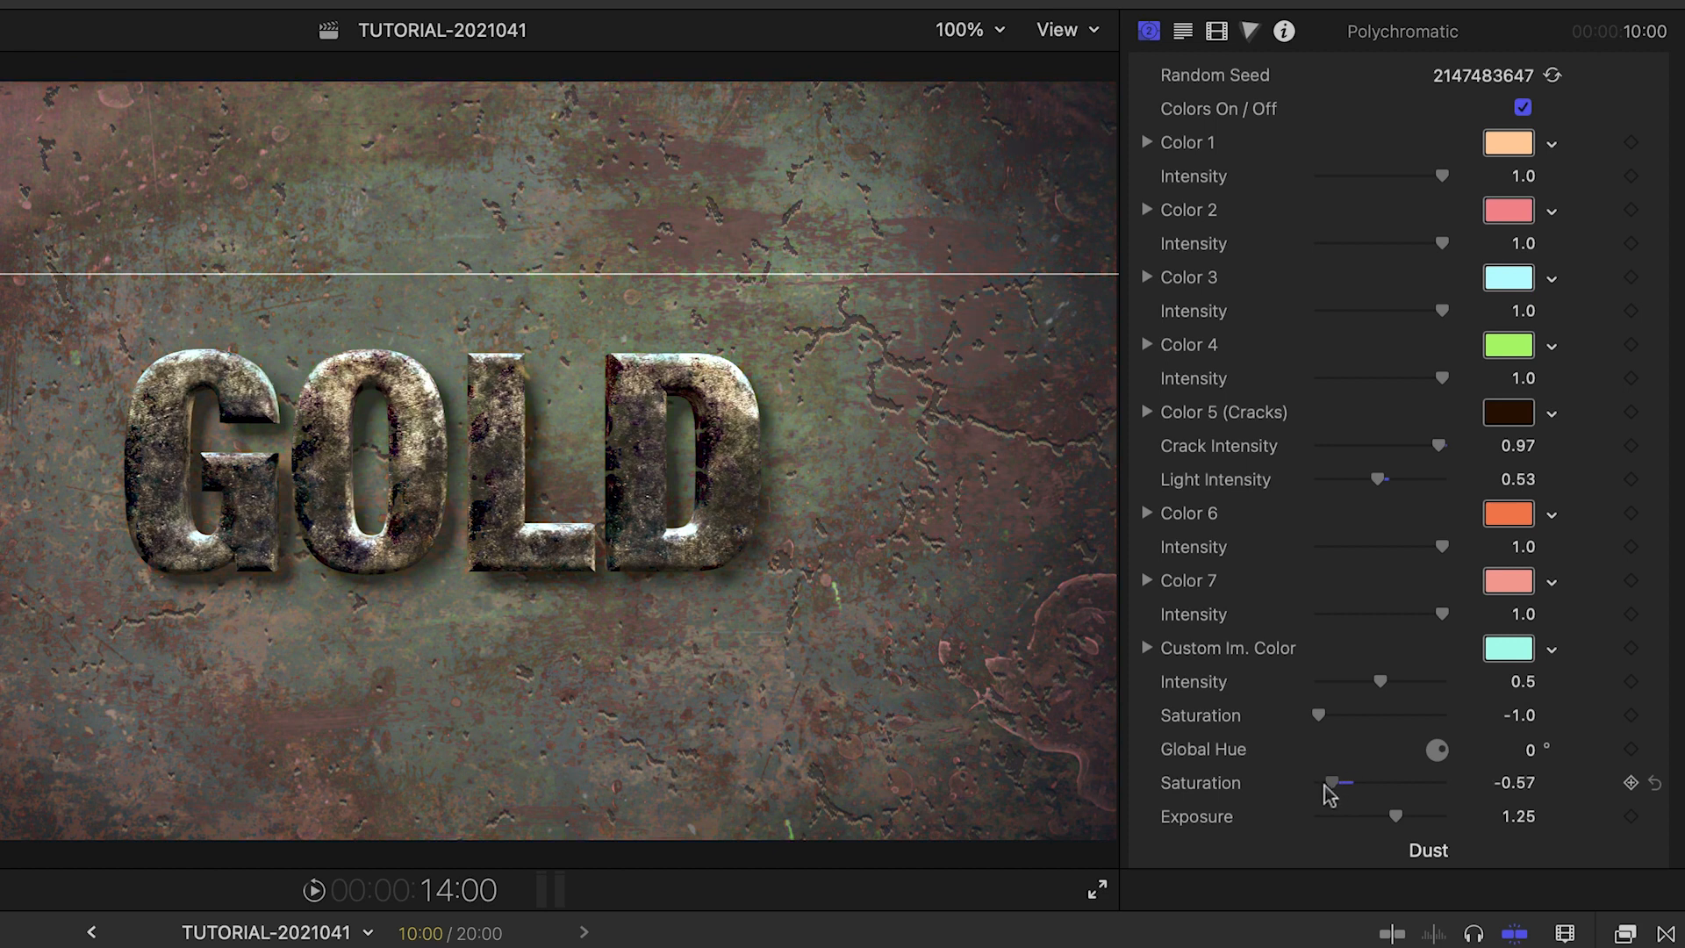
{"action": "left_click_drag", "start_coordinate": [1333, 782], "coordinate": [1346, 782]}
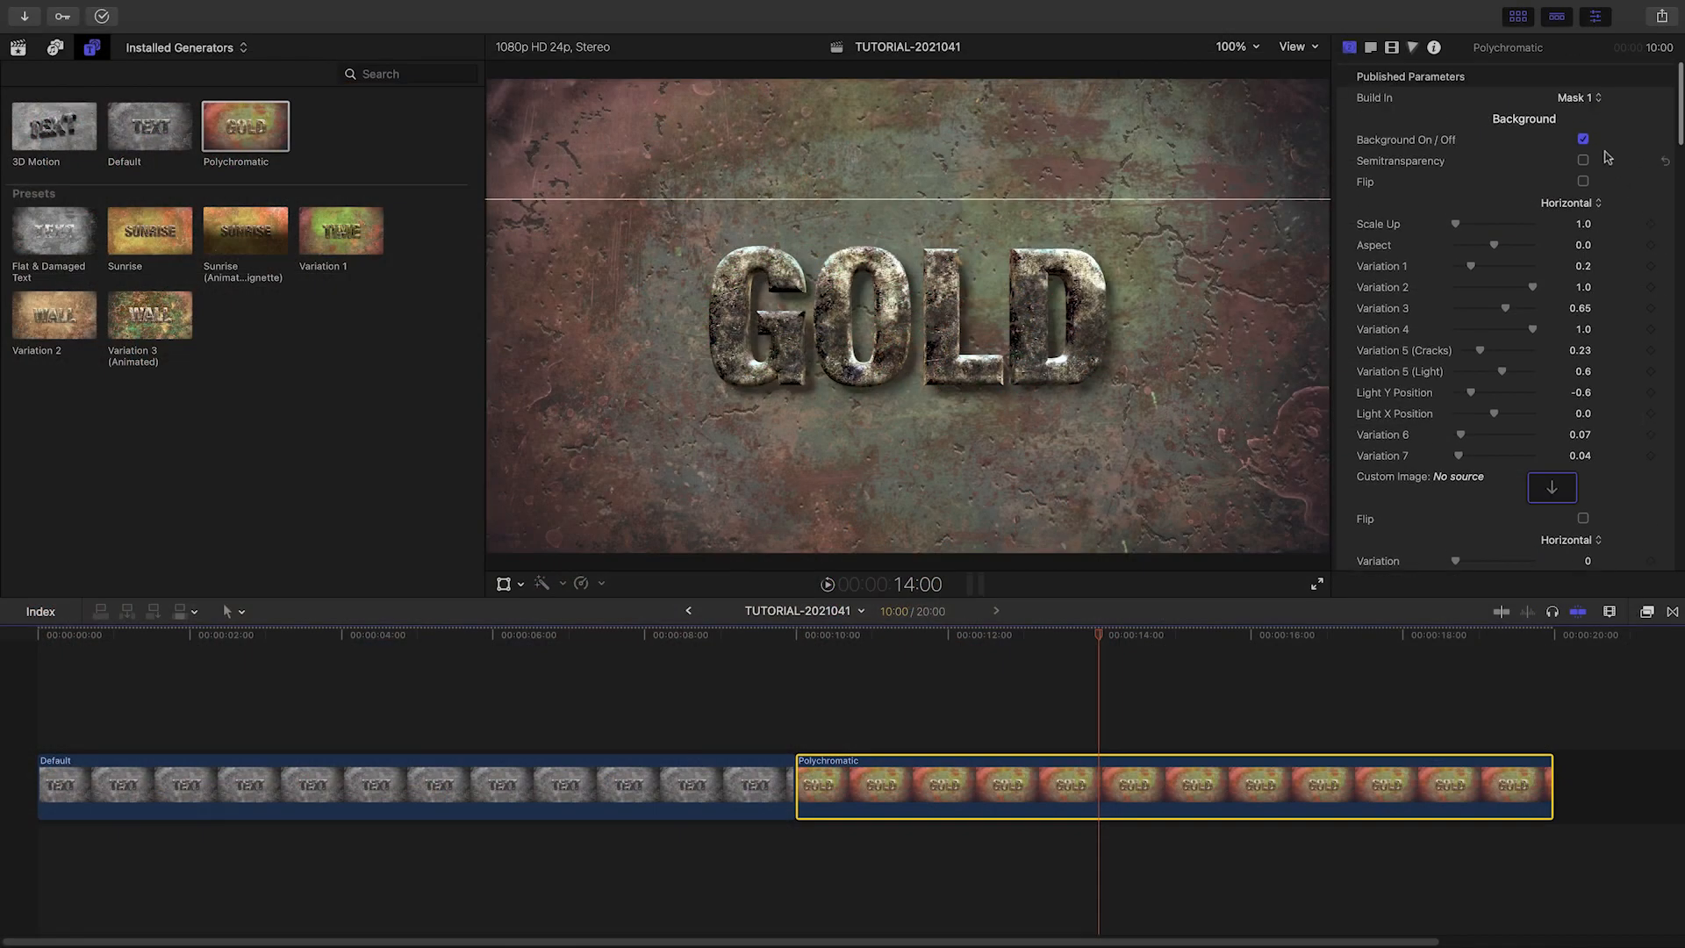
{"action": "left_click", "coordinate": [1582, 139]}
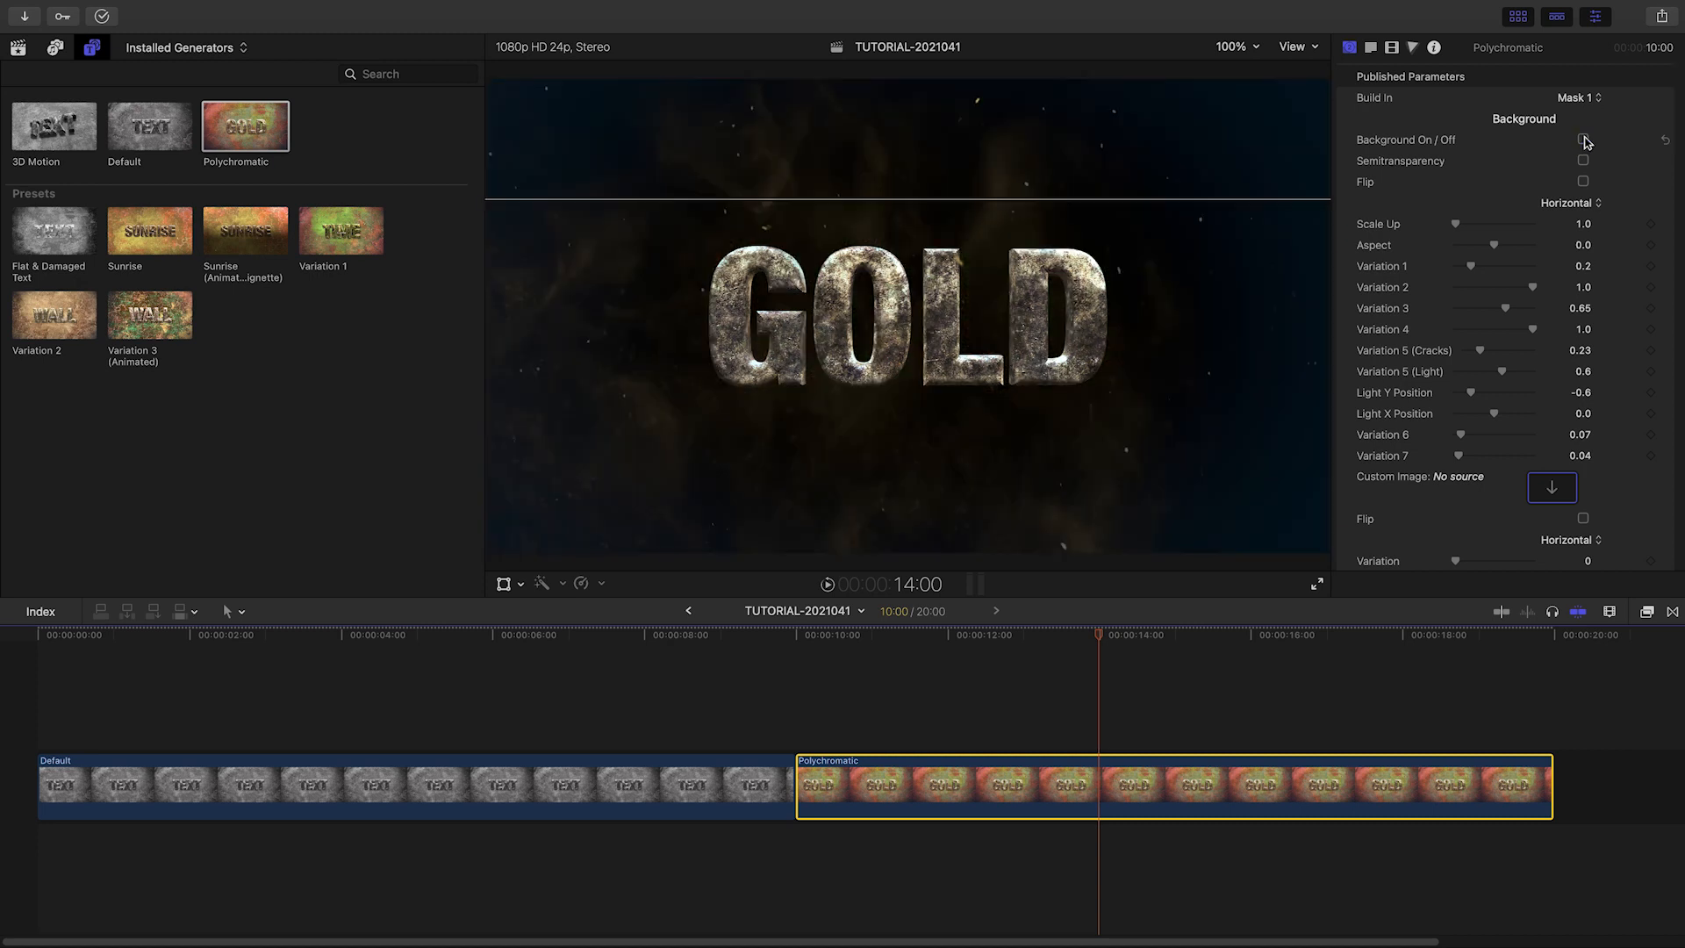